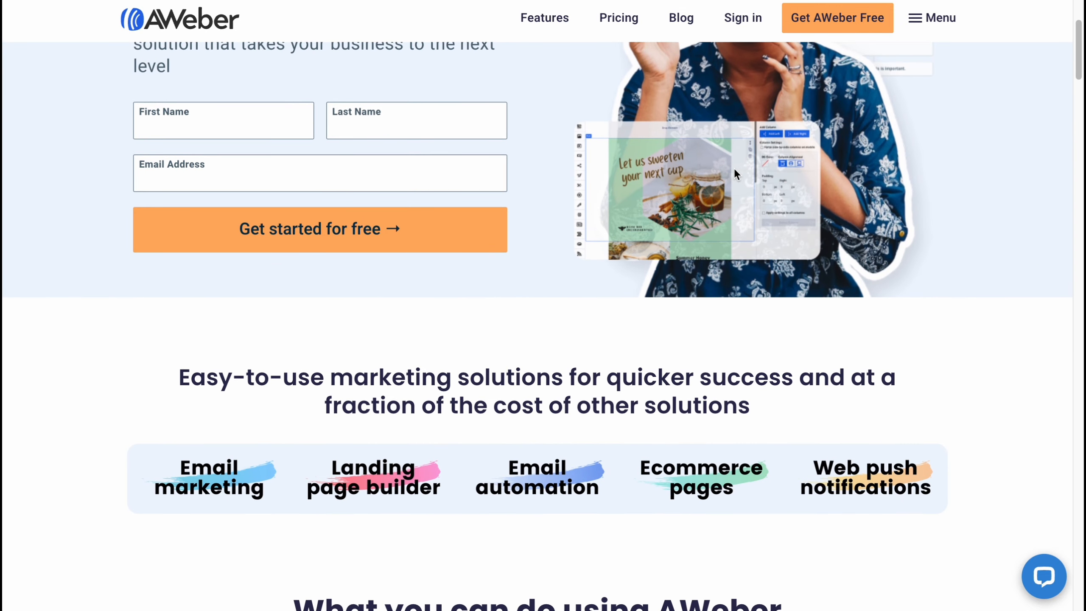
Expand the Messages section in the sidebar to show Drafts, Broadcasts and templates.
scroll("up", 3)
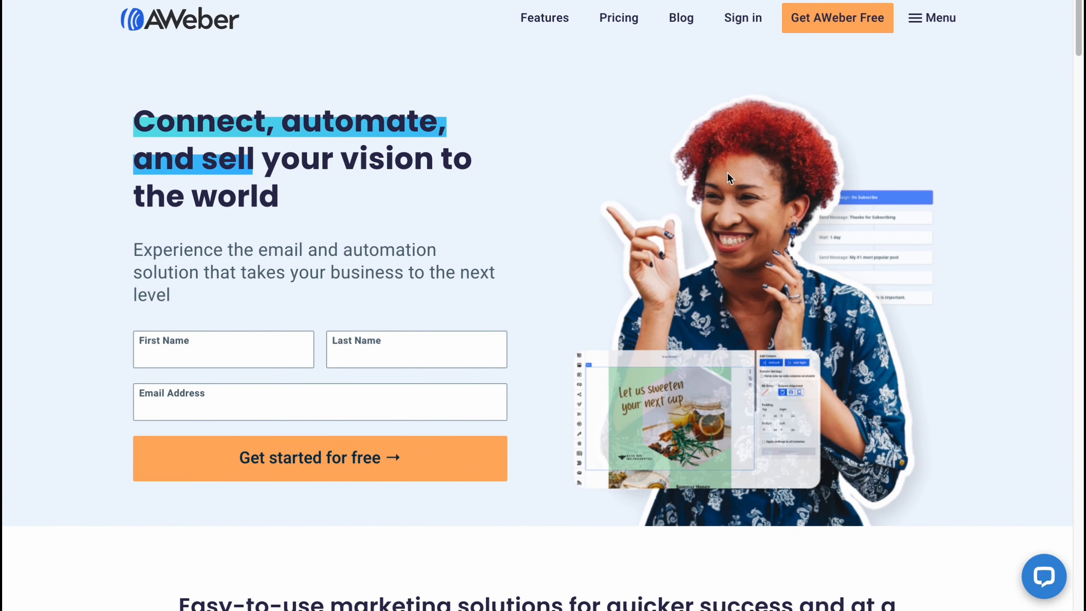
mouse_move(277, 311)
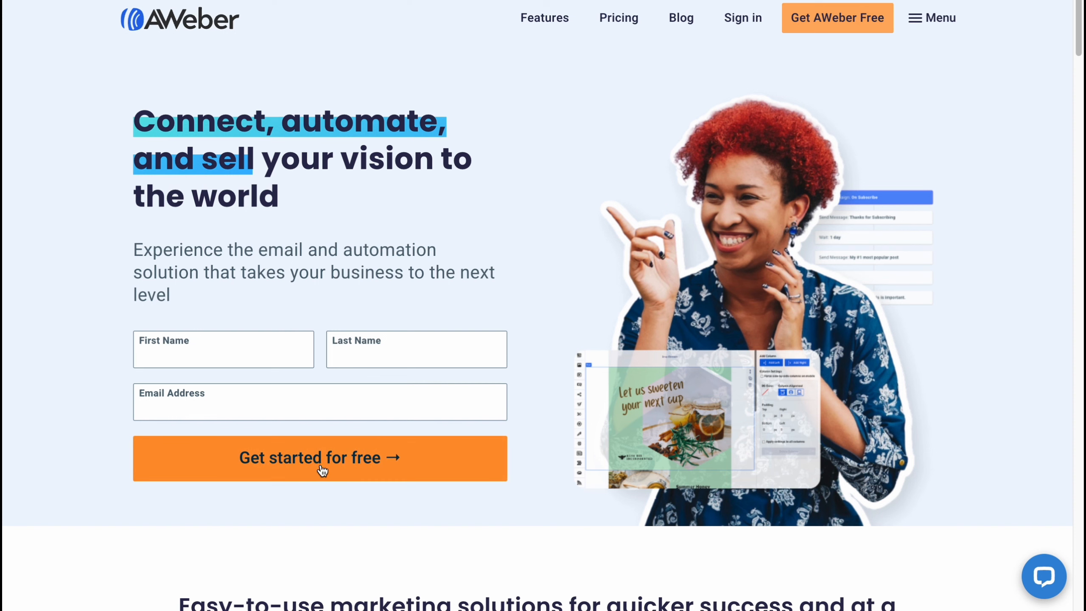
mouse_move(692, 43)
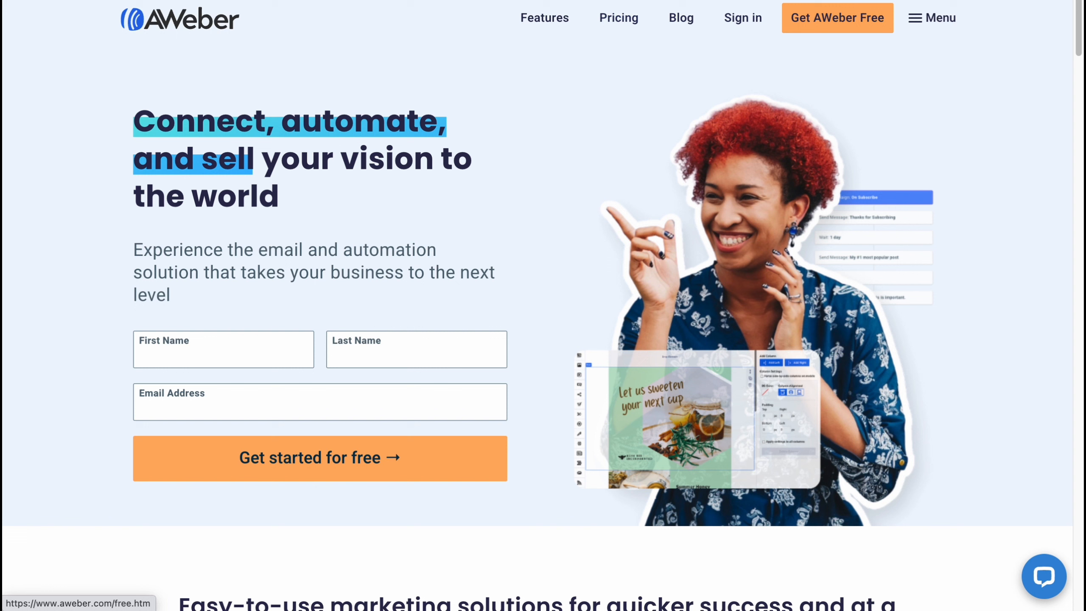
mouse_move(771, 153)
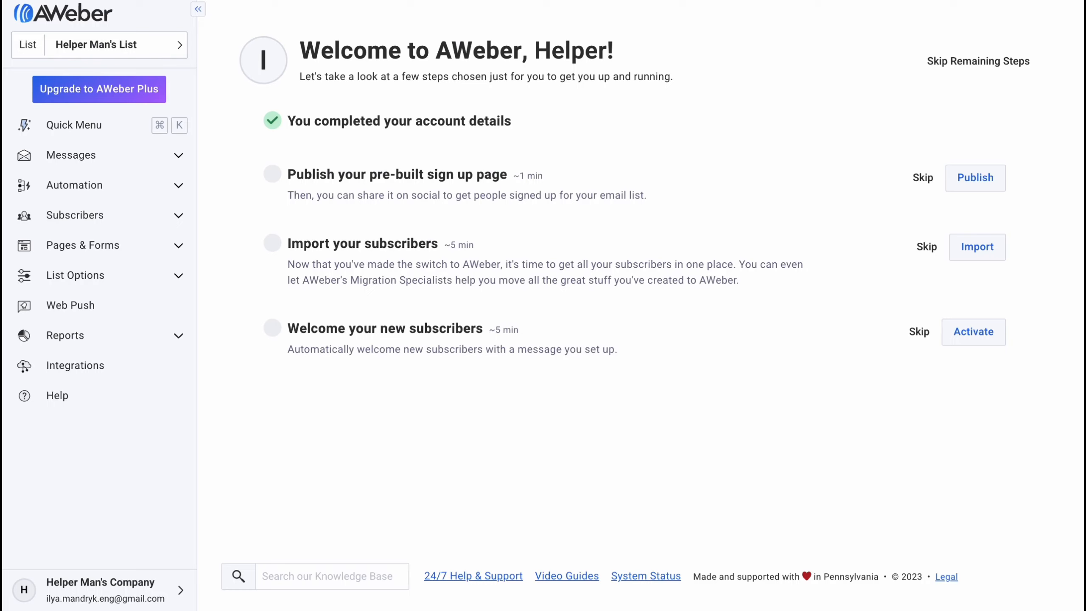
mouse_move(867, 22)
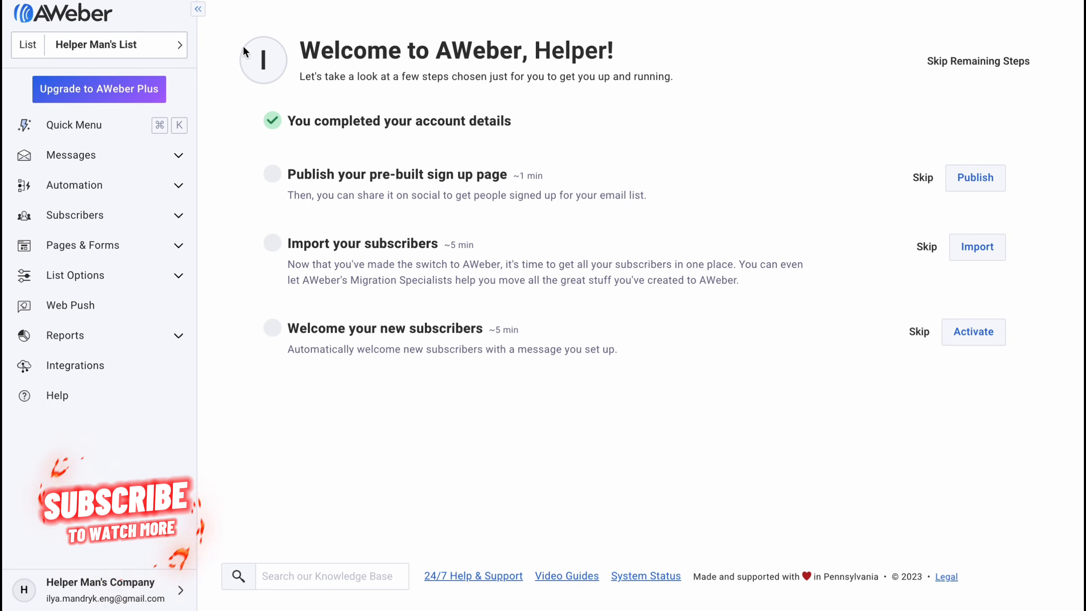
mouse_move(228, 76)
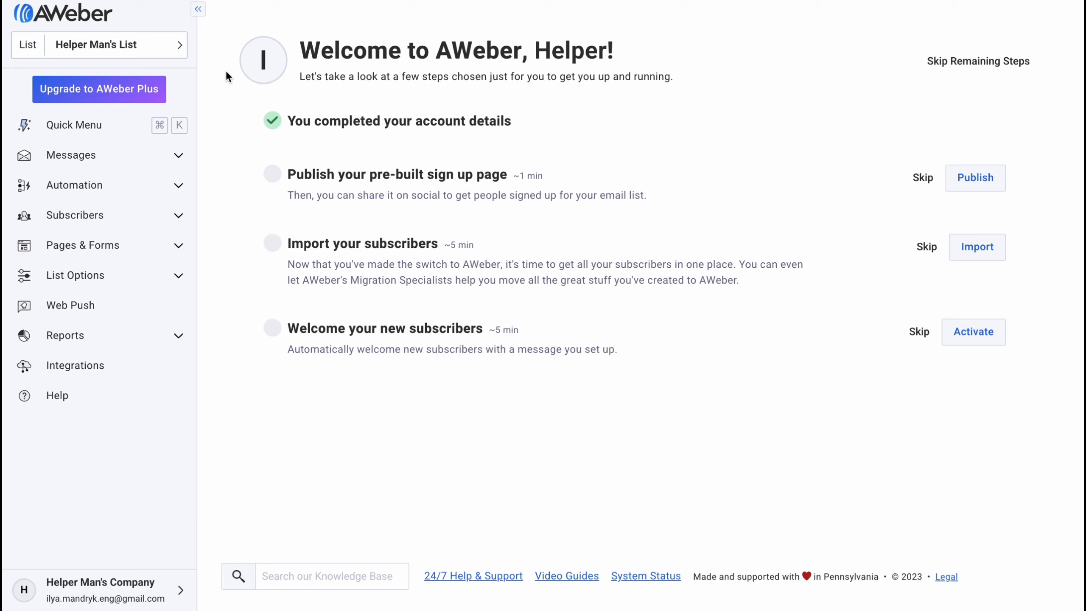
mouse_move(234, 186)
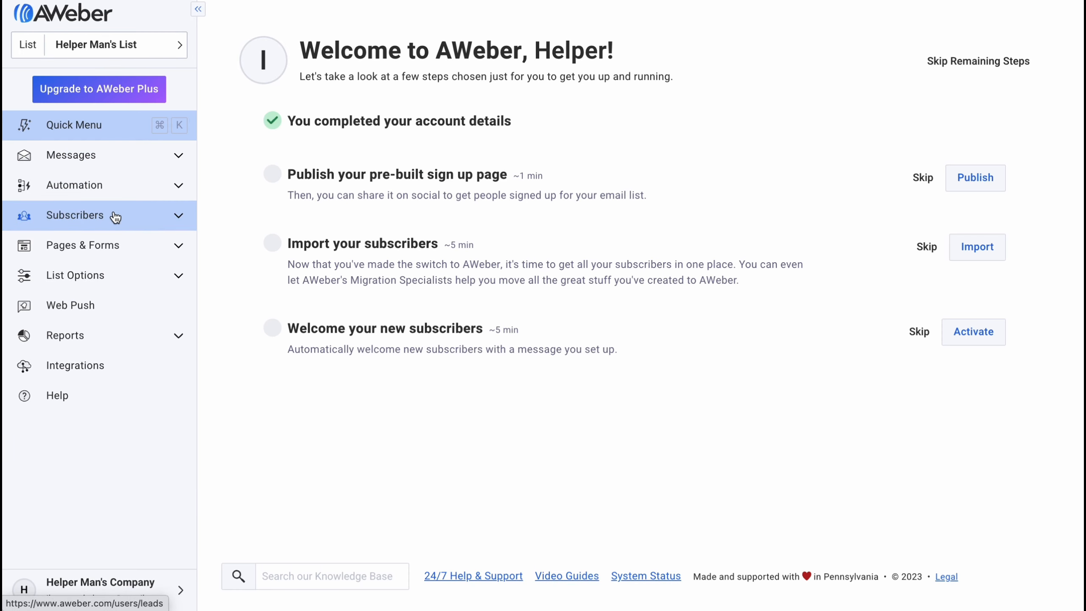
mouse_move(70, 305)
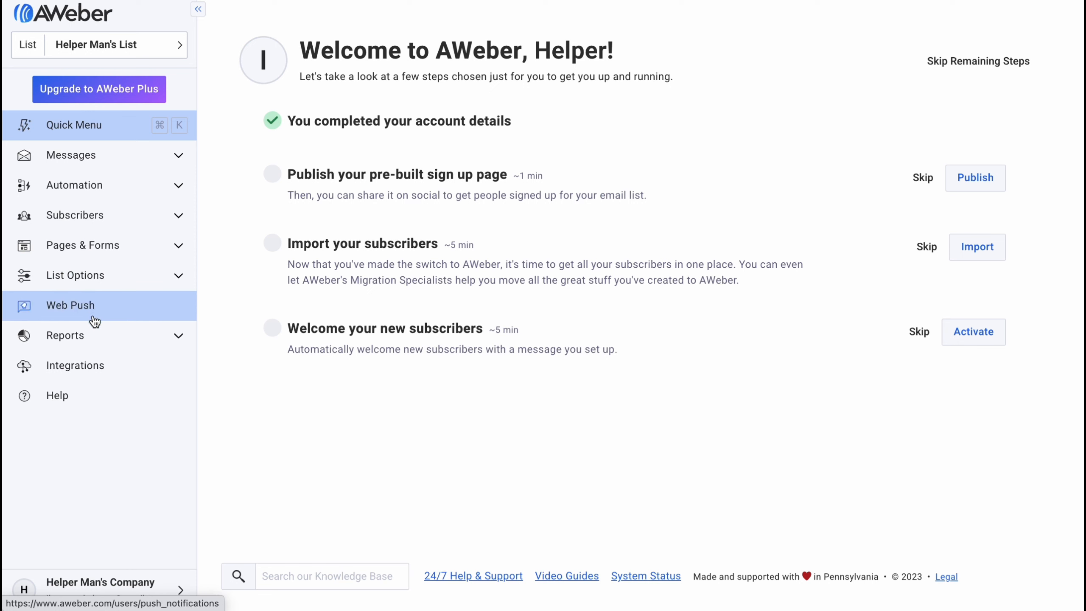
left_click(71, 154)
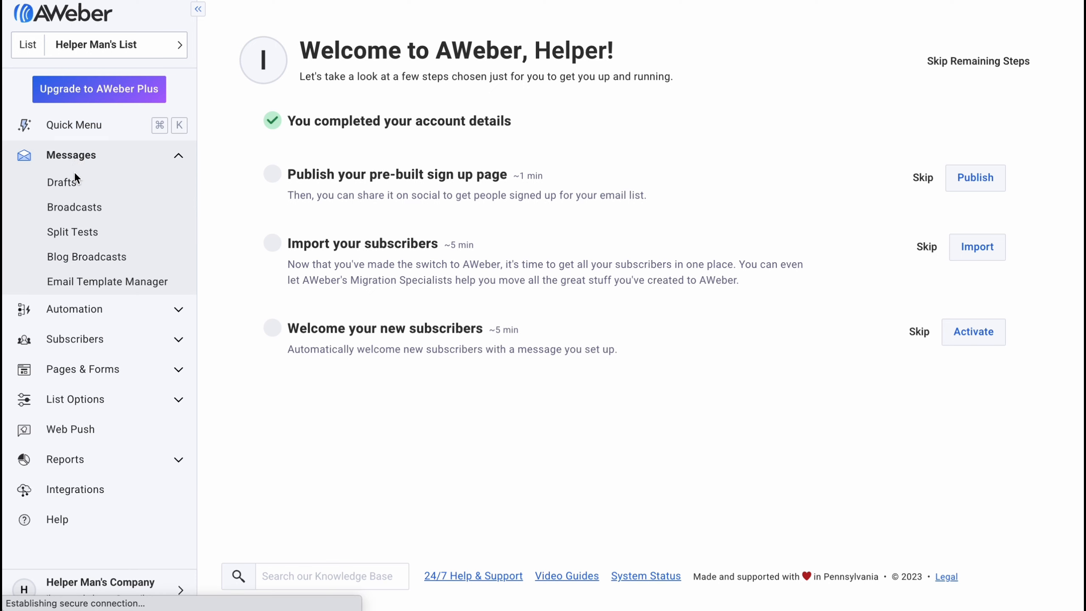
View the Drafts list, then bring up the Campaigns page under Automation.
left_click(62, 182)
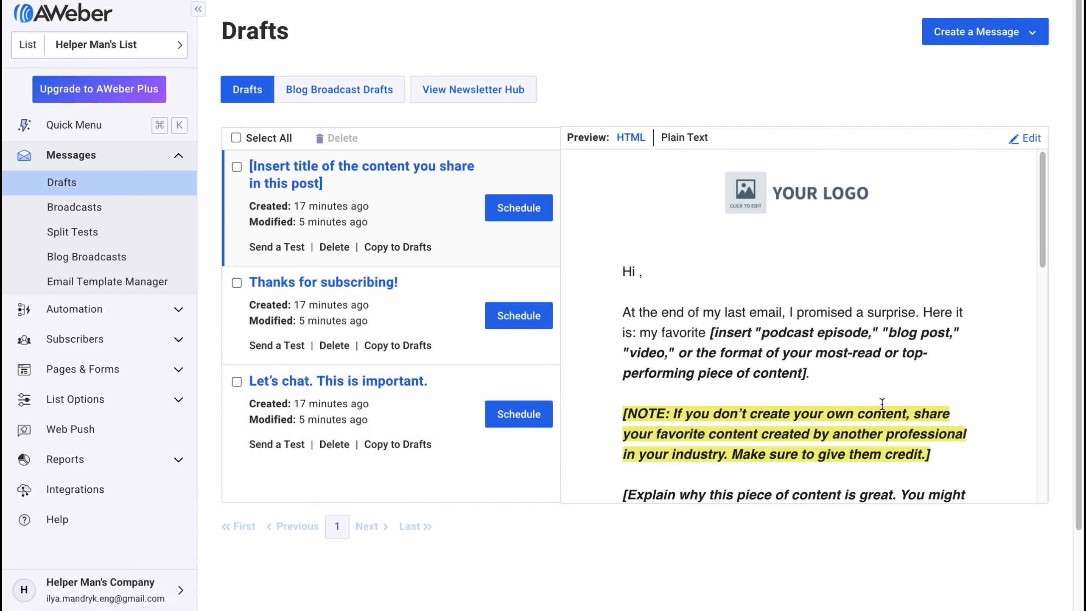
mouse_move(946, 56)
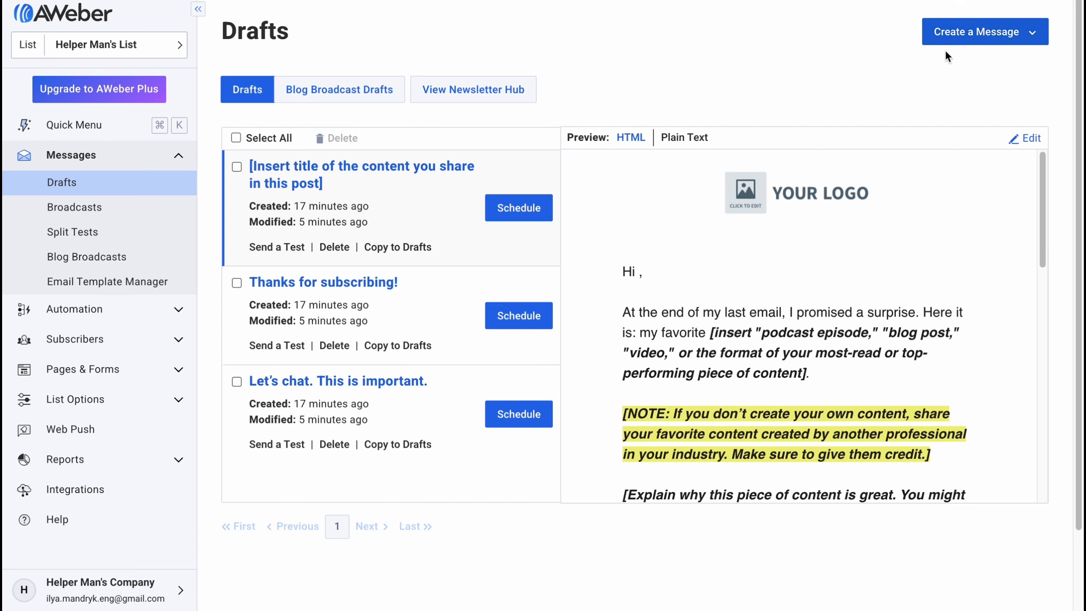
mouse_move(810, 279)
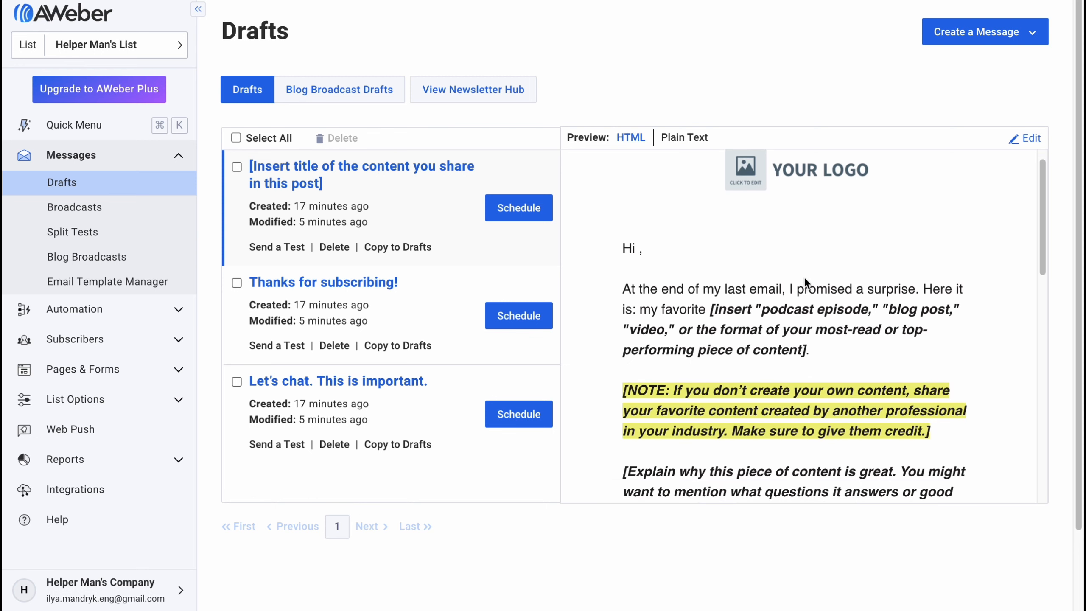
scroll("down", 3)
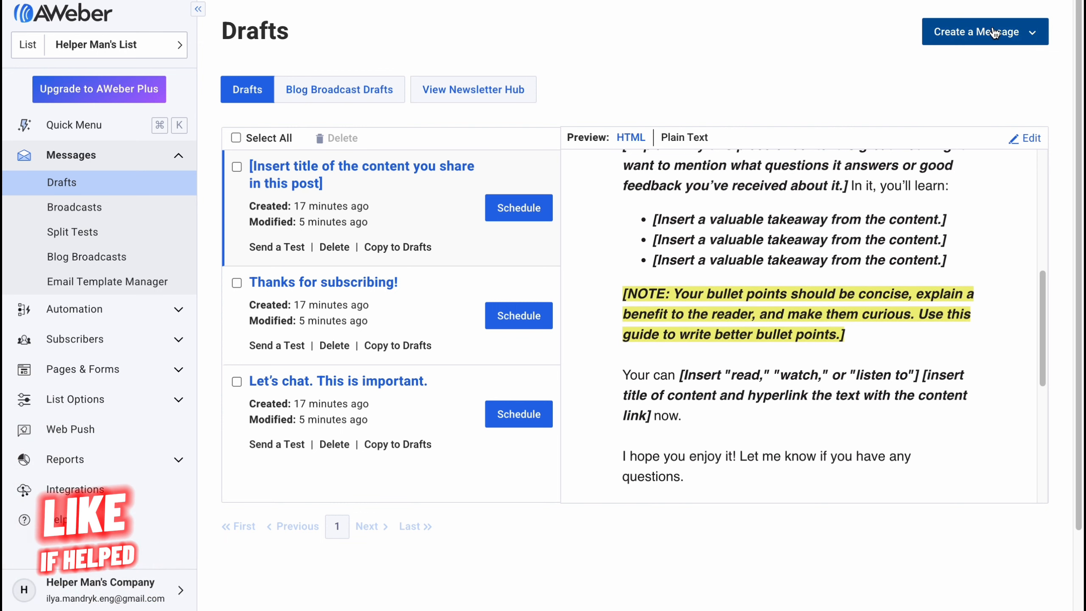
mouse_move(353, 257)
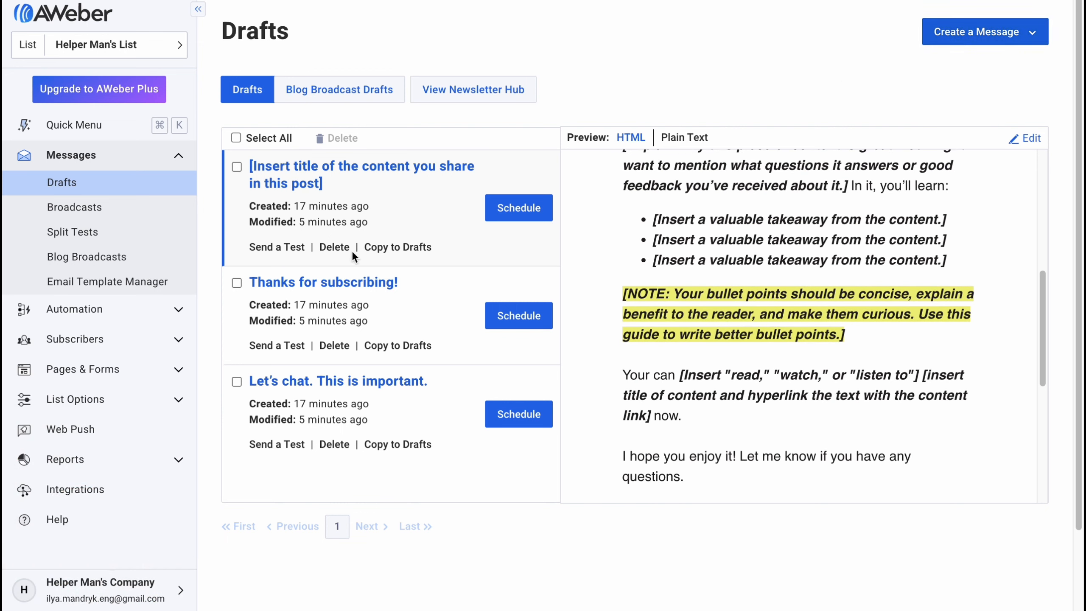
left_click(74, 308)
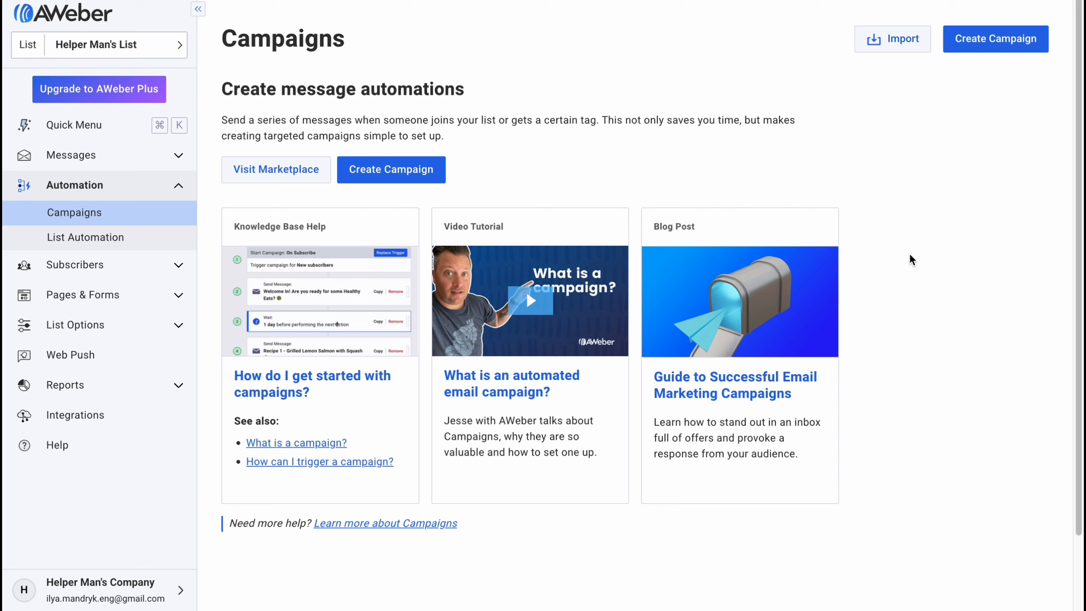
Show the Subscribers list with its one contact and the Add Subscribers options.
left_click(74, 215)
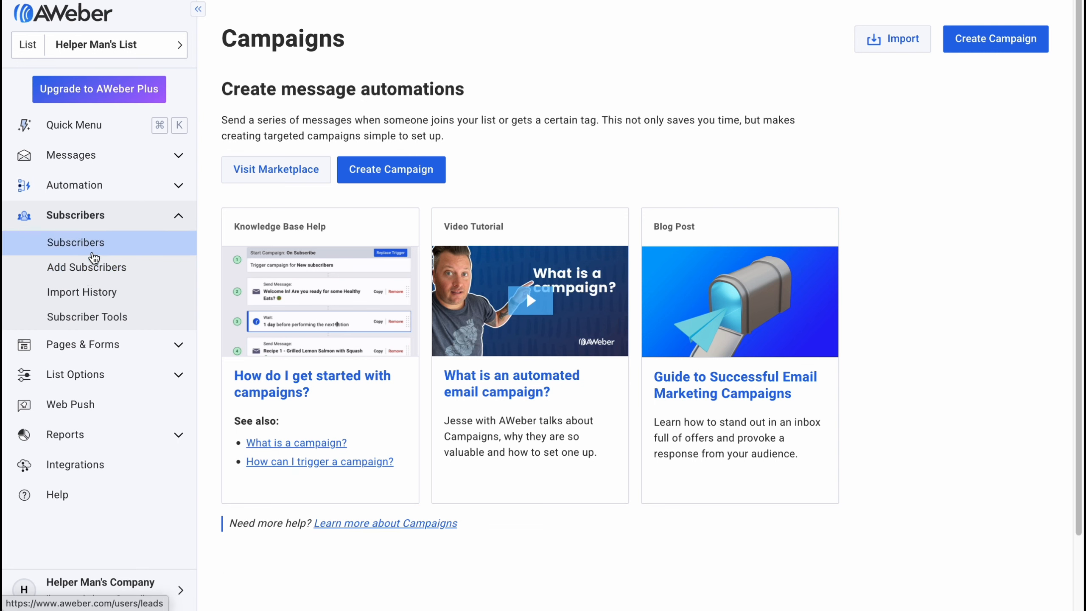
left_click(76, 242)
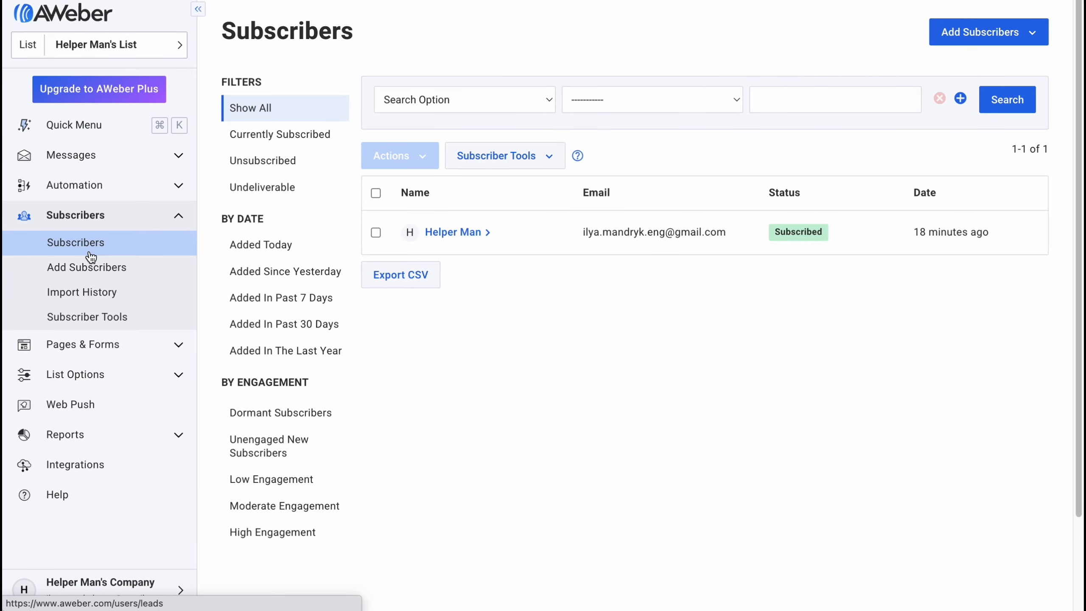
mouse_move(561, 285)
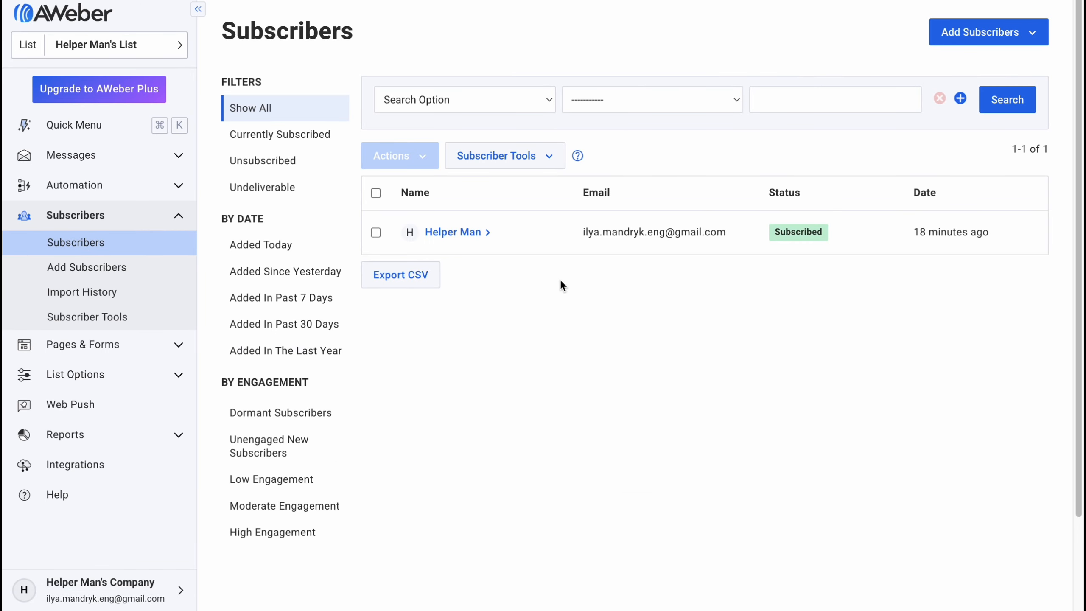
left_click(988, 32)
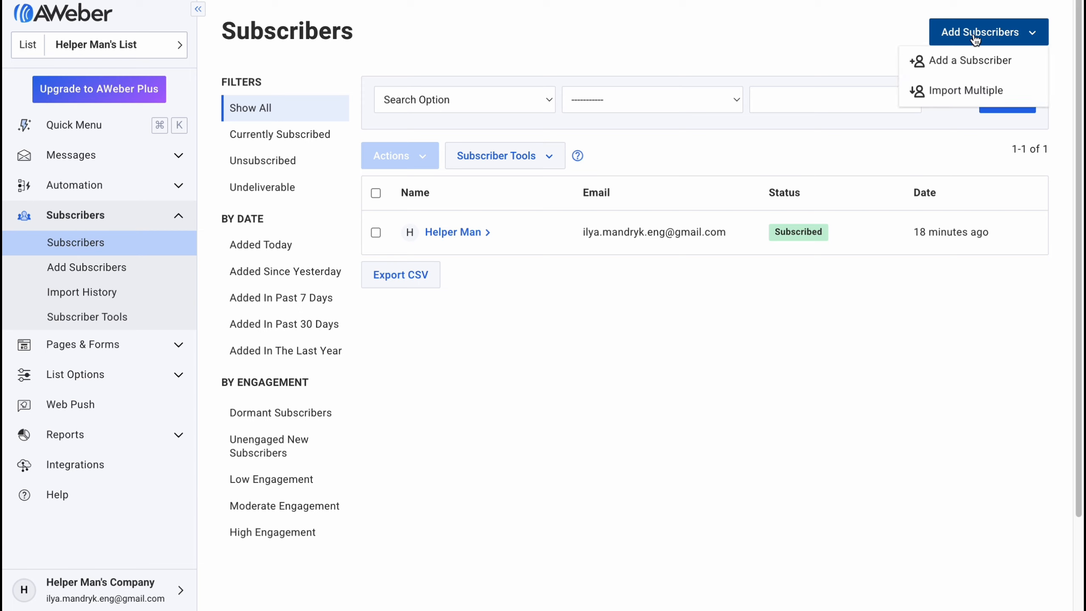
mouse_move(967, 90)
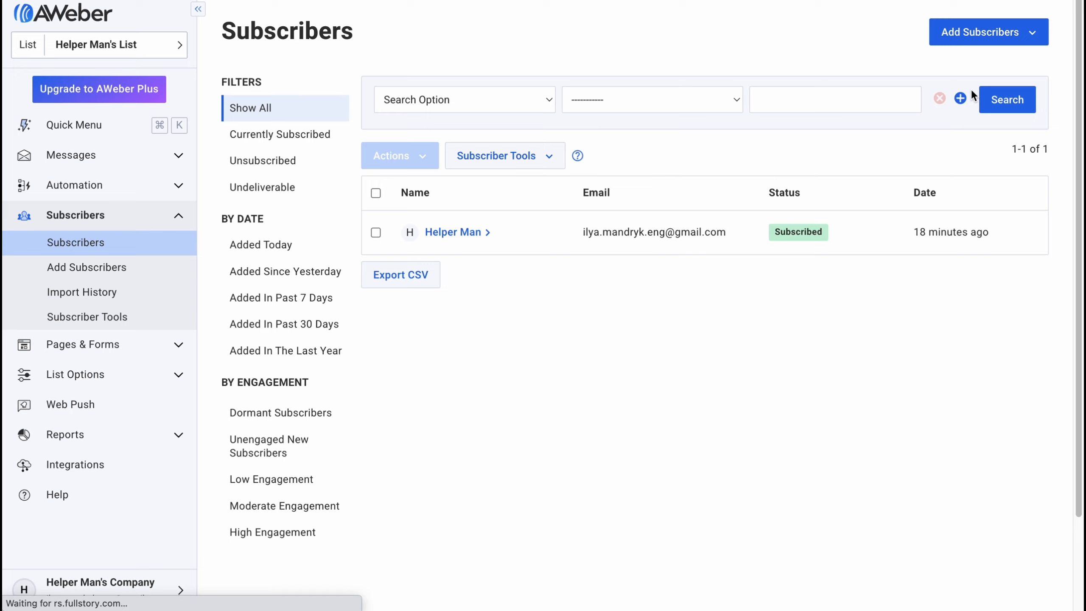
Go to the Import Subscribers page for Helper Man's List and expand Pages & Forms.
left_click(87, 266)
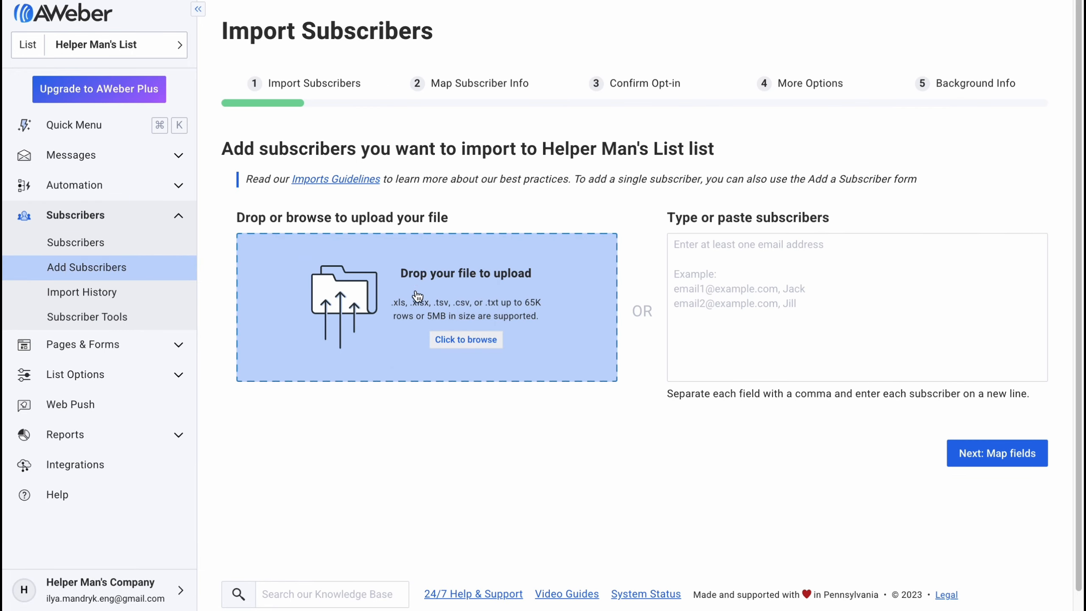
mouse_move(403, 316)
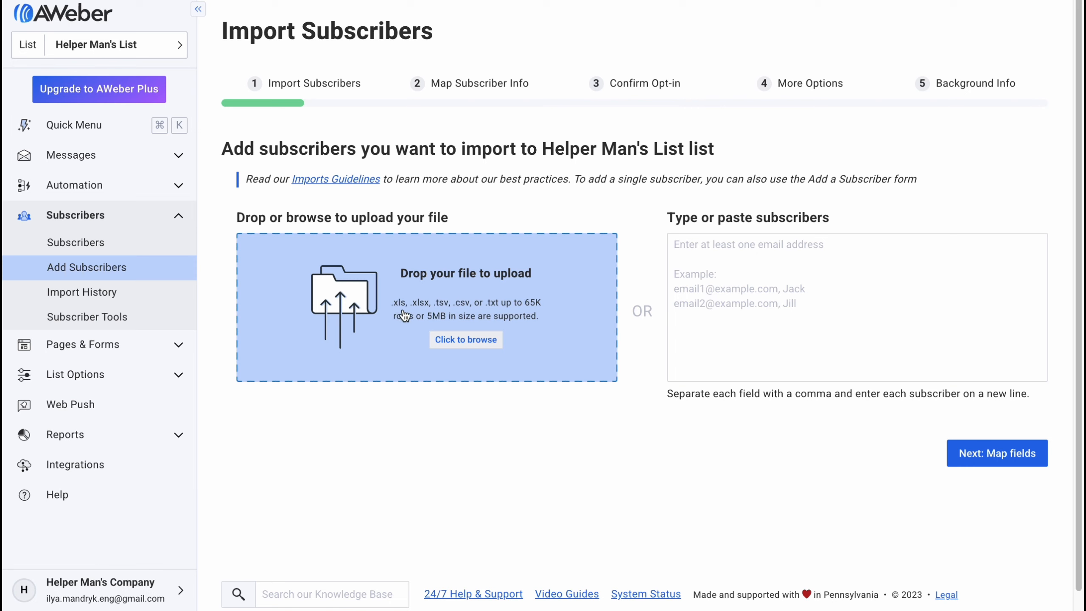
mouse_move(454, 312)
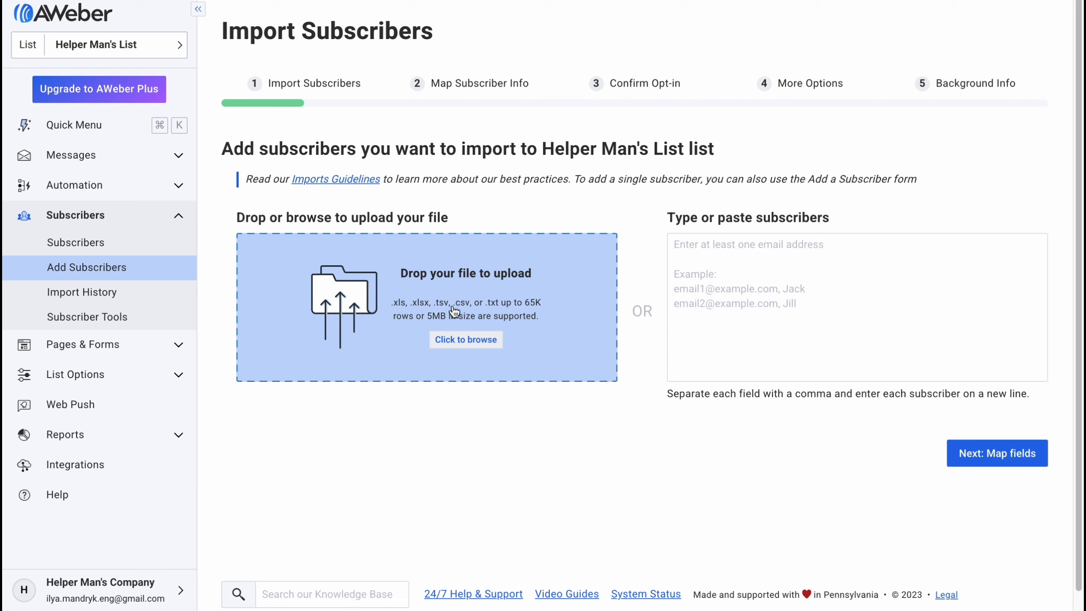
mouse_move(531, 323)
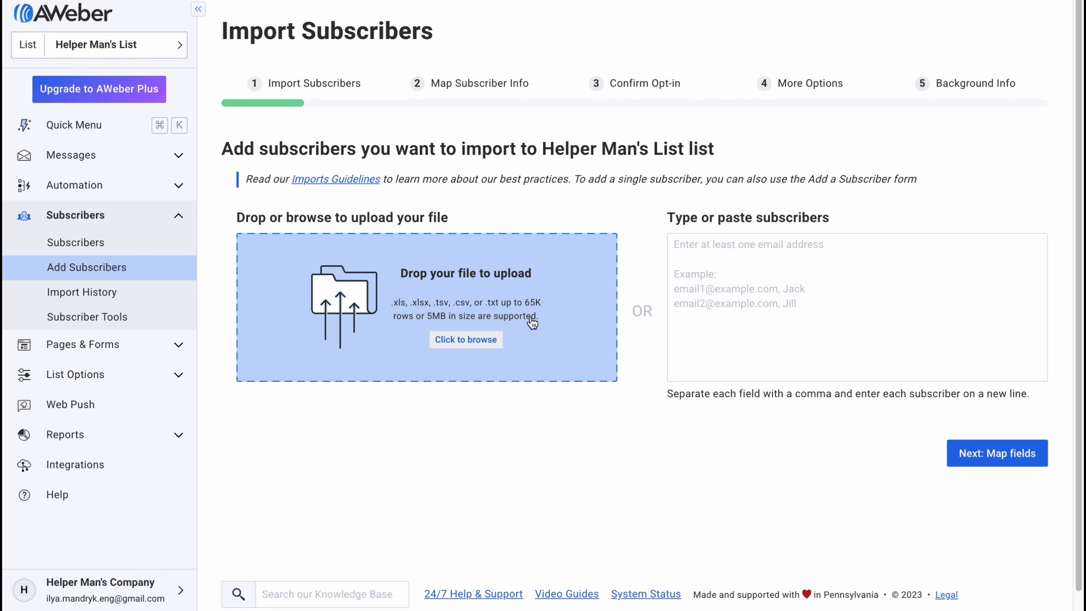
mouse_move(623, 412)
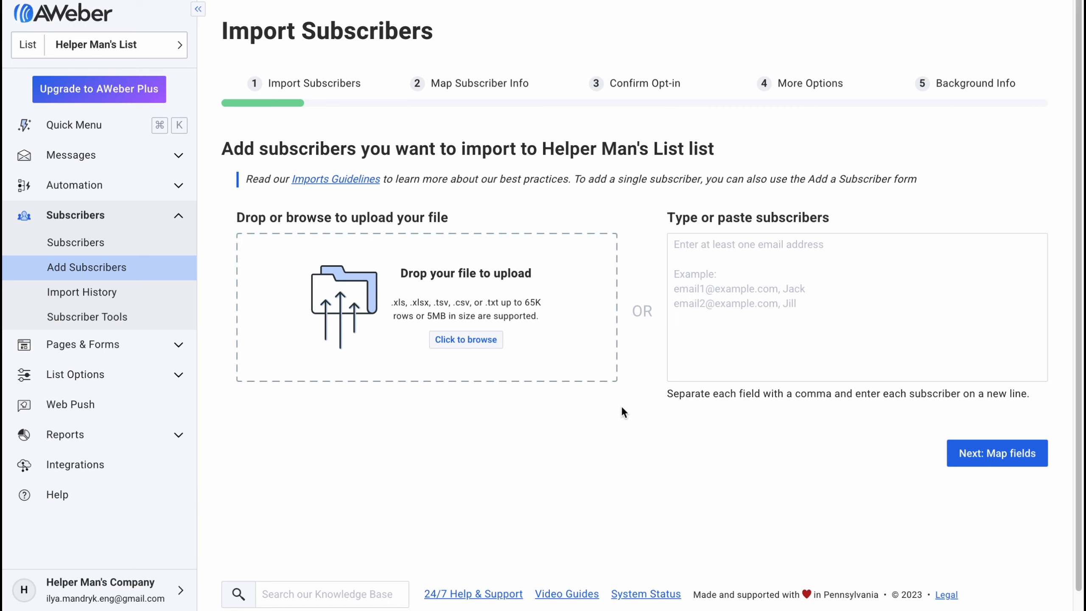
mouse_move(619, 416)
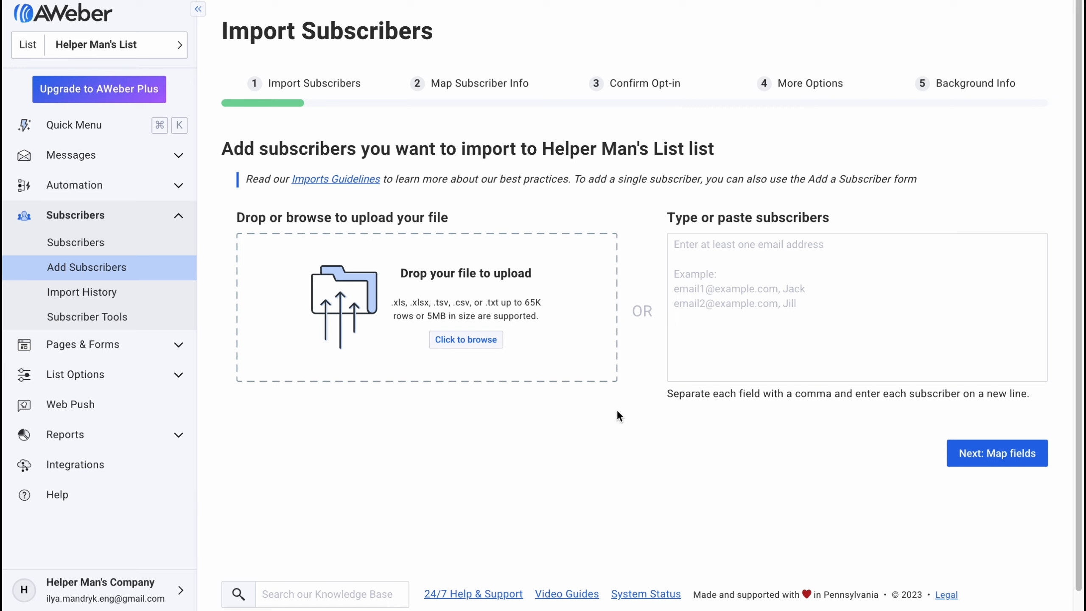
mouse_move(593, 388)
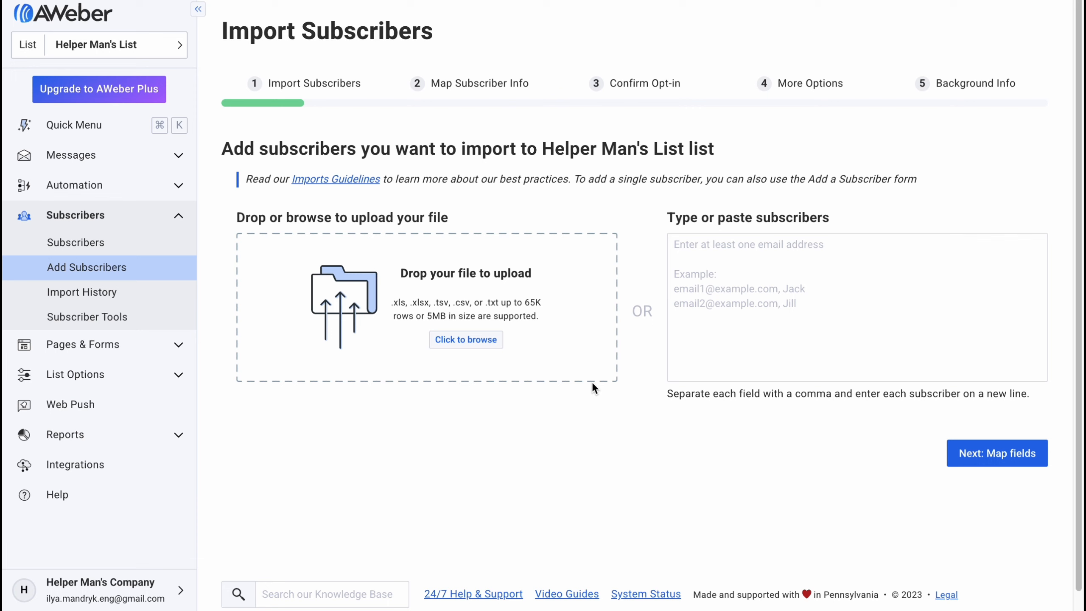
mouse_move(286, 356)
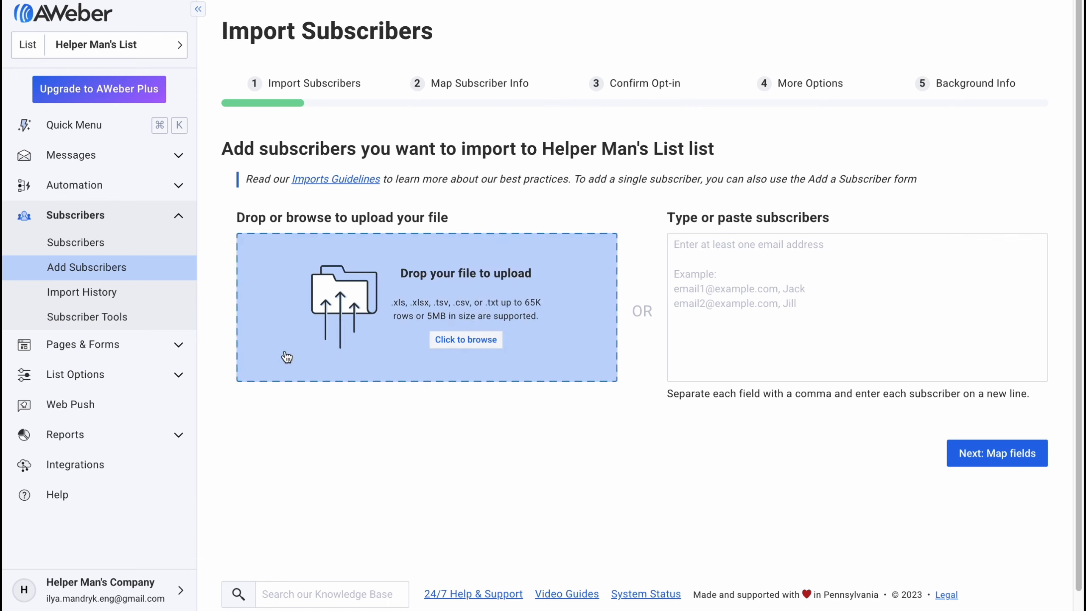
left_click(83, 244)
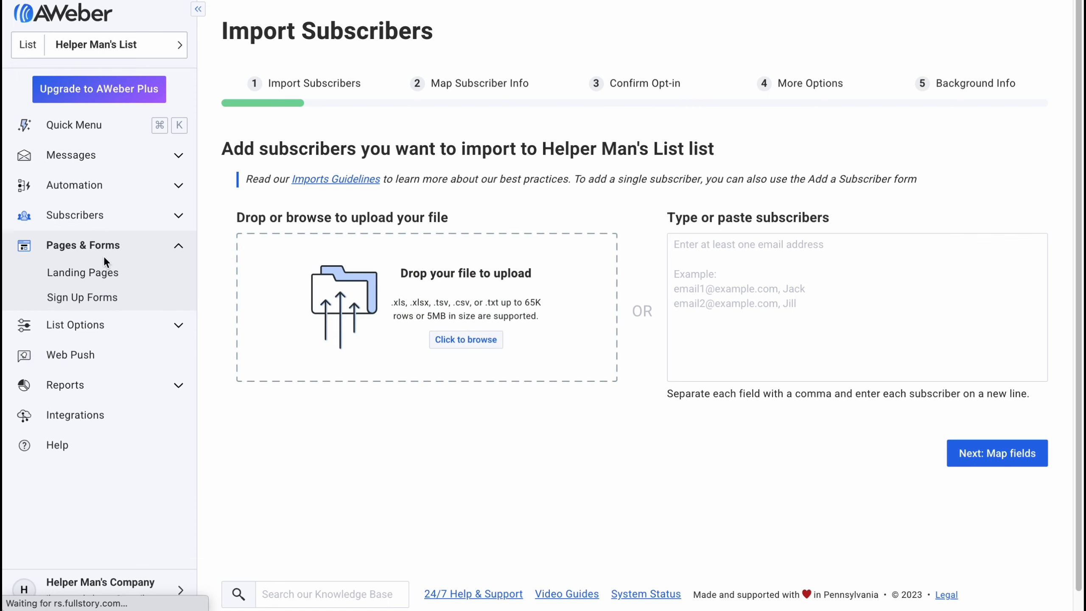
View the Landing Pages overview, then the List Settings for Helper Man's List.
left_click(82, 272)
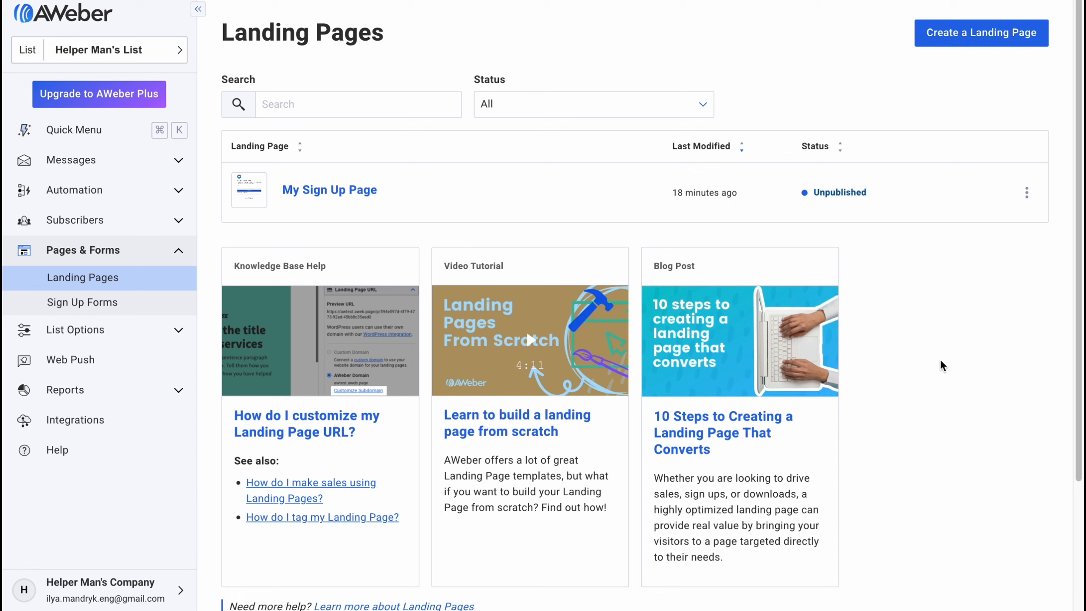
mouse_move(823, 339)
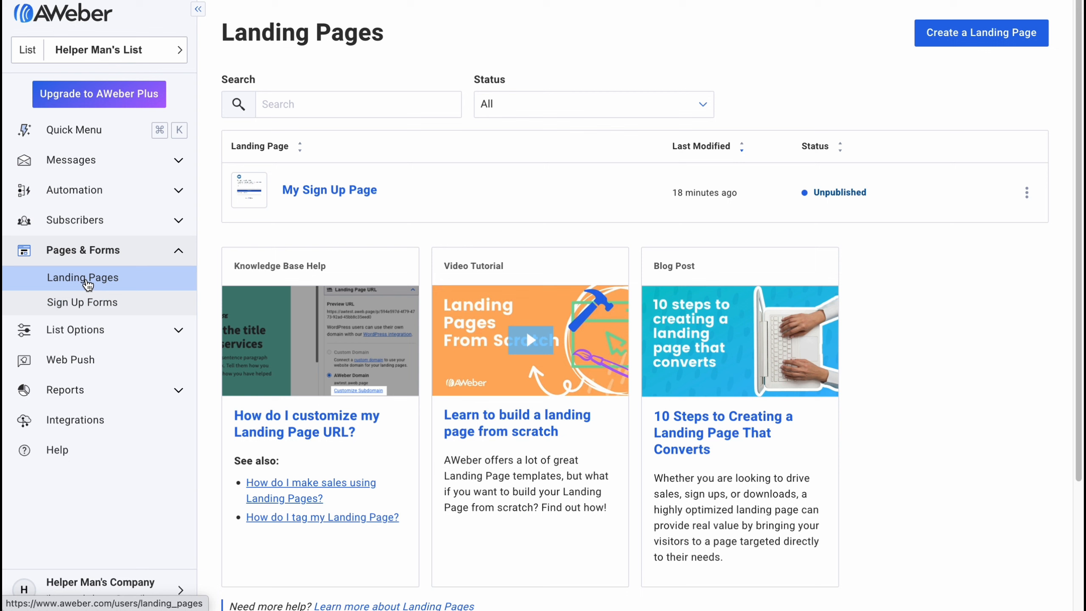
left_click(74, 330)
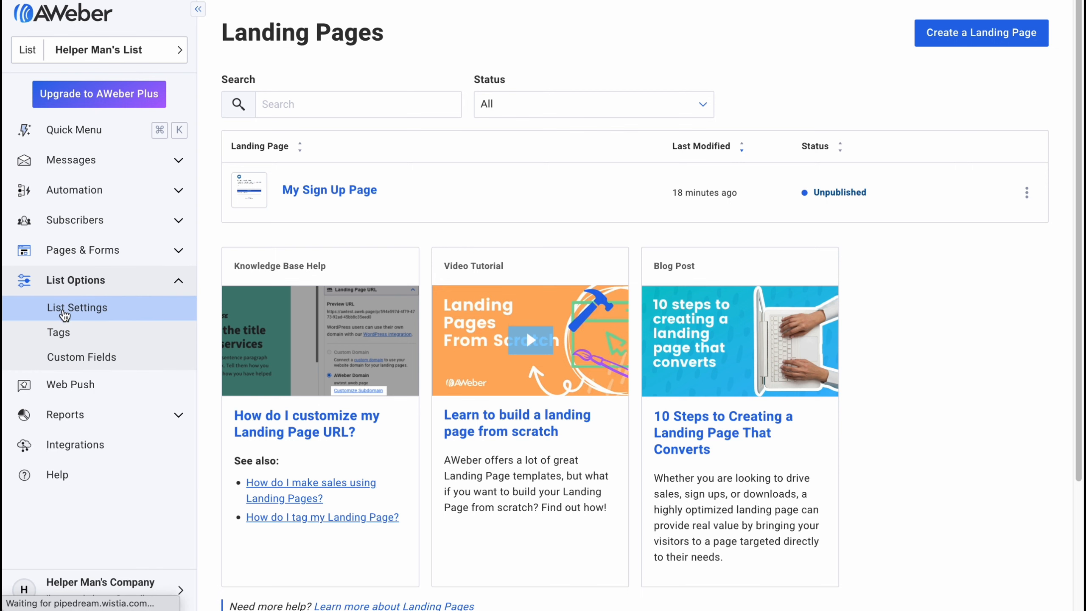
left_click(78, 307)
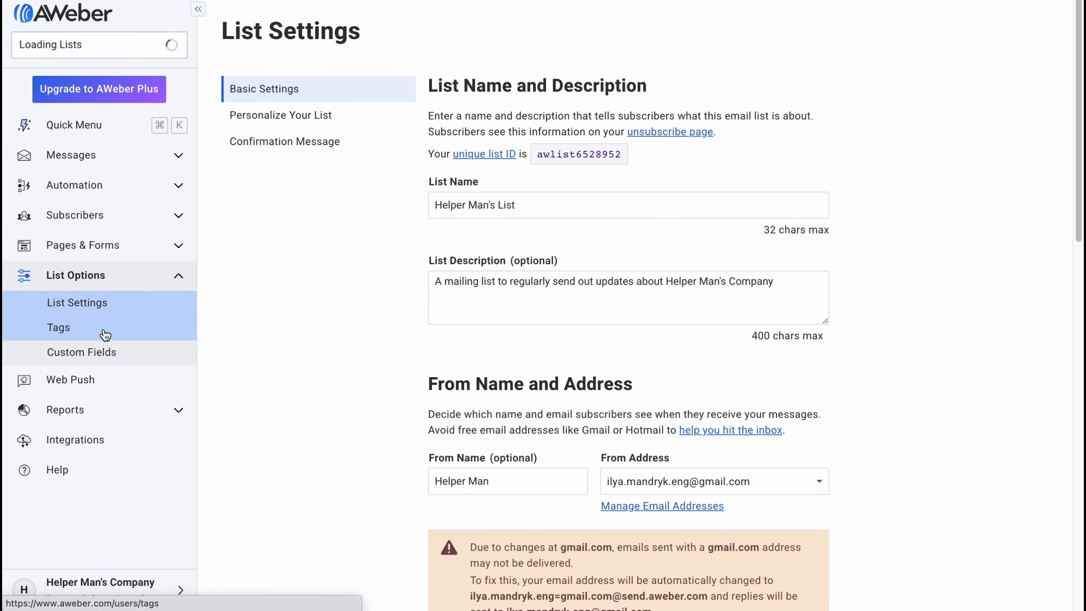
mouse_move(84, 409)
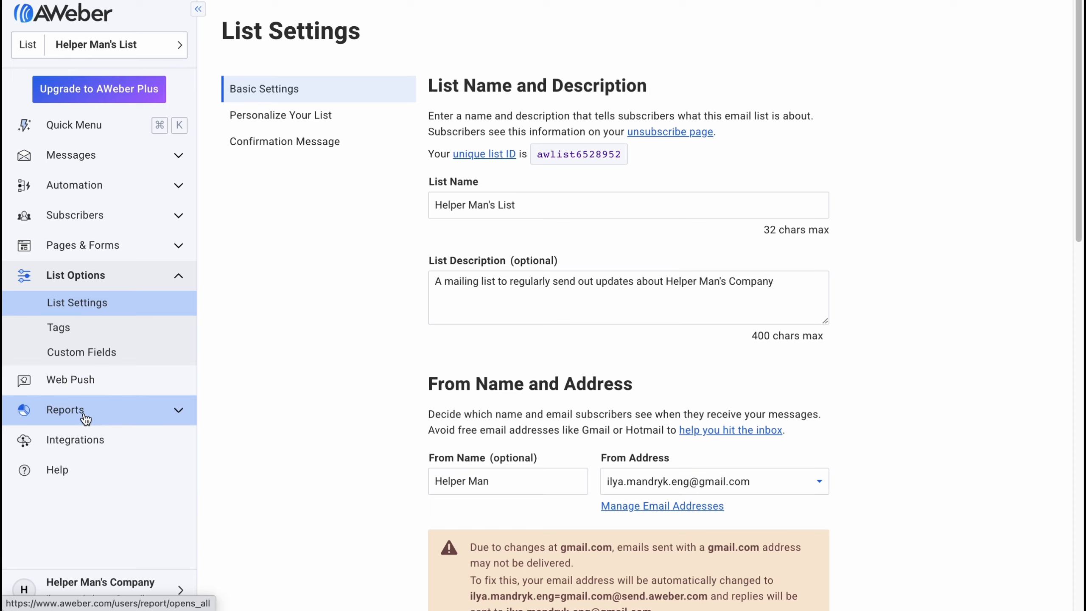
left_click(65, 408)
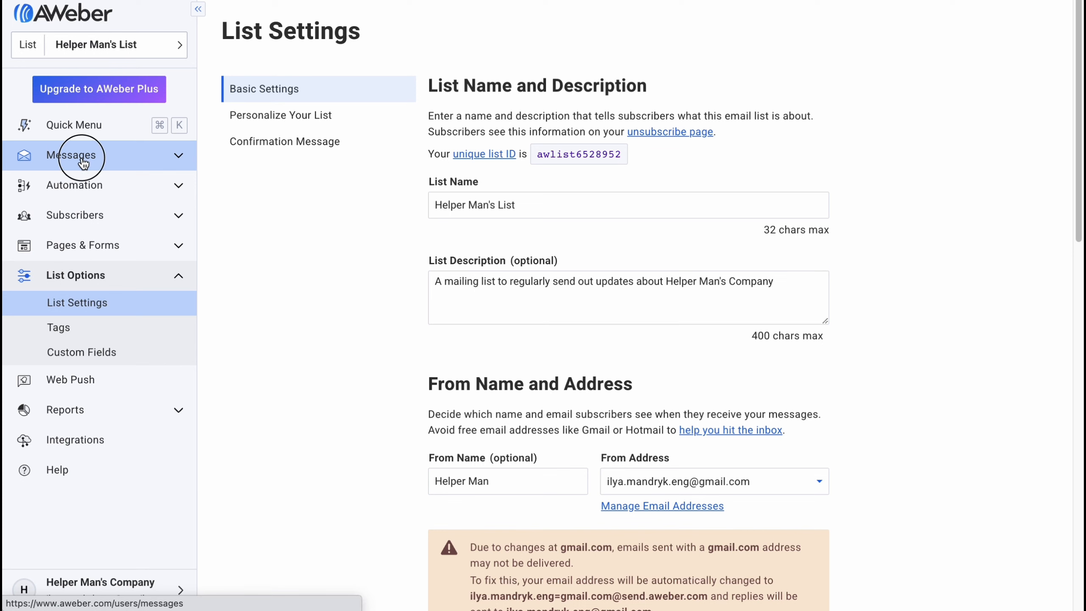
Return to Drafts and list the Create a Message options.
left_click(71, 154)
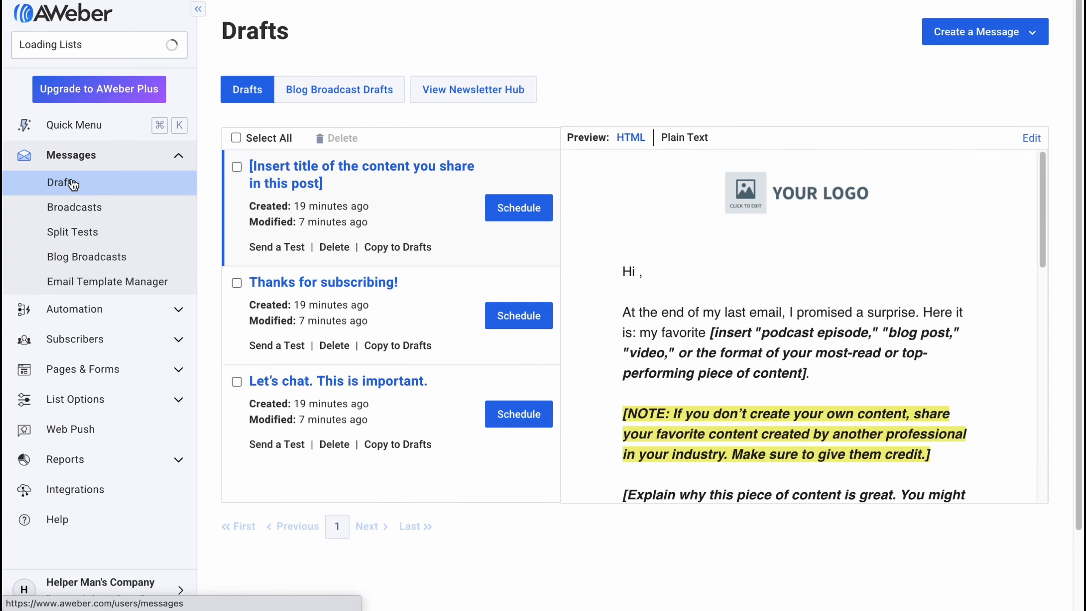
left_click(982, 31)
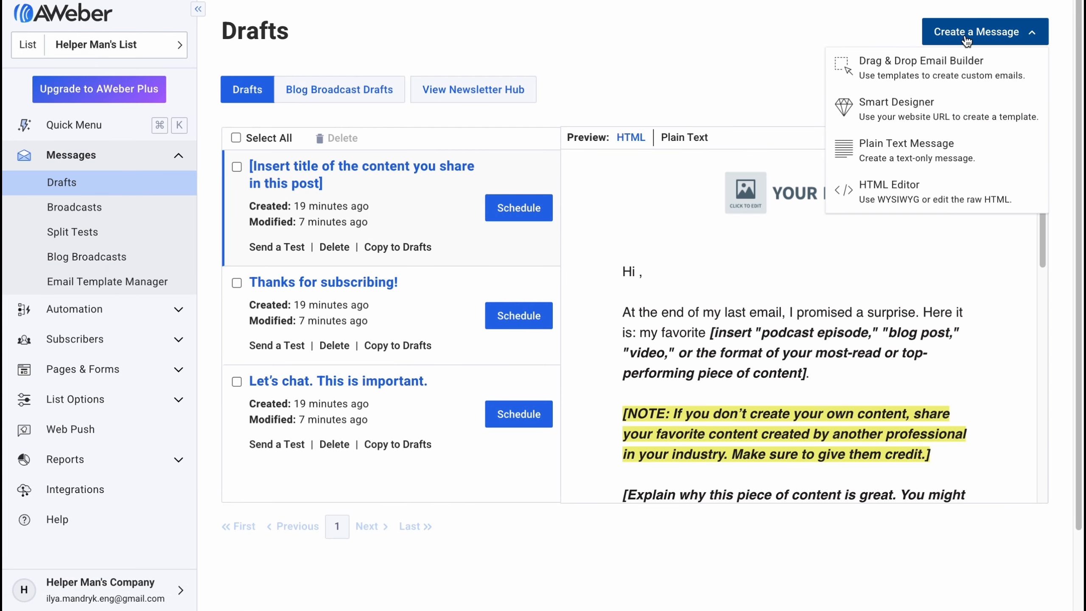
mouse_move(963, 186)
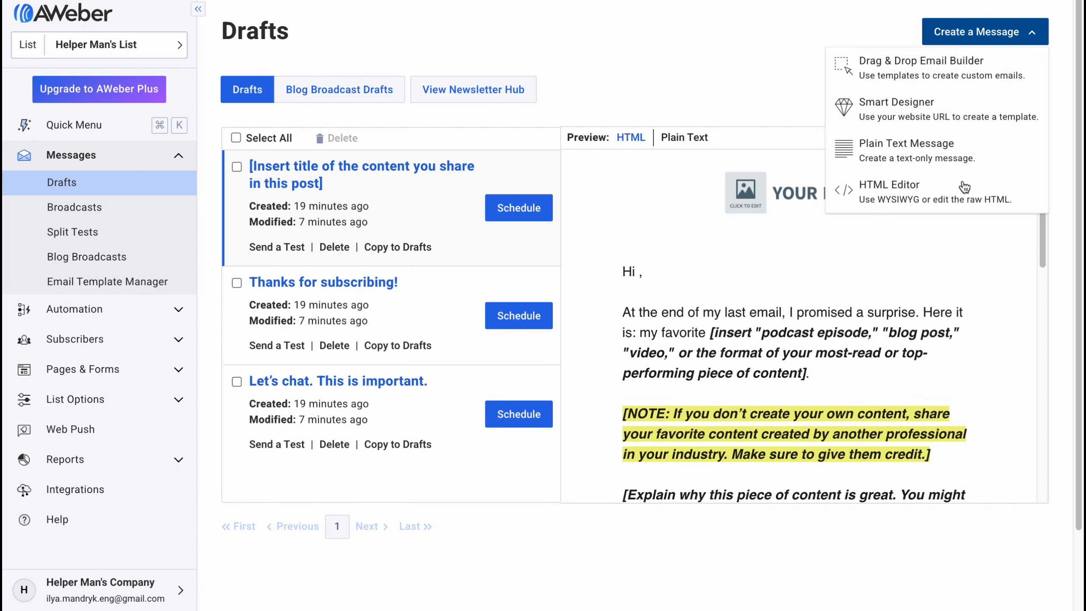
mouse_move(903, 67)
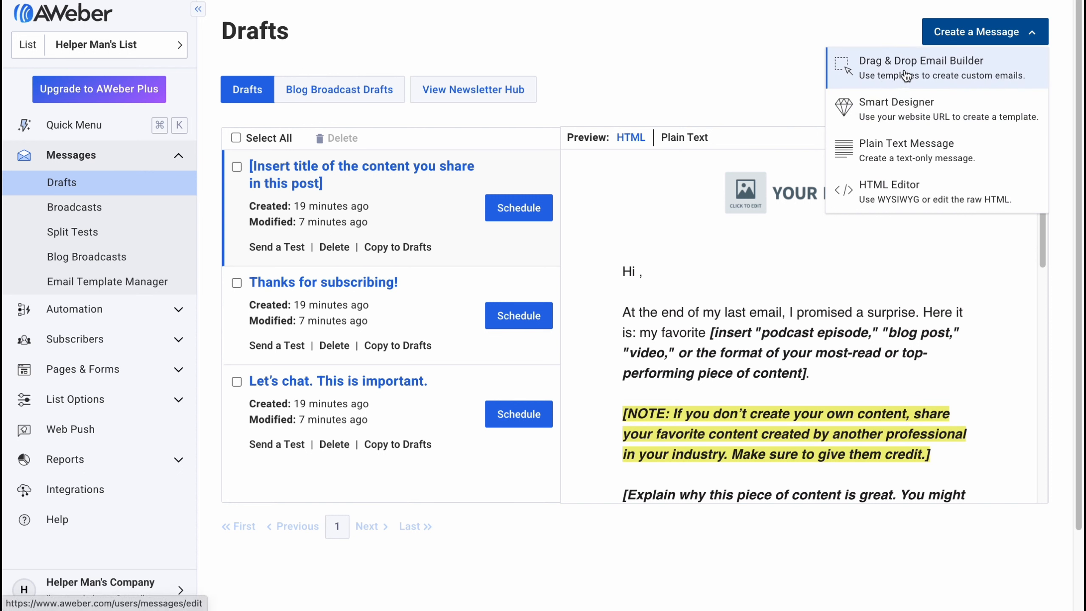
mouse_move(949, 108)
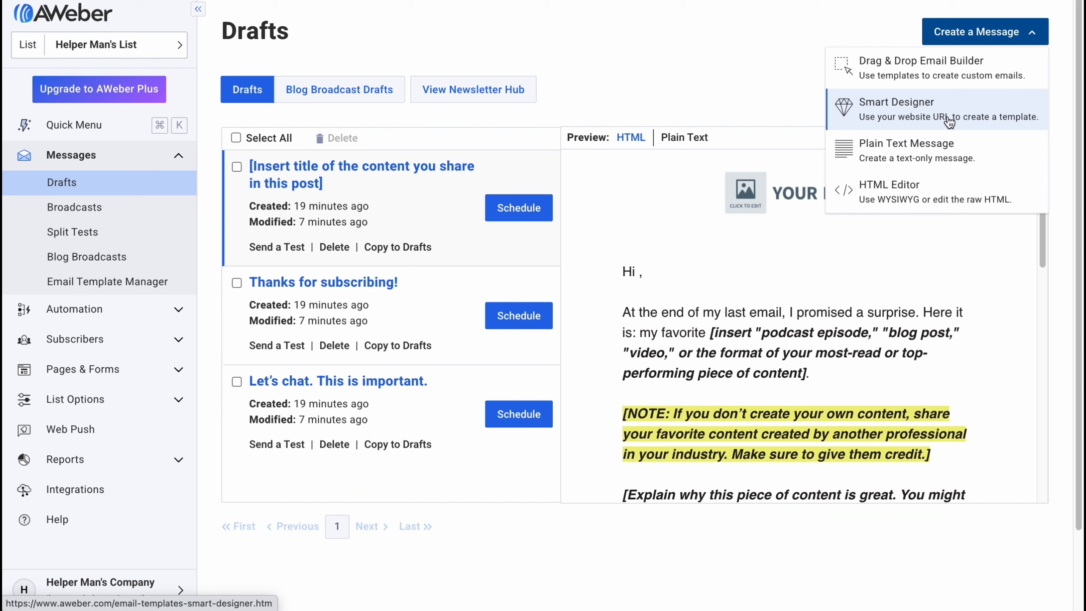
mouse_move(966, 125)
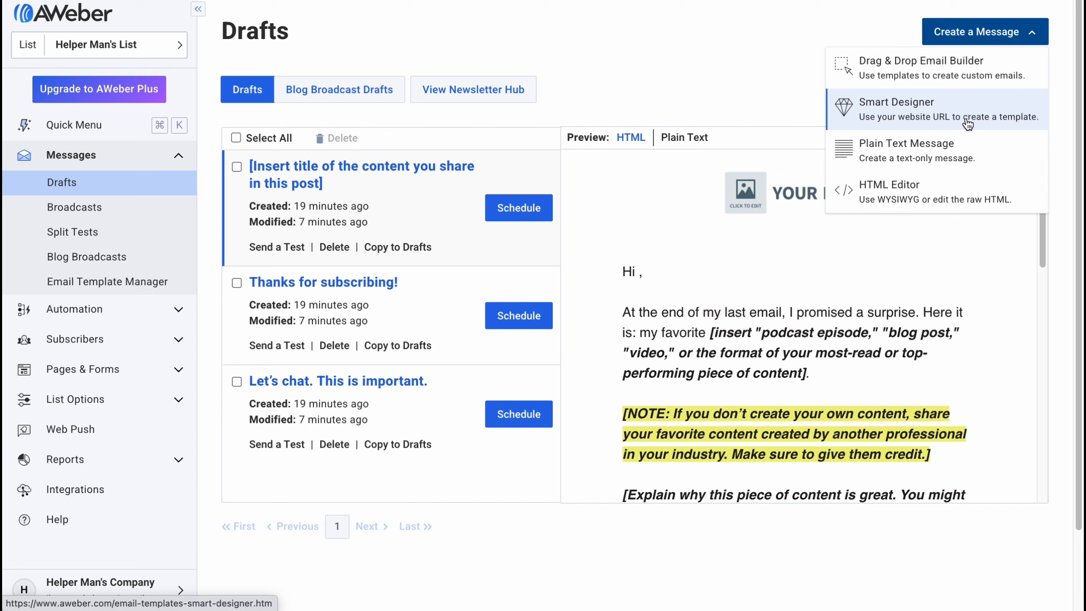
mouse_move(926, 150)
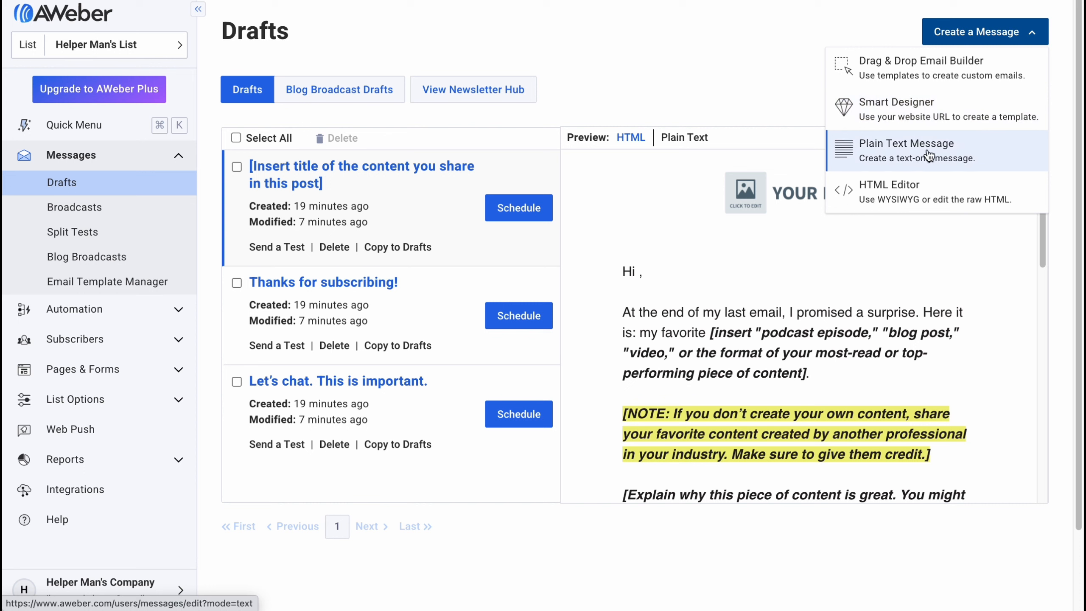
mouse_move(934, 192)
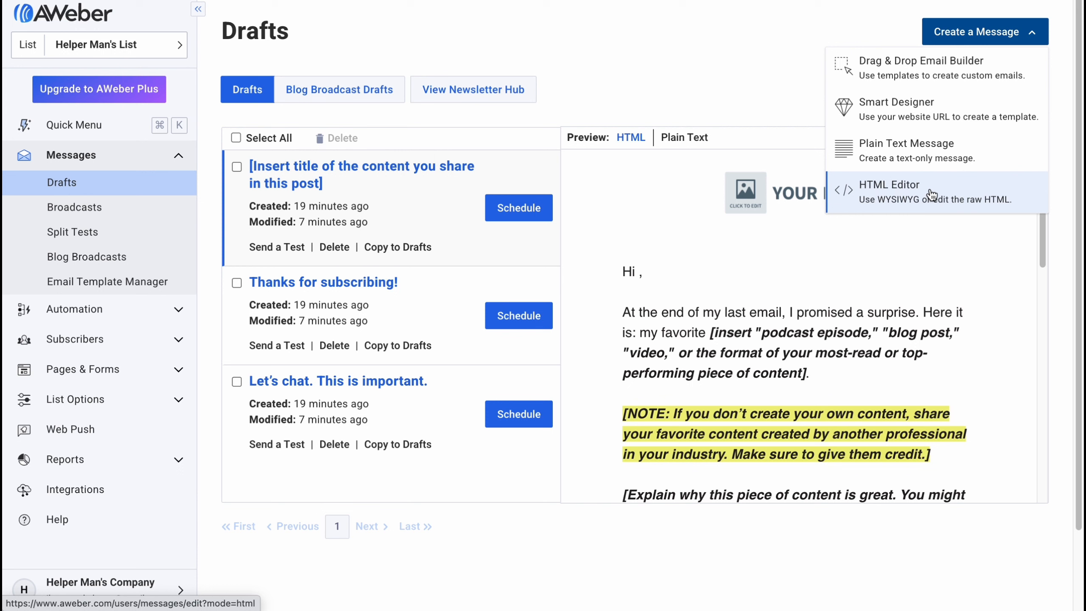
mouse_move(912, 67)
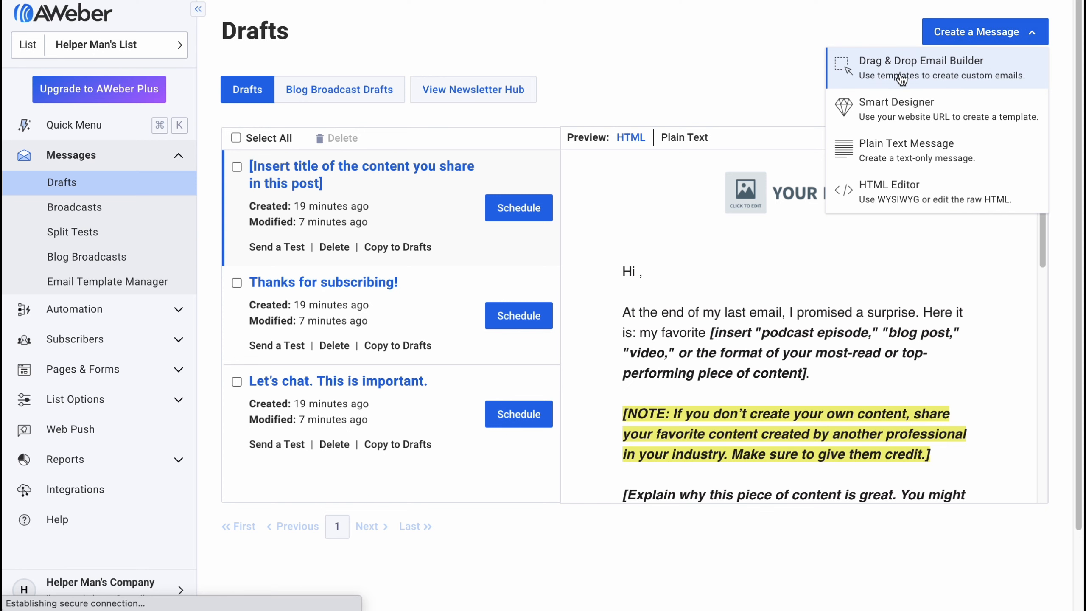
Start a new Drag & Drop Email Builder message and dismiss the 'Got it, thanks!' tip.
left_click(904, 150)
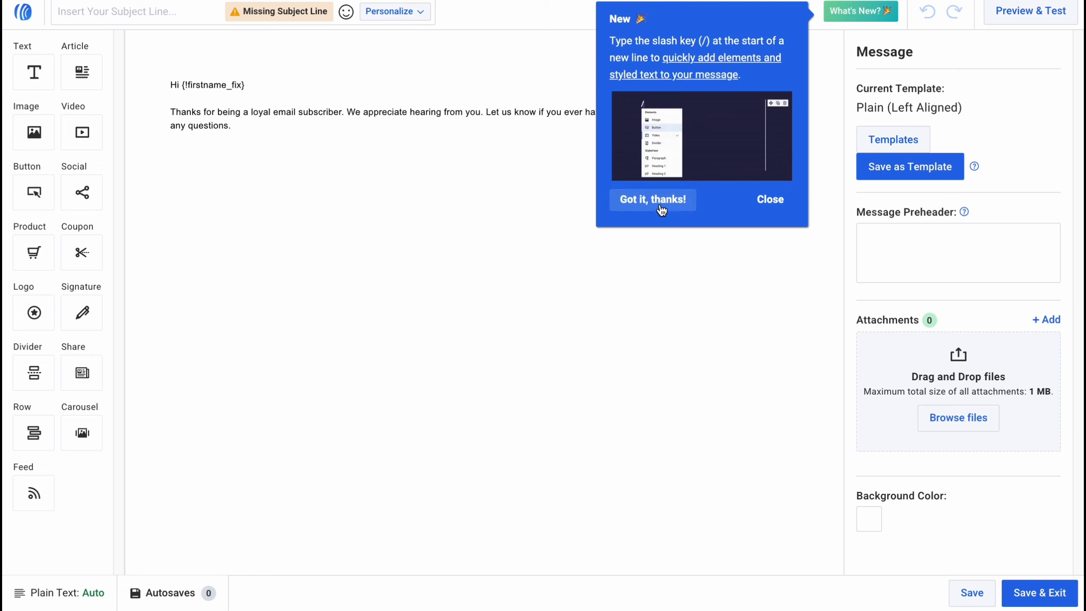
left_click(652, 200)
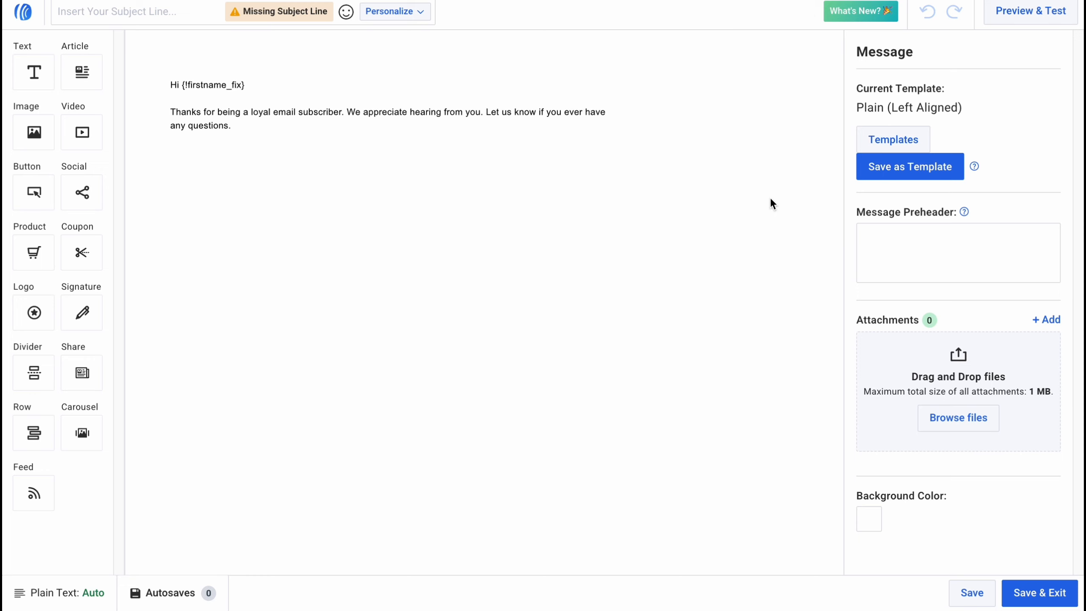
mouse_move(377, 175)
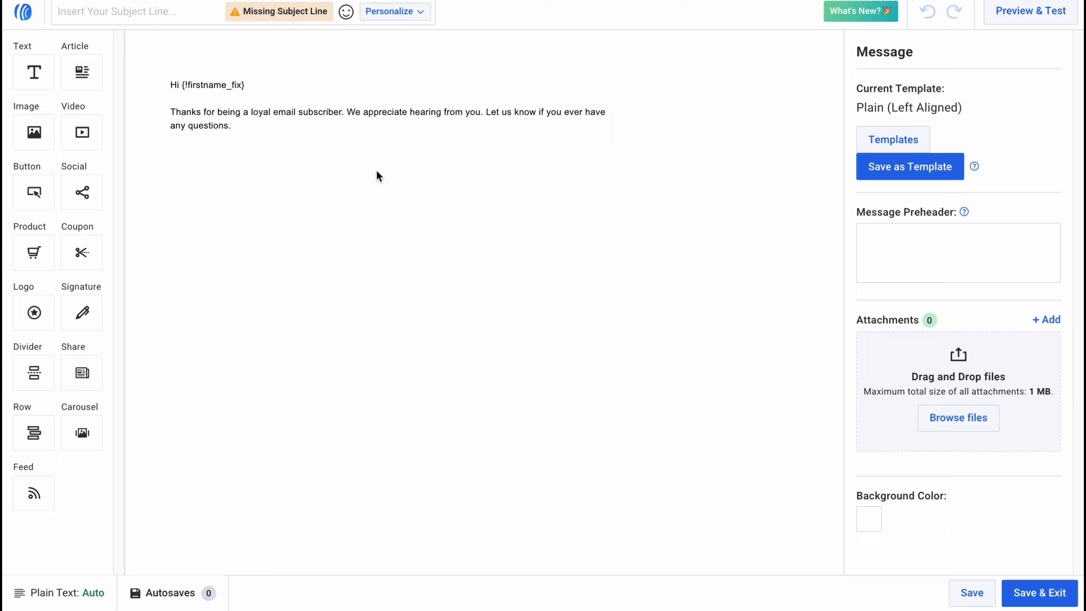
mouse_move(420, 184)
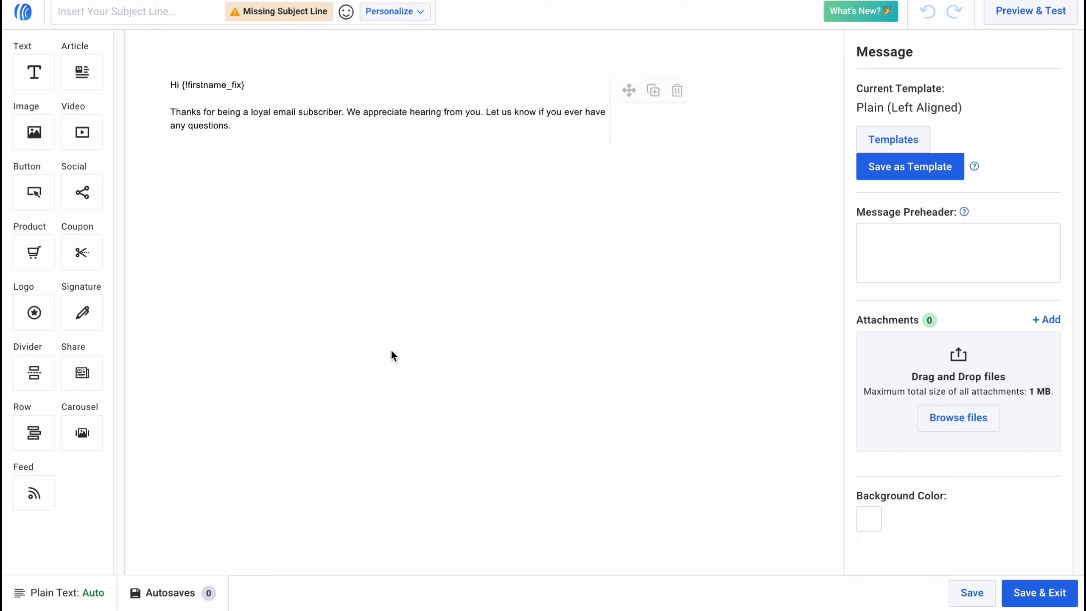
Find the Event template in the Template Gallery, preview it and apply it to the email.
left_click(893, 139)
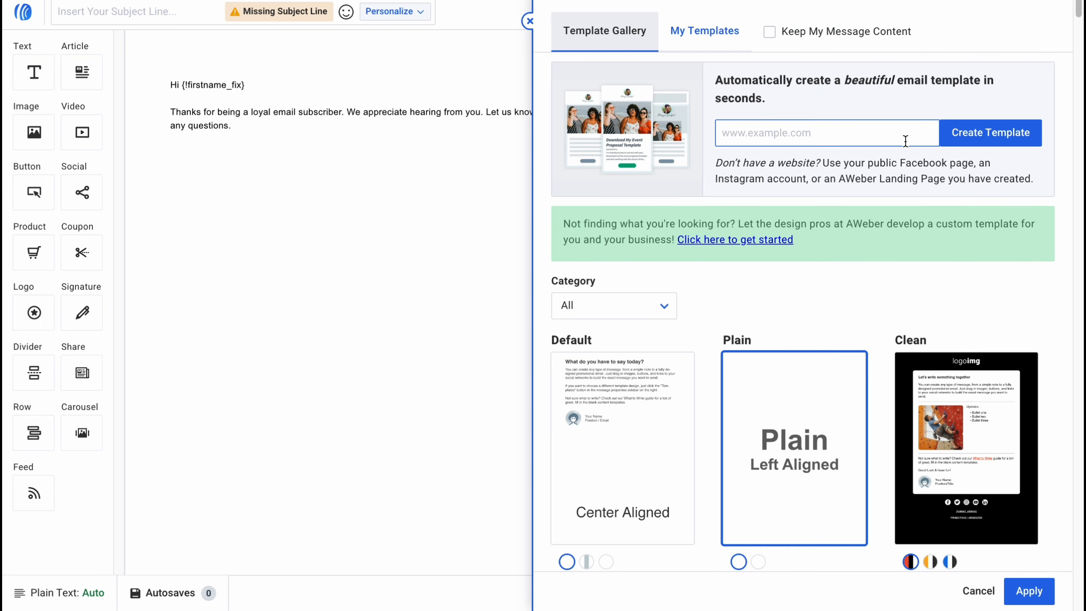
scroll("down", 3)
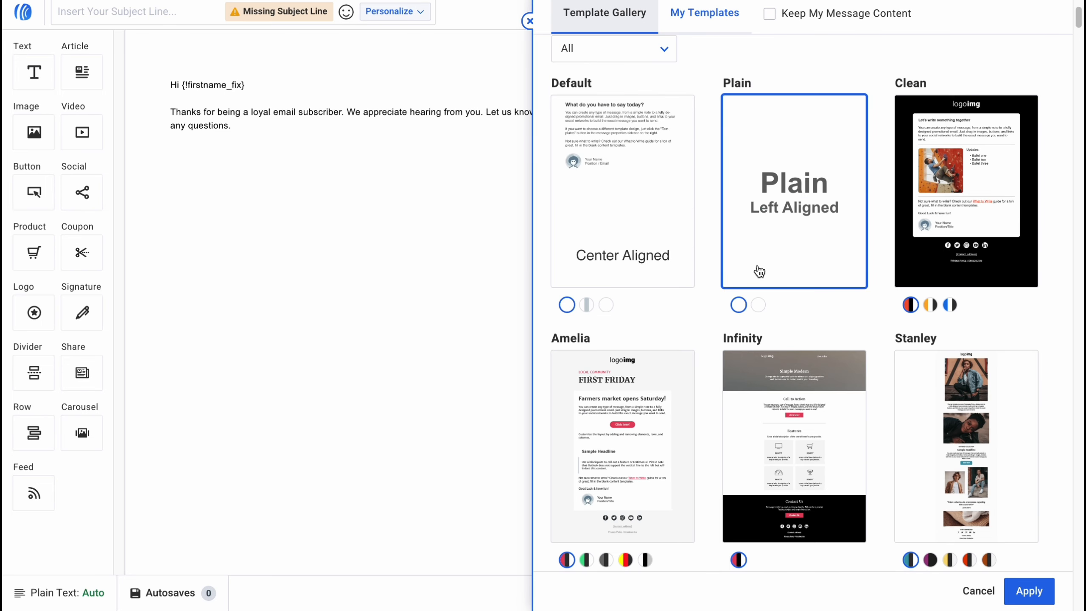
scroll("down", 3)
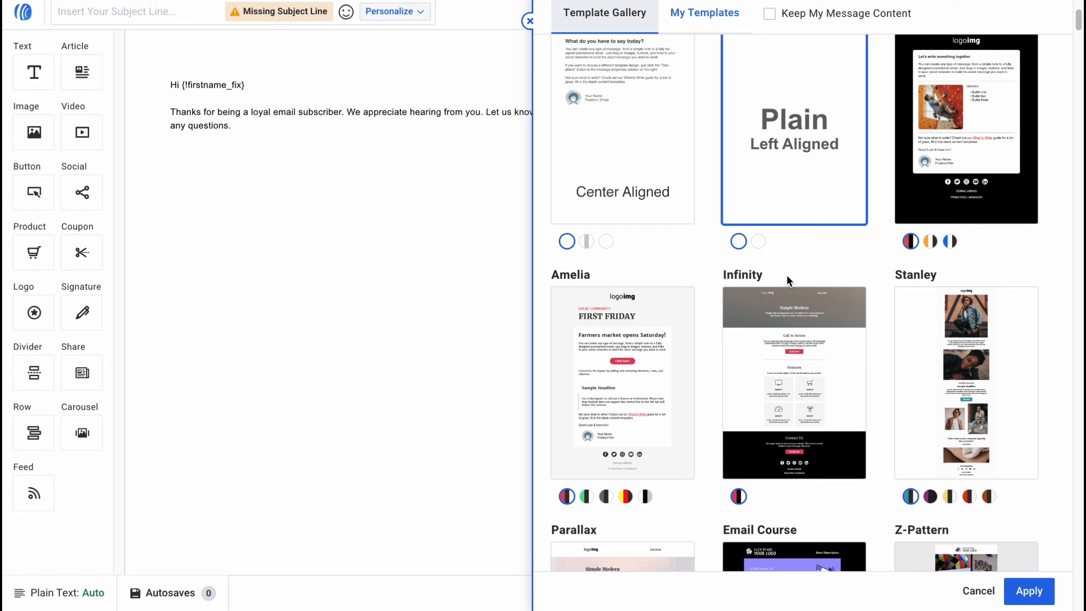
mouse_move(779, 384)
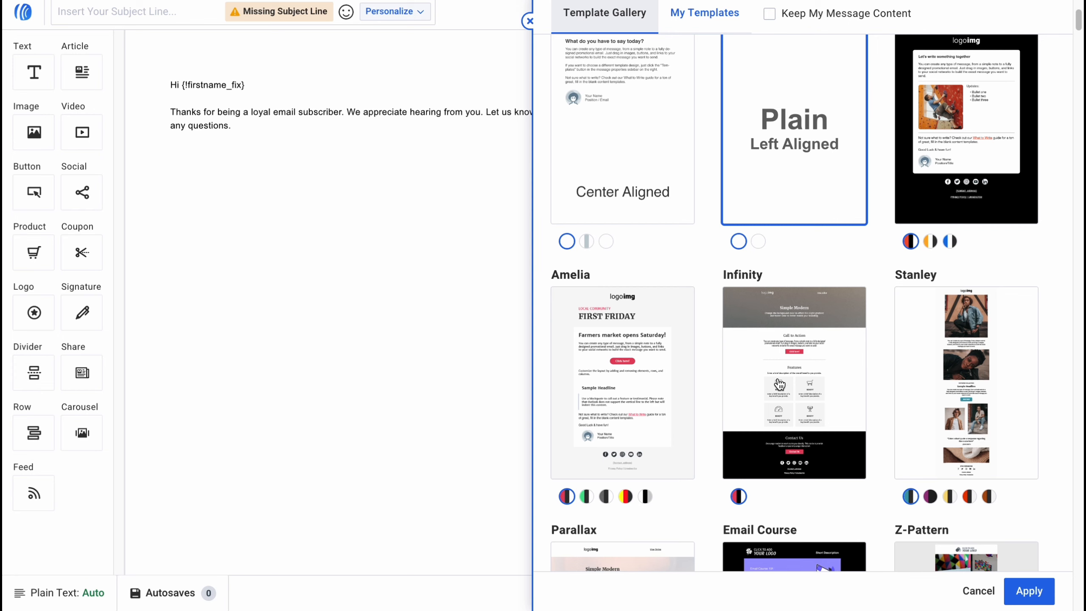
mouse_move(795, 385)
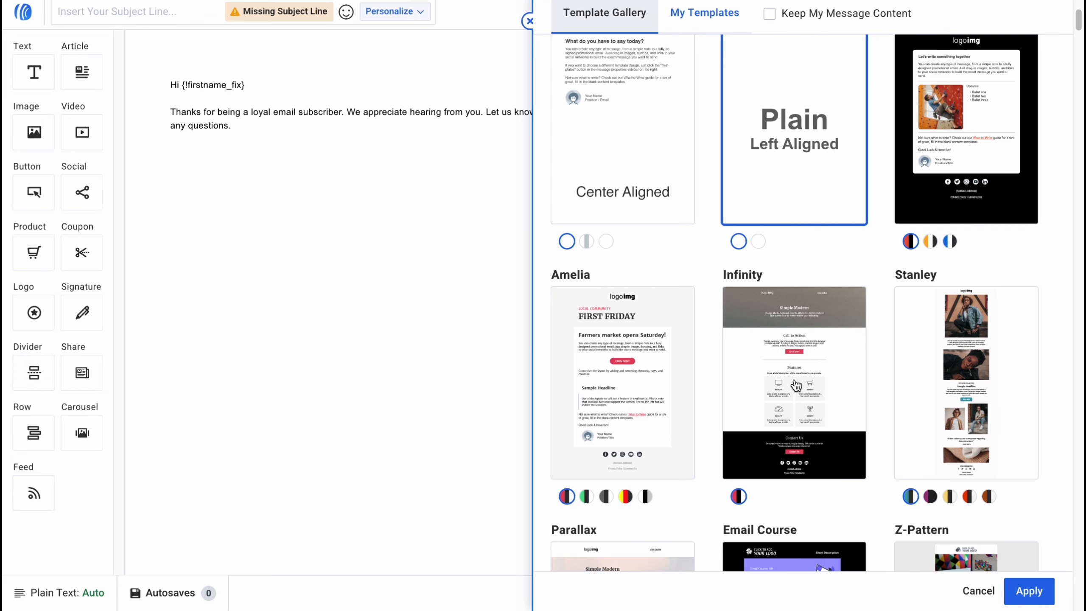
scroll("down", 3)
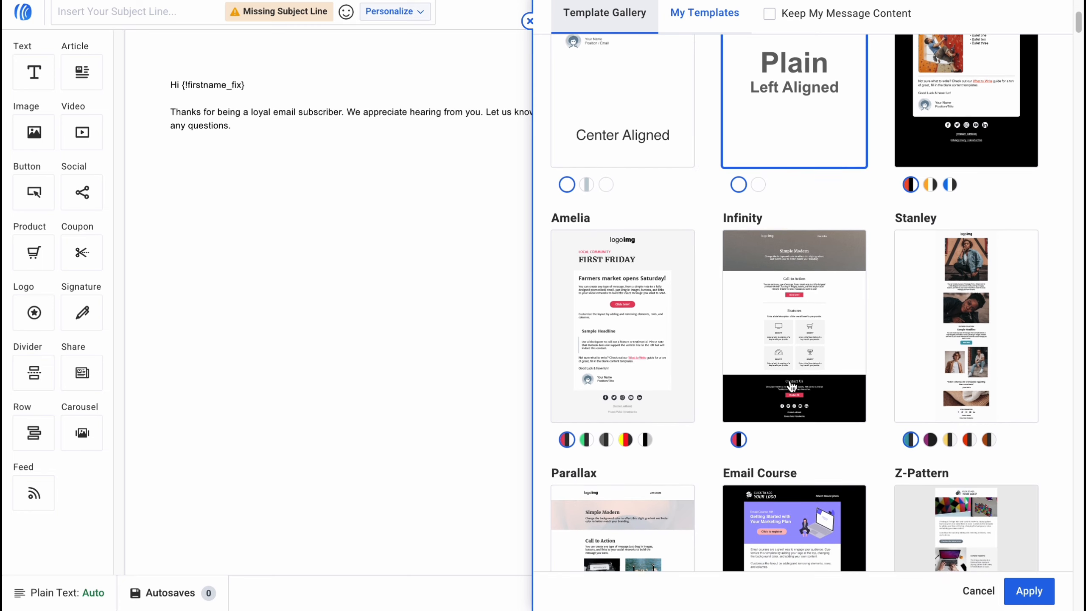
scroll("down", 3)
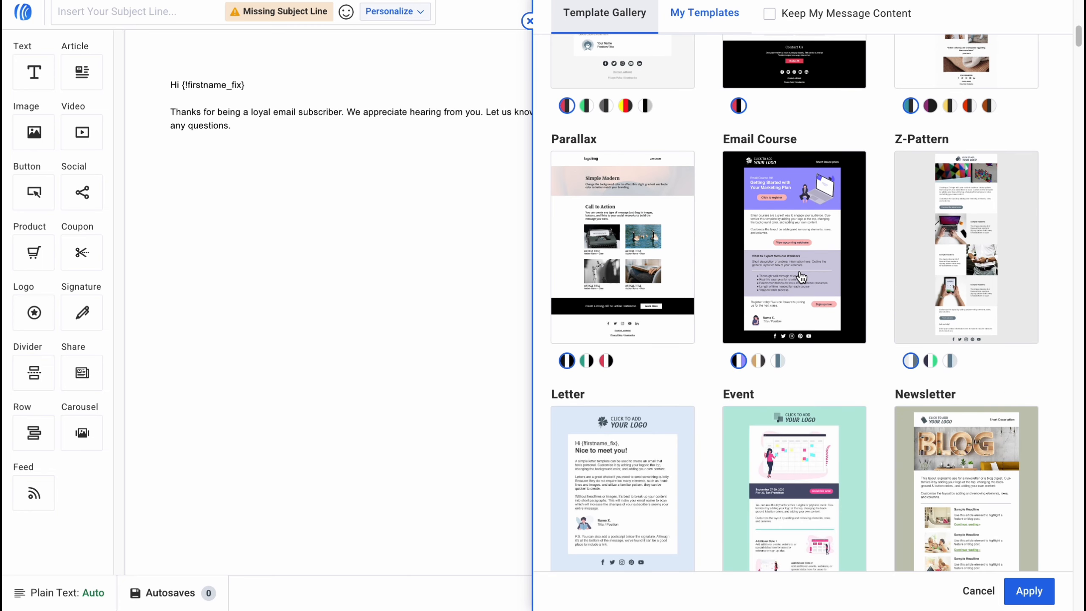
scroll("down", 3)
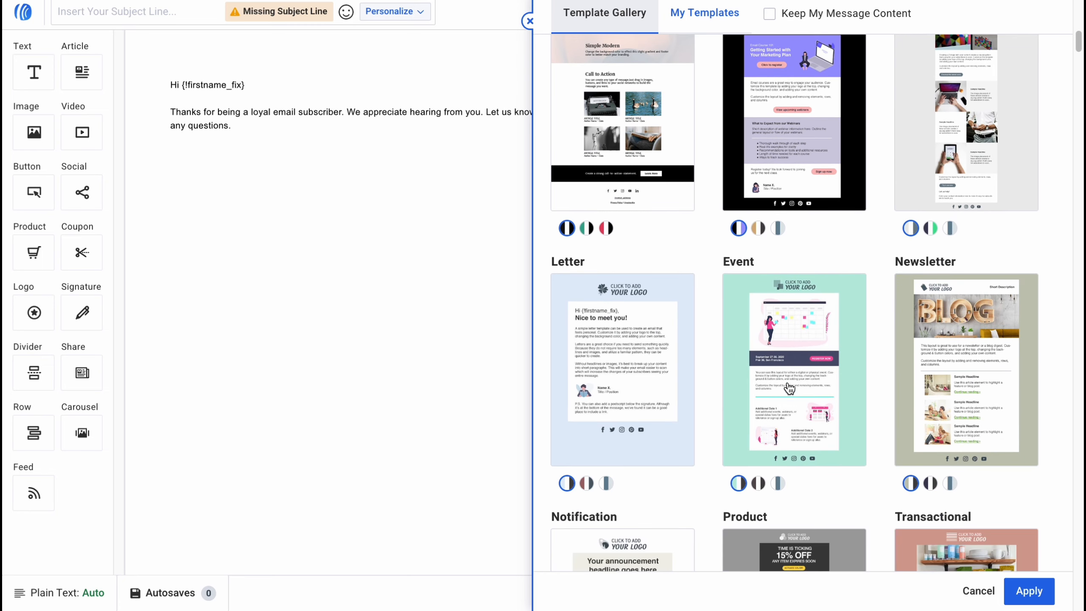
left_click(793, 367)
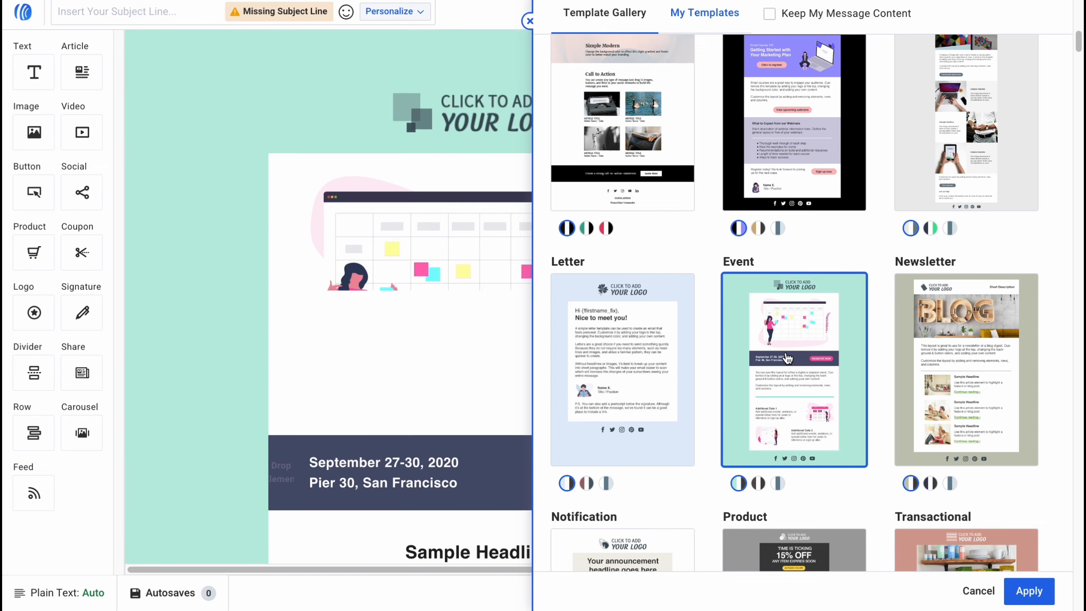
left_click(1027, 590)
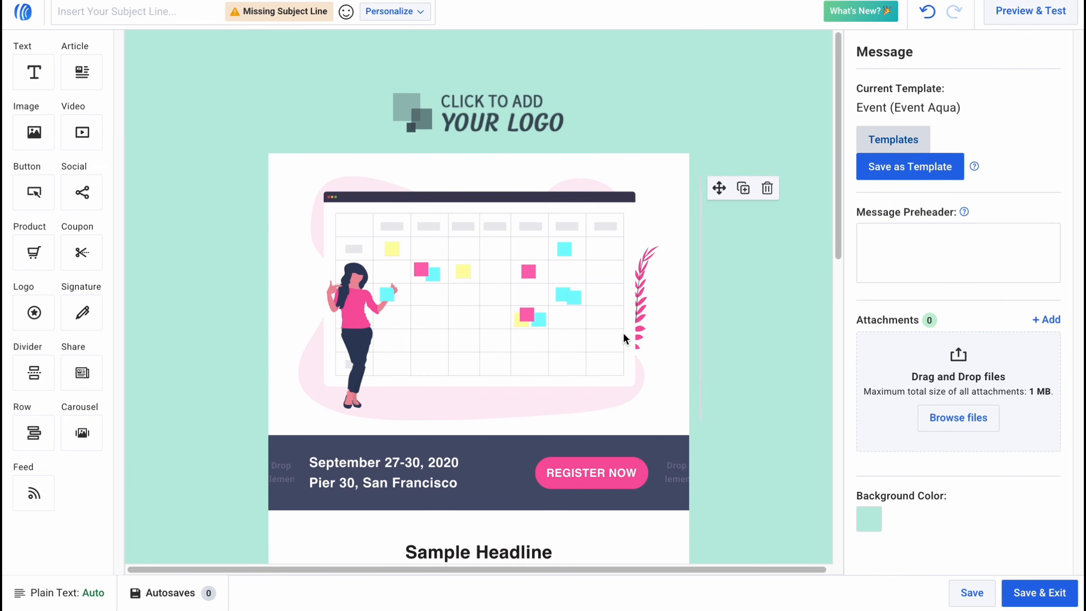
scroll("down", 3)
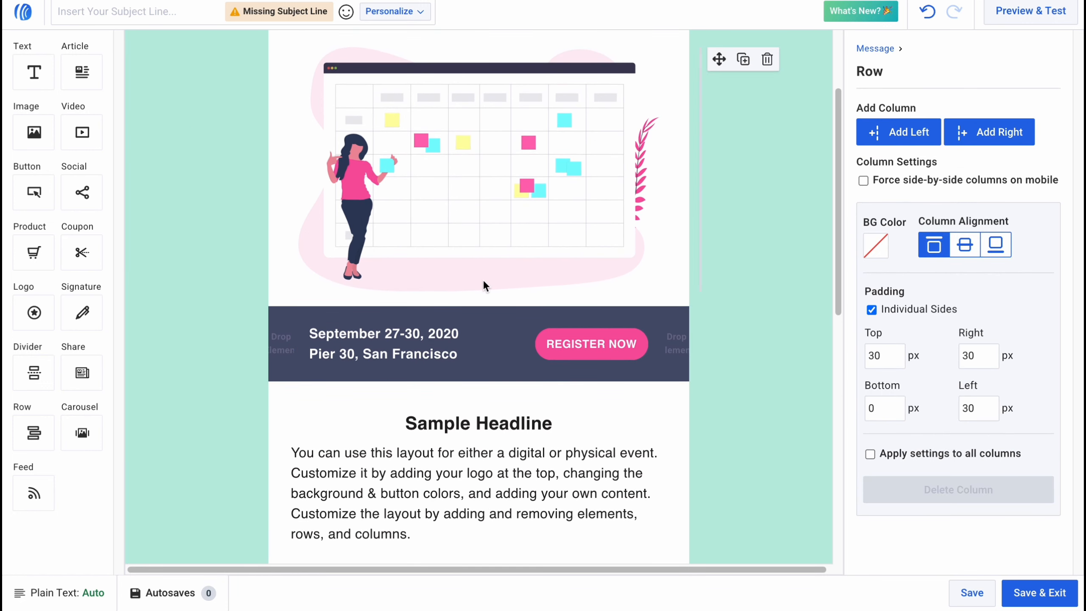
scroll("up", 3)
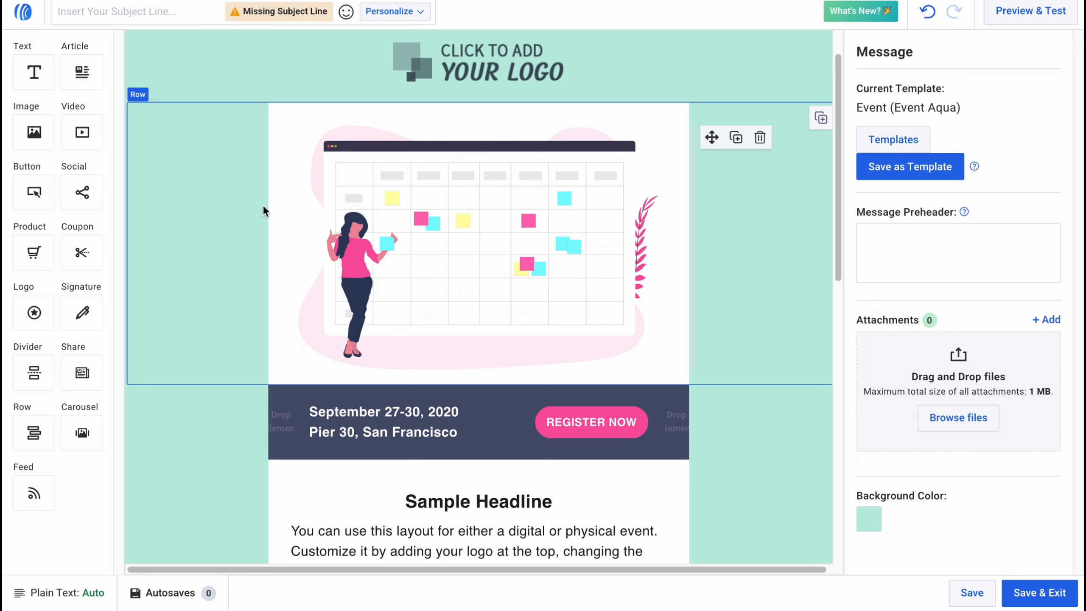
left_click(477, 239)
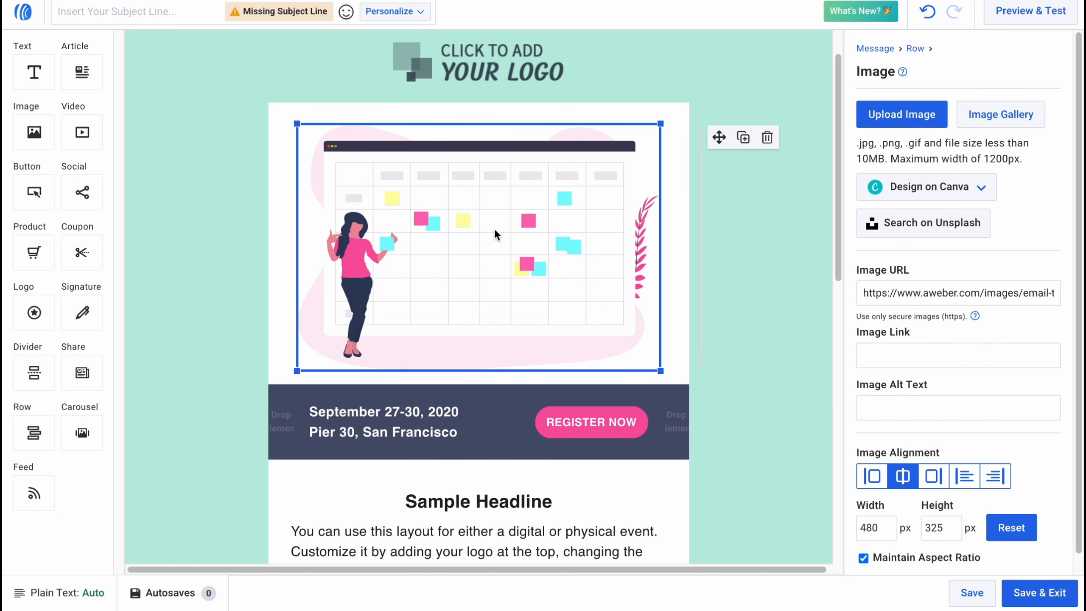
left_click(222, 173)
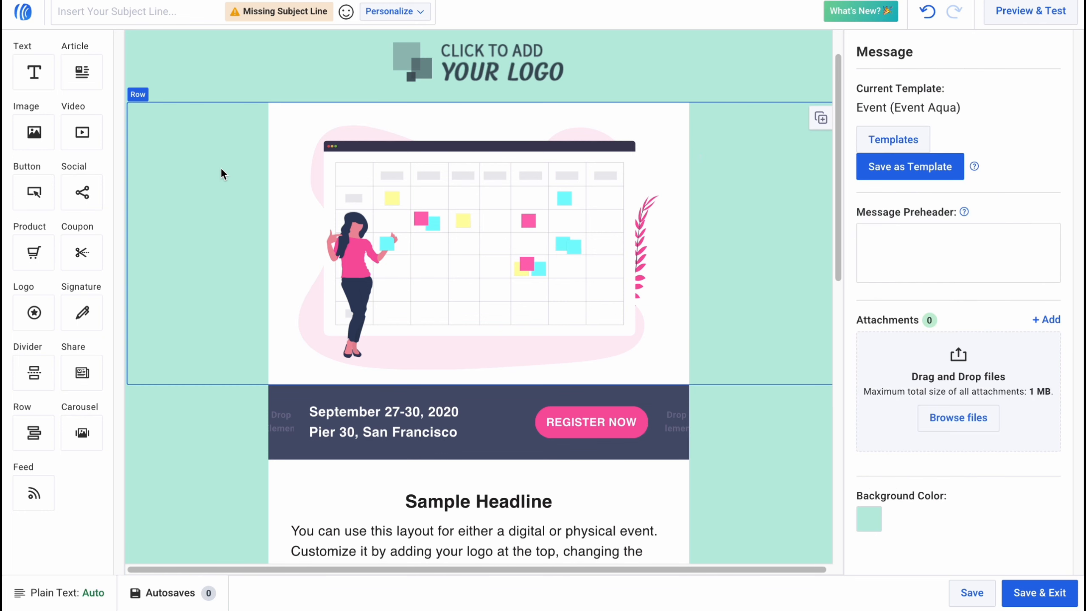
mouse_move(821, 118)
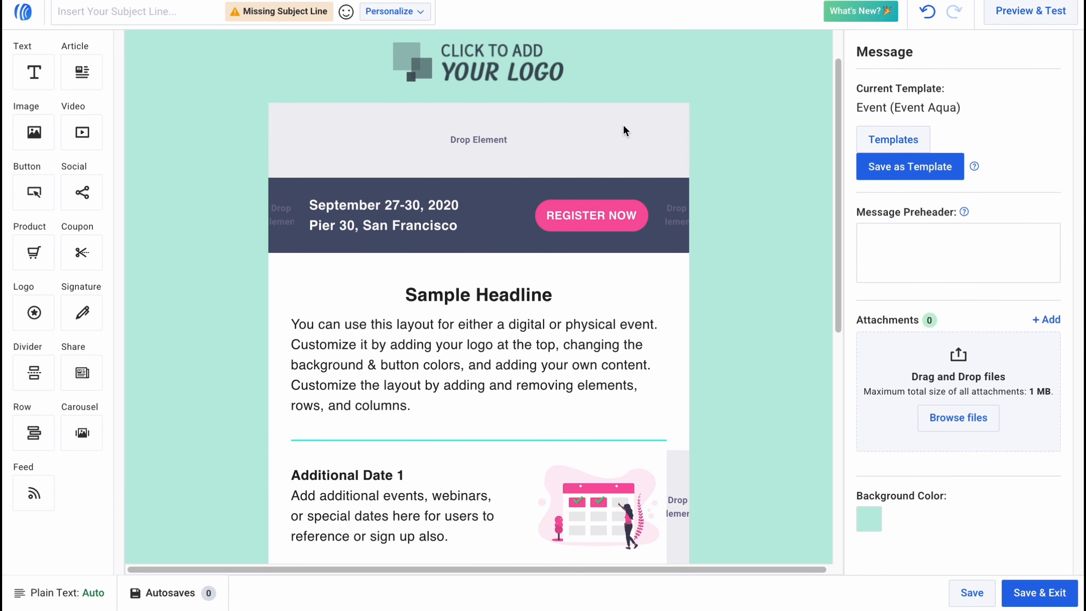
mouse_move(926, 13)
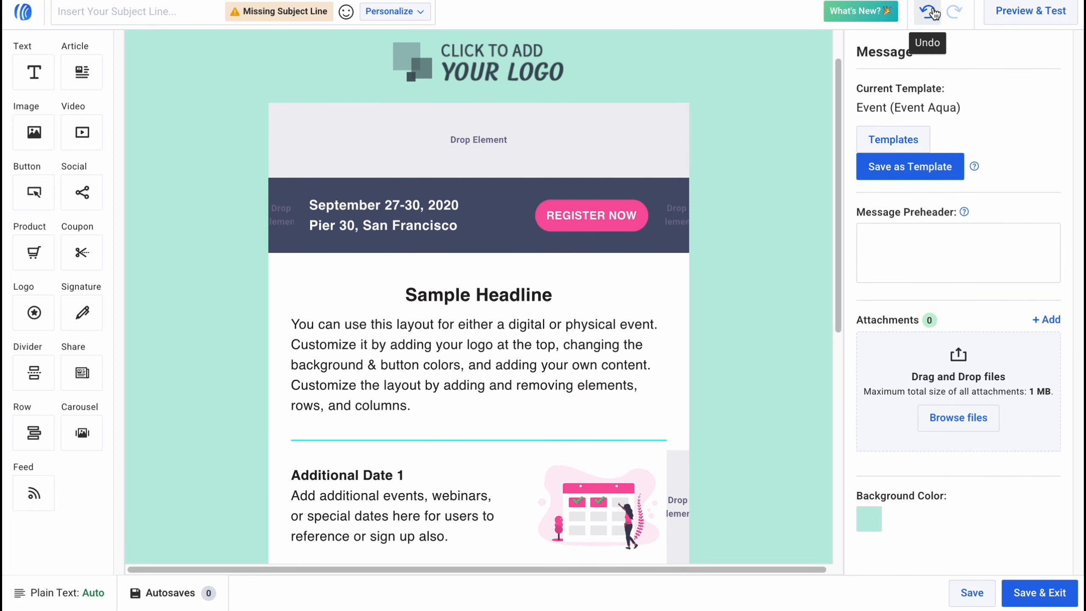
left_click(925, 12)
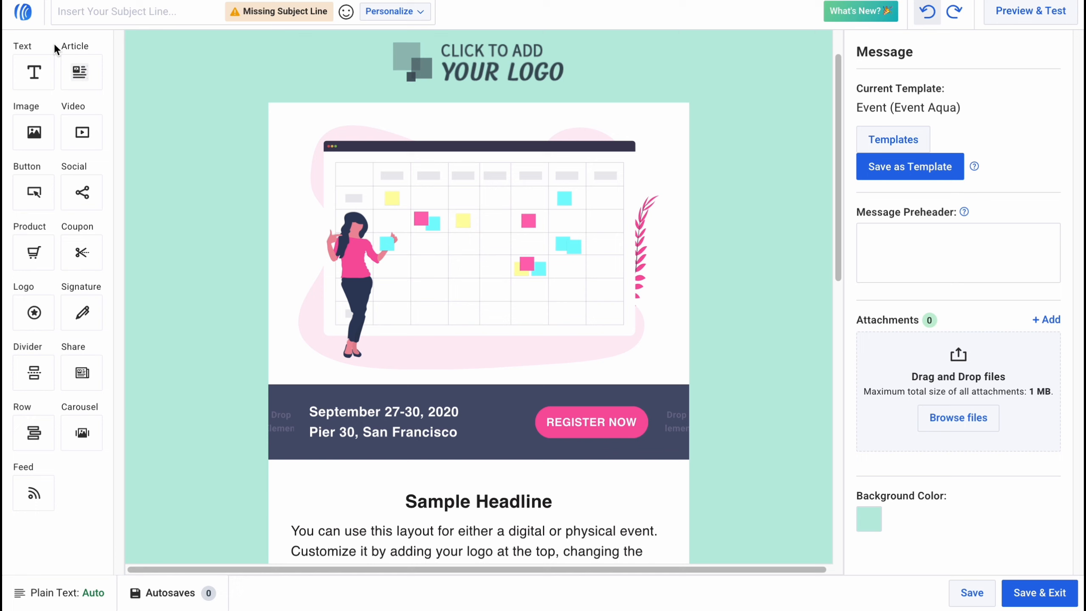
mouse_move(32, 72)
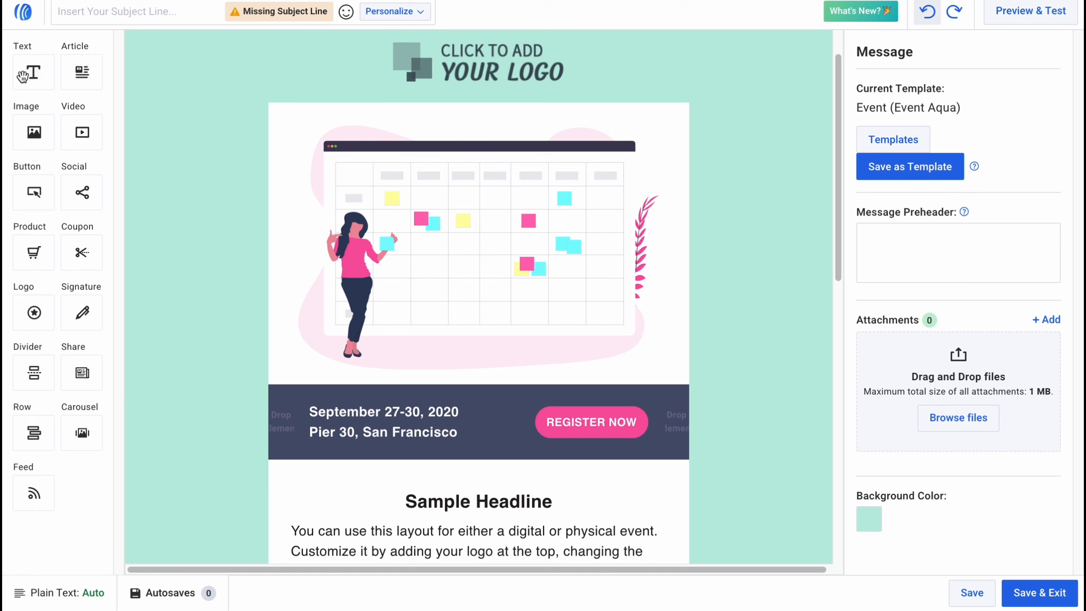
mouse_move(81, 132)
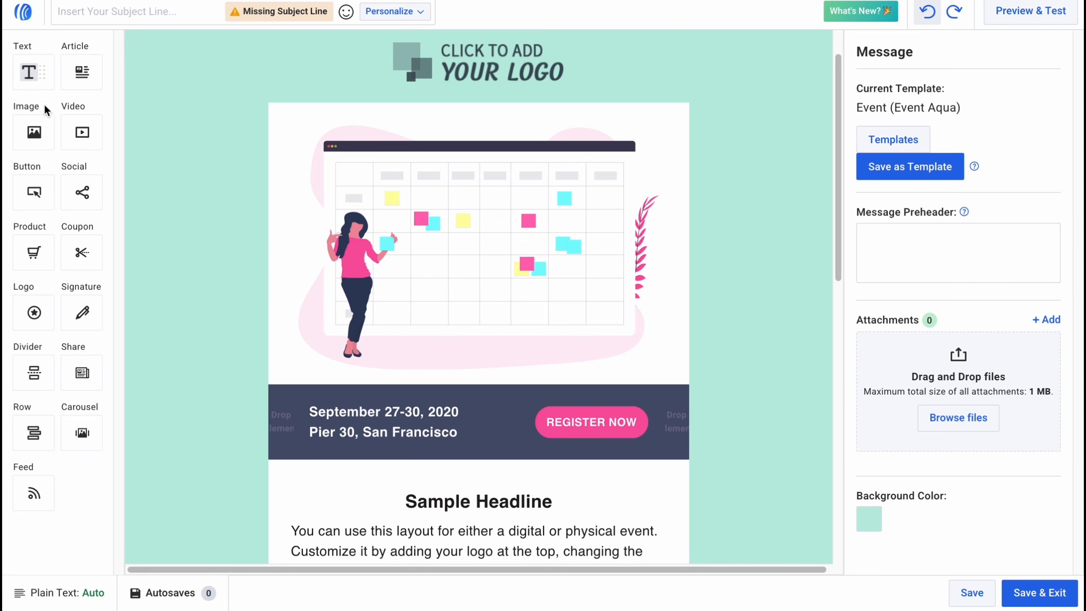
mouse_move(33, 72)
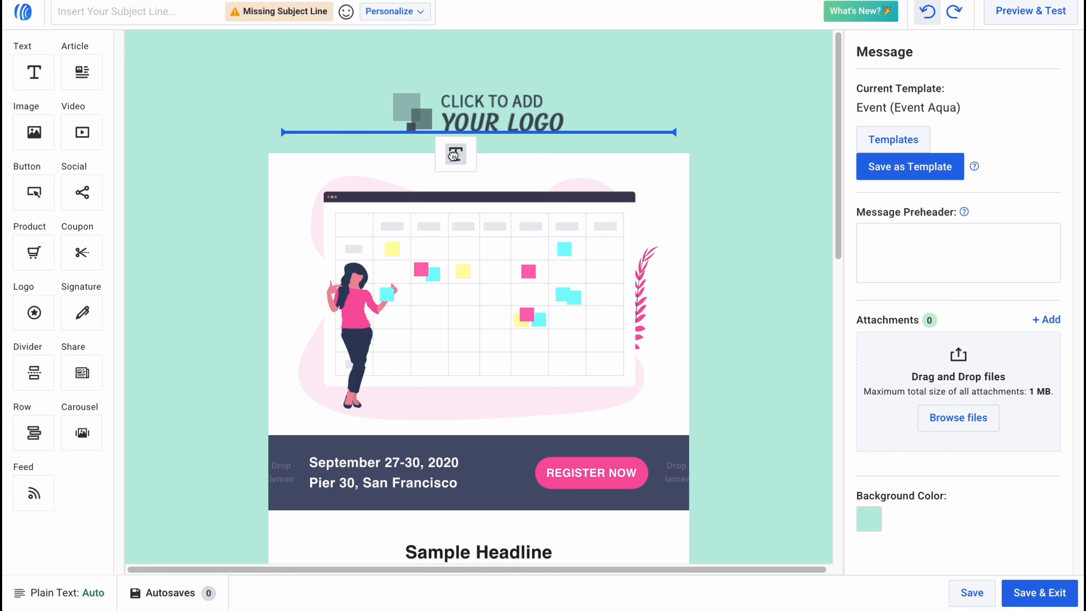
Place a text block below the logo reading 'Welcome to this letter'.
left_click(456, 153)
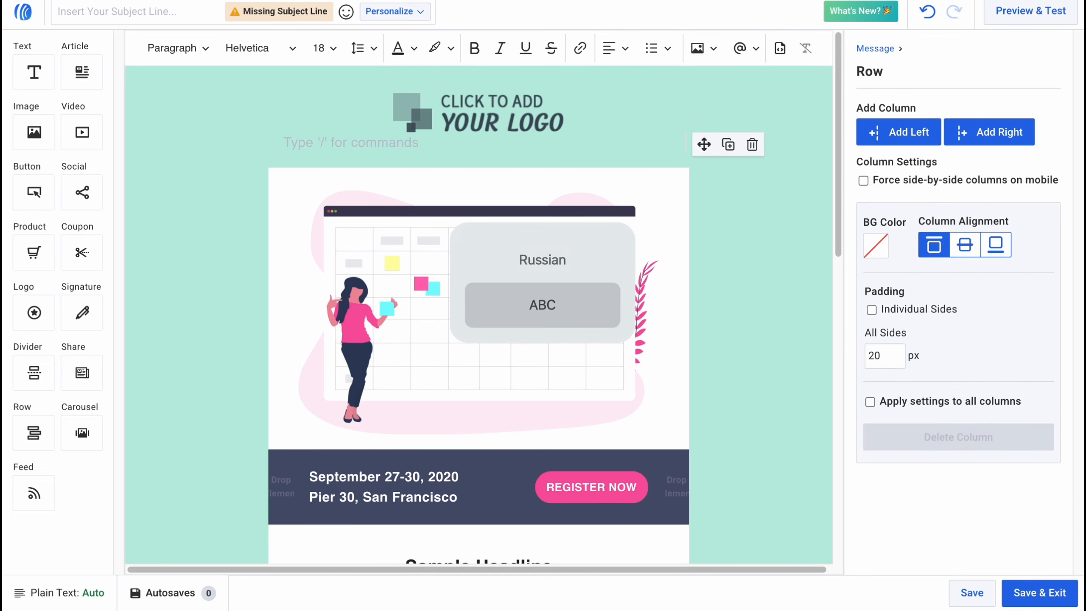
type("Welcome ti")
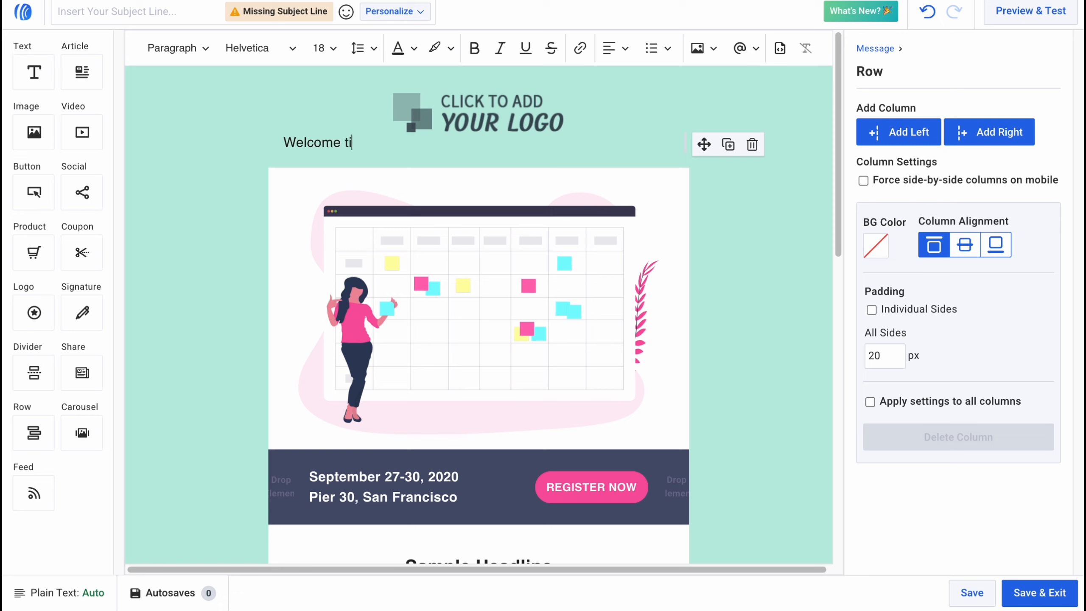
type("o this")
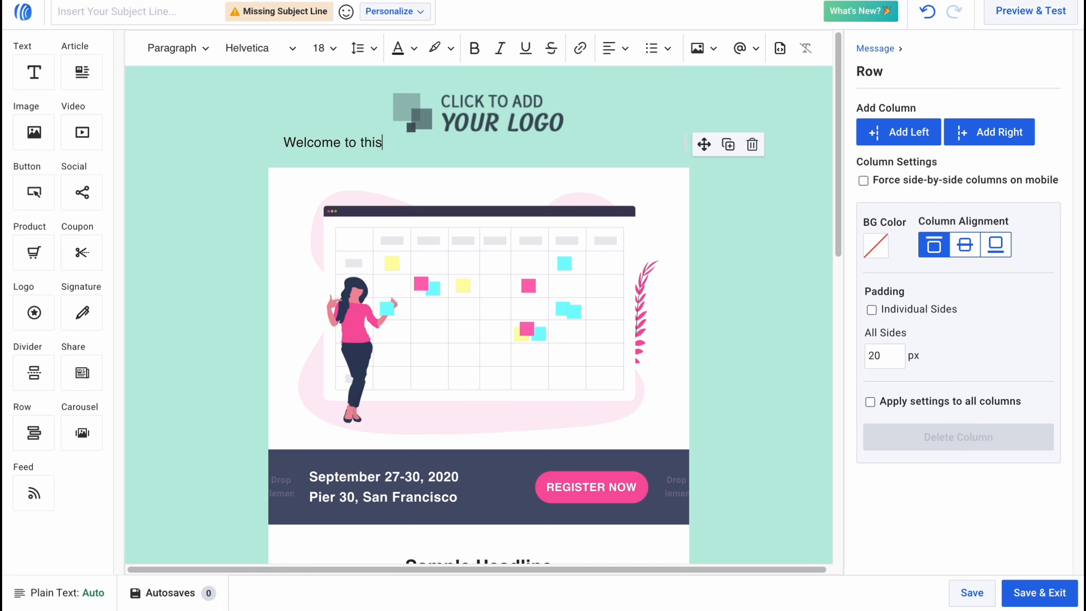
type("letter")
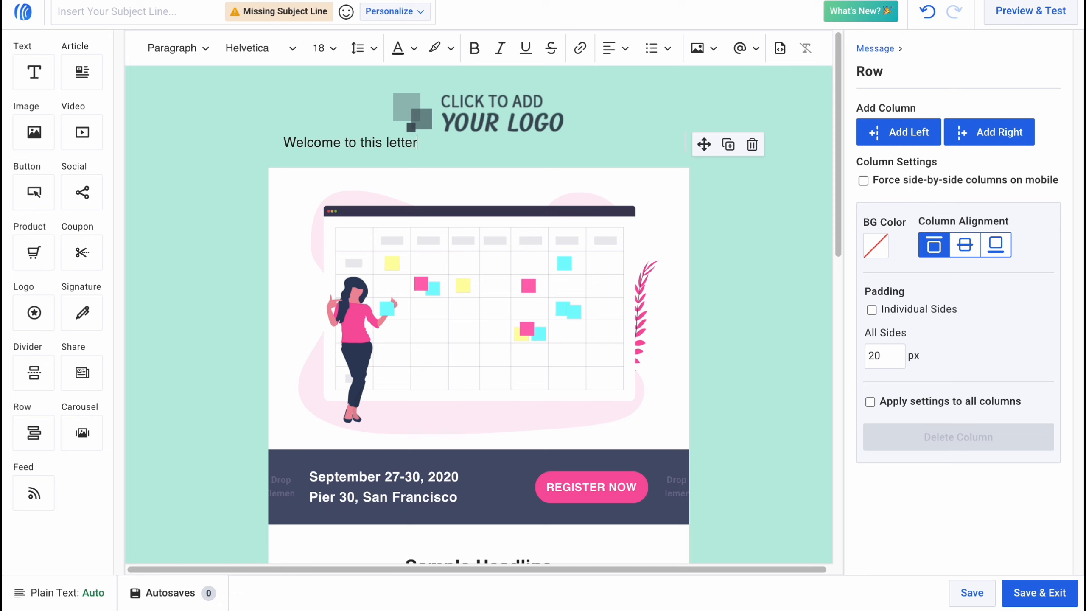
Make 'Welcome to this letter' size 14, centred and bold, then select the calendar illustration.
triple_click(349, 142)
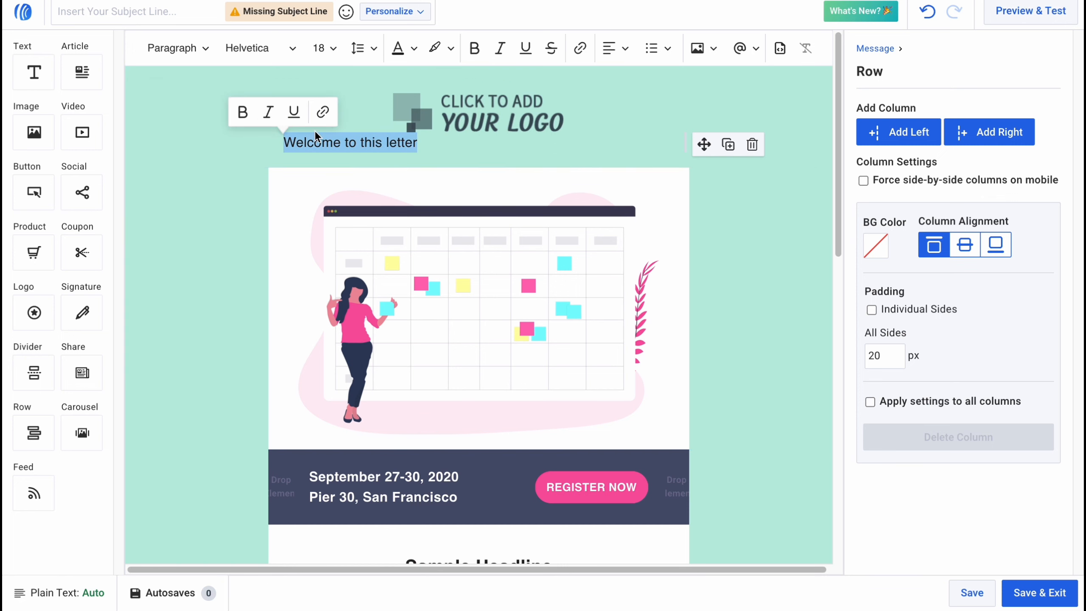
mouse_move(431, 40)
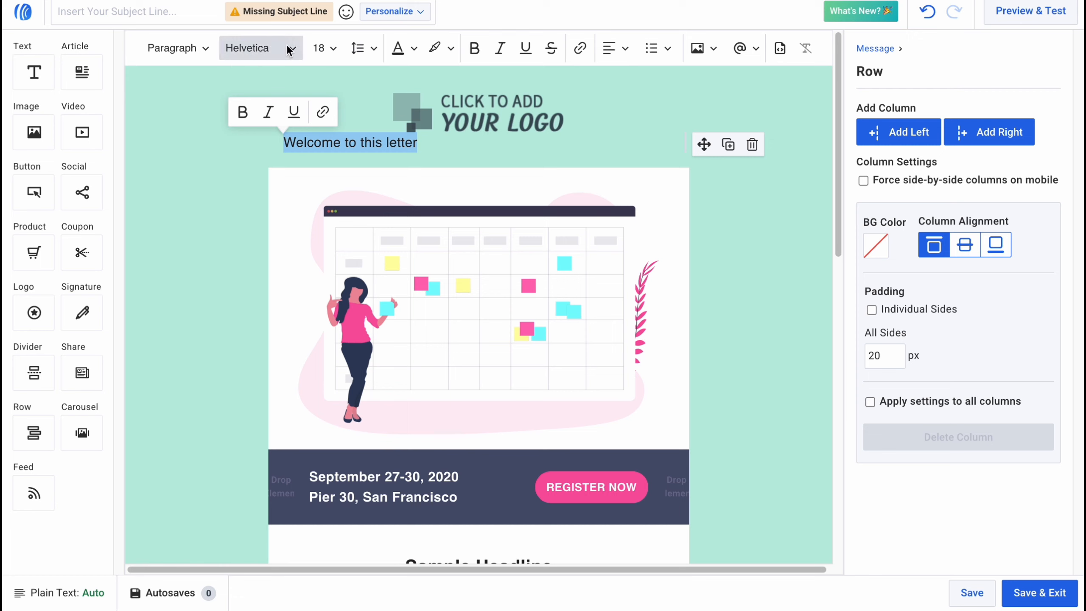
mouse_move(261, 47)
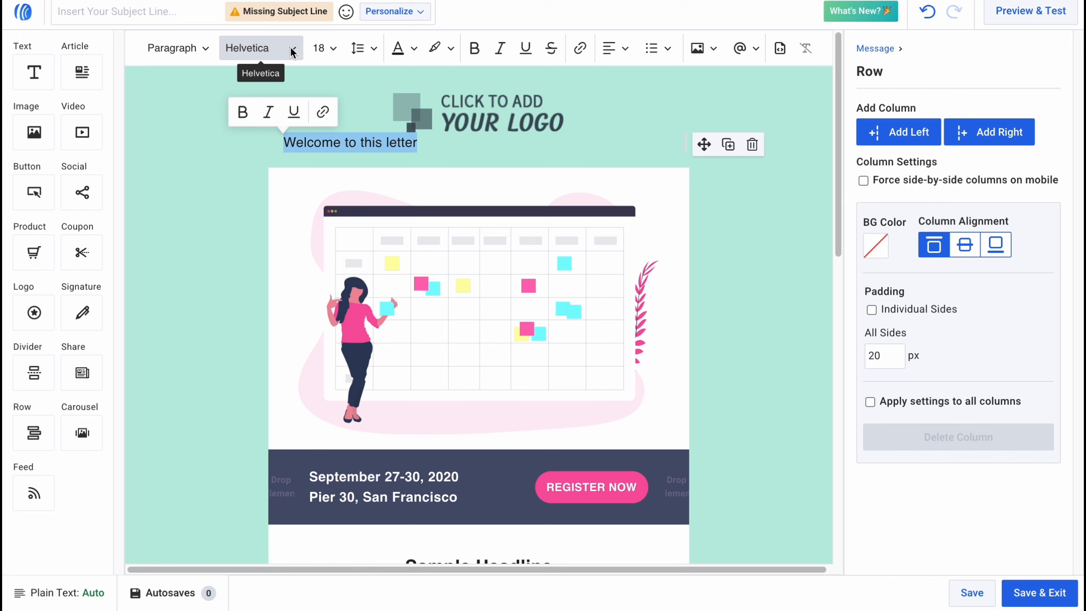
left_click(321, 48)
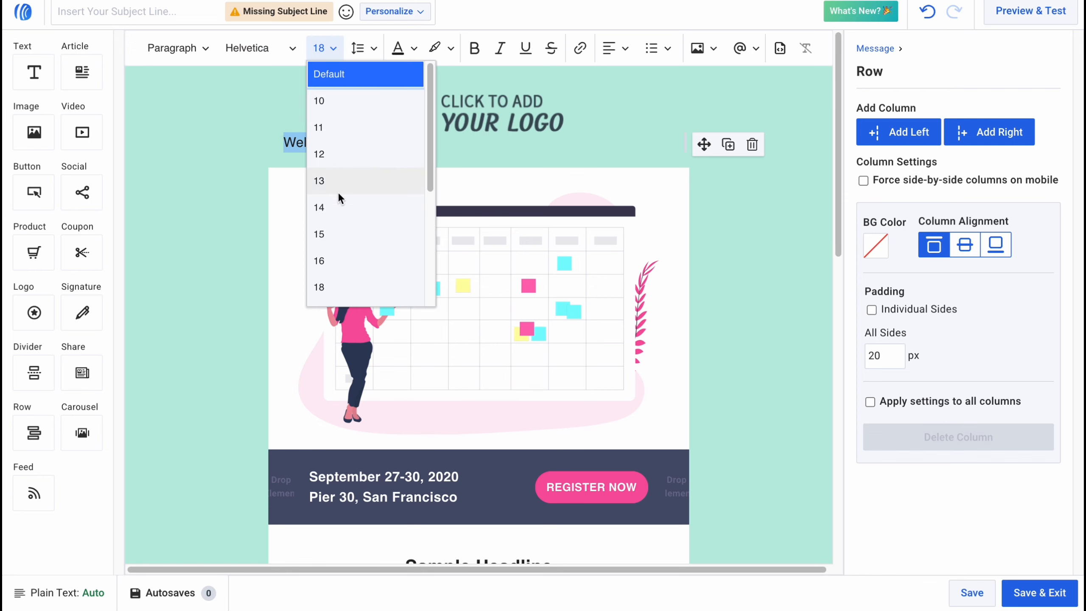
left_click(319, 208)
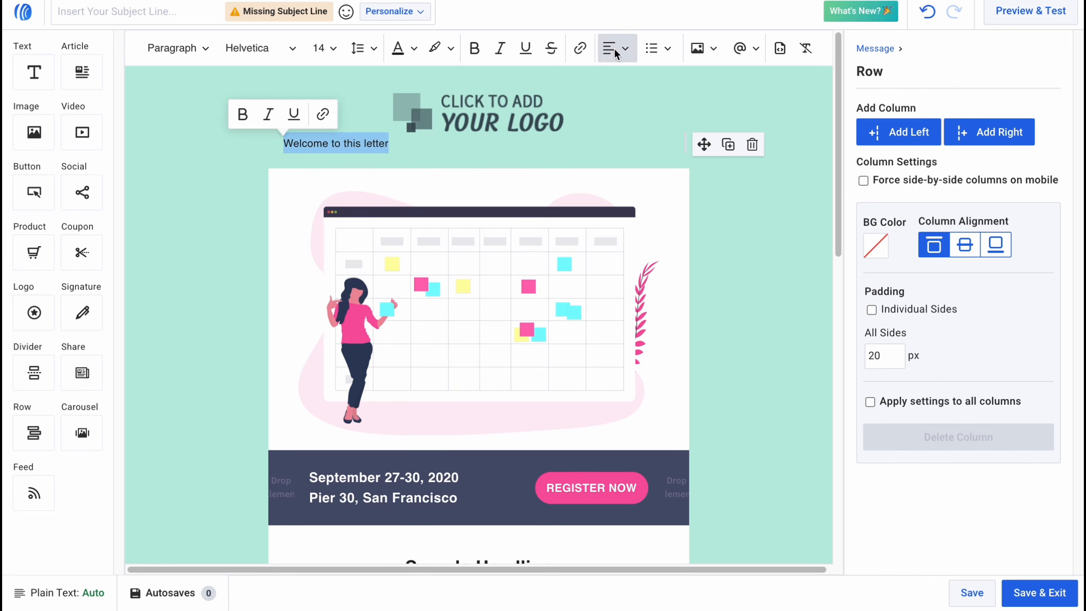
left_click(616, 47)
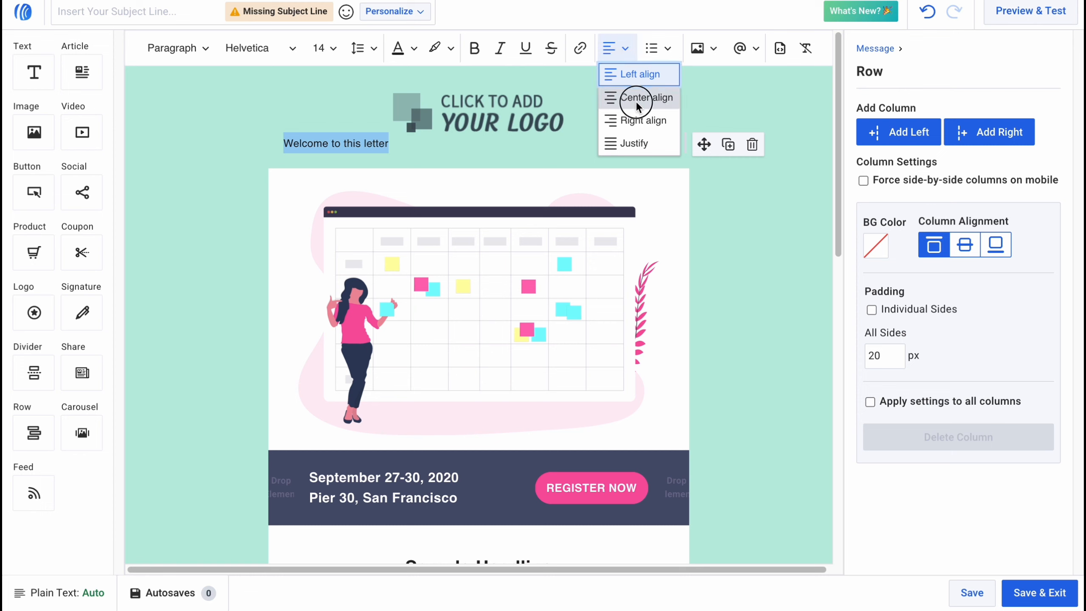
left_click(641, 98)
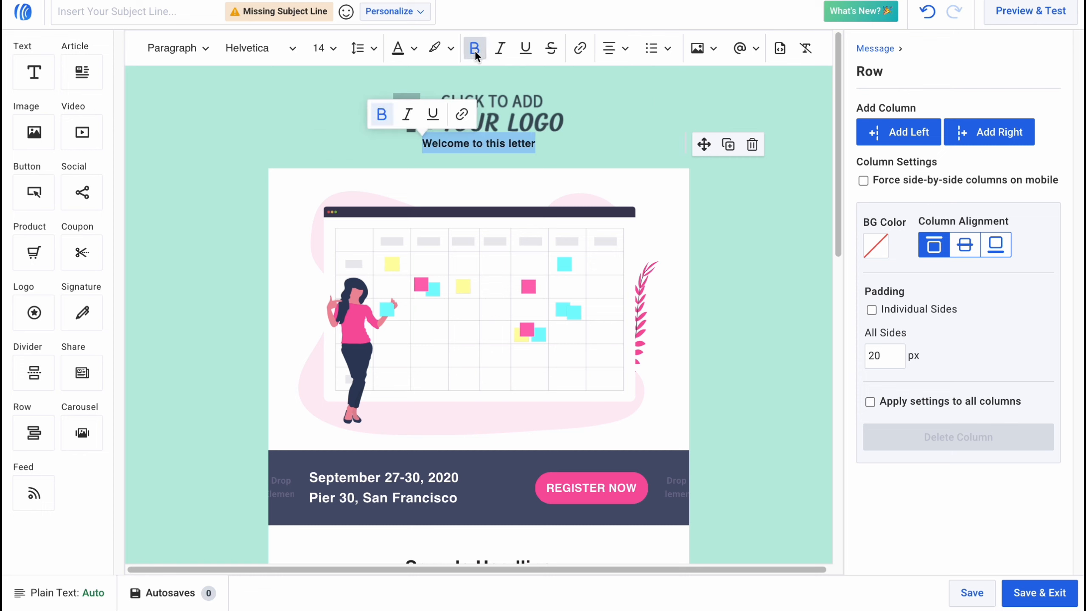
left_click(319, 47)
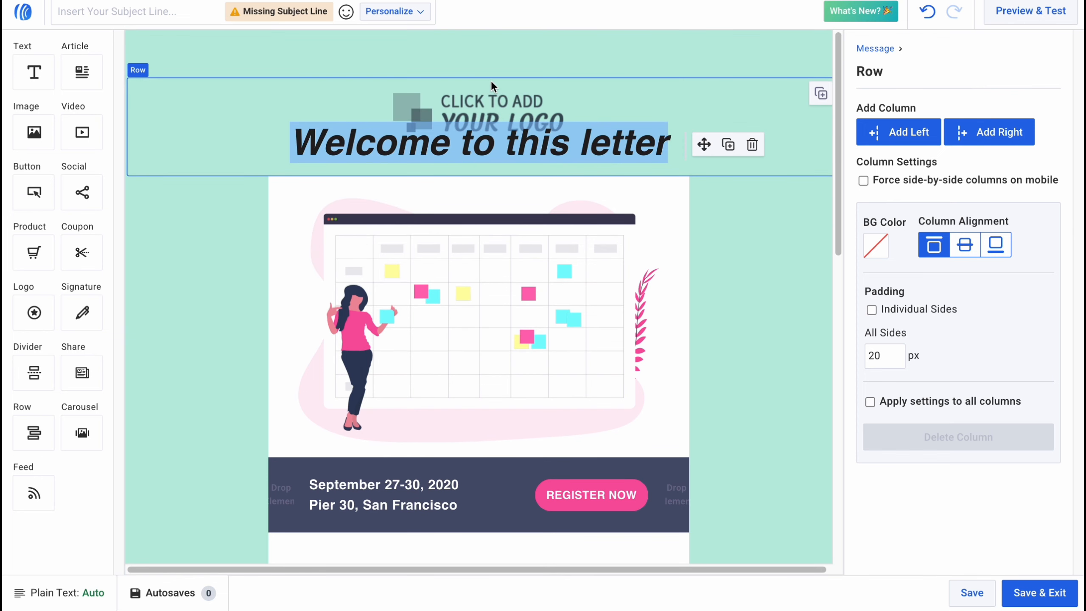
left_click(479, 111)
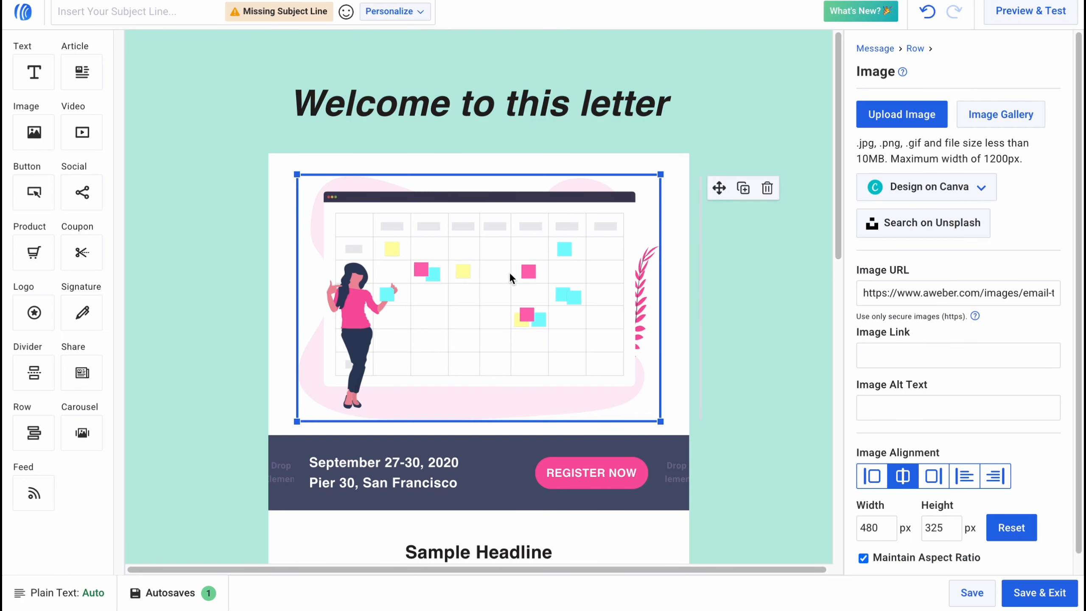
Select the calendar illustration and launch Unsplash from its image settings.
scroll("down", 3)
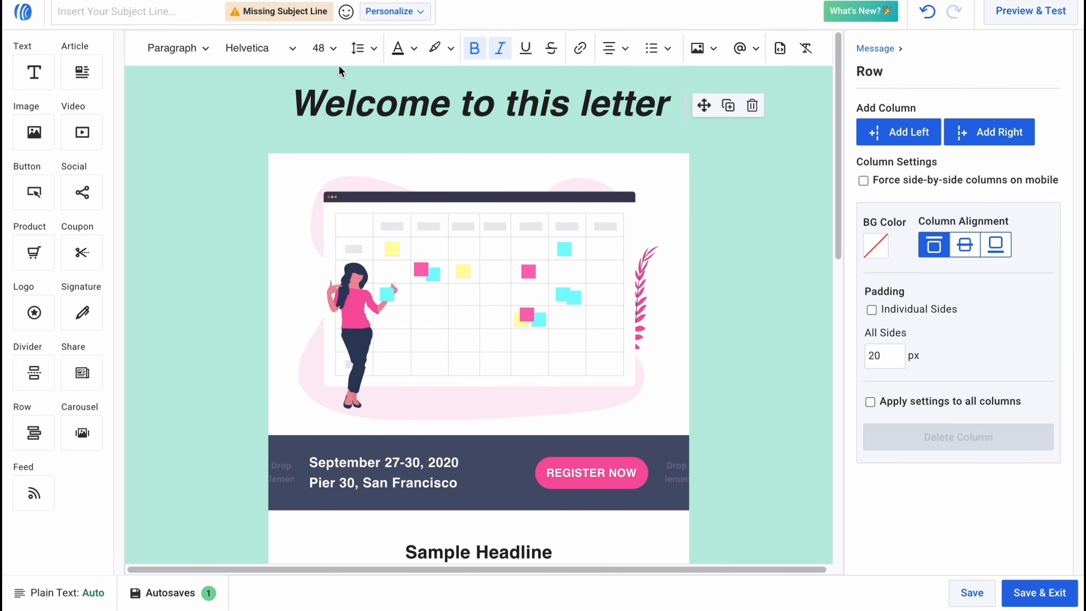
left_click(450, 298)
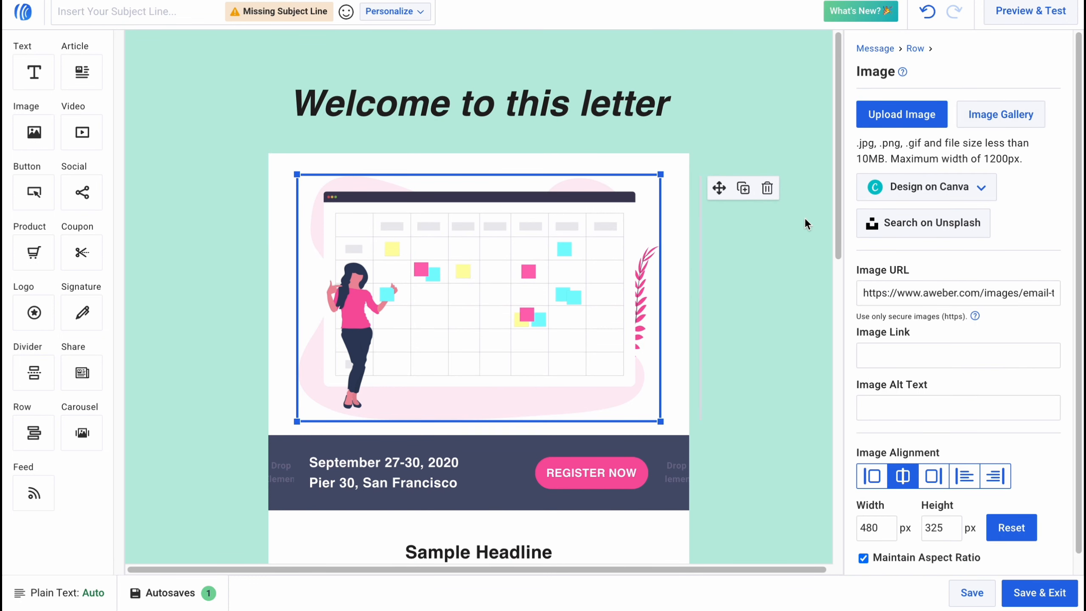
mouse_move(470, 308)
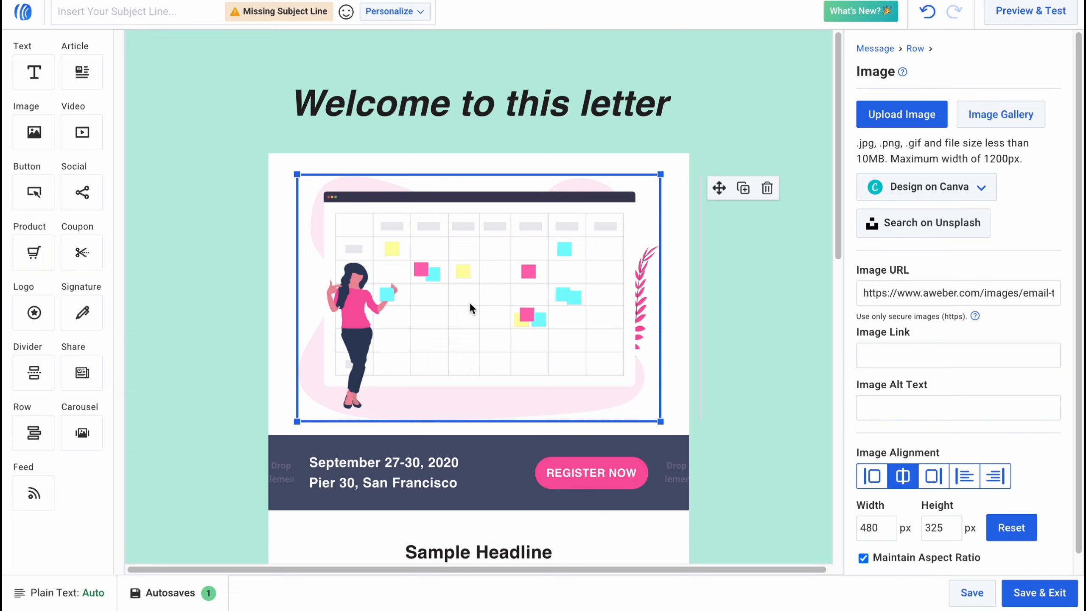
mouse_move(844, 343)
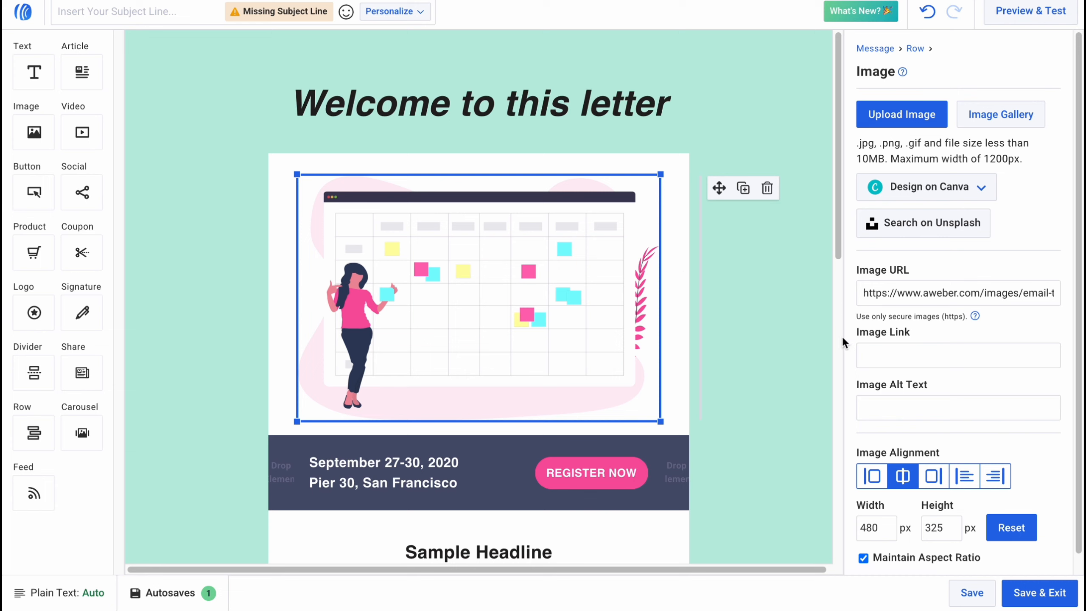
mouse_move(949, 184)
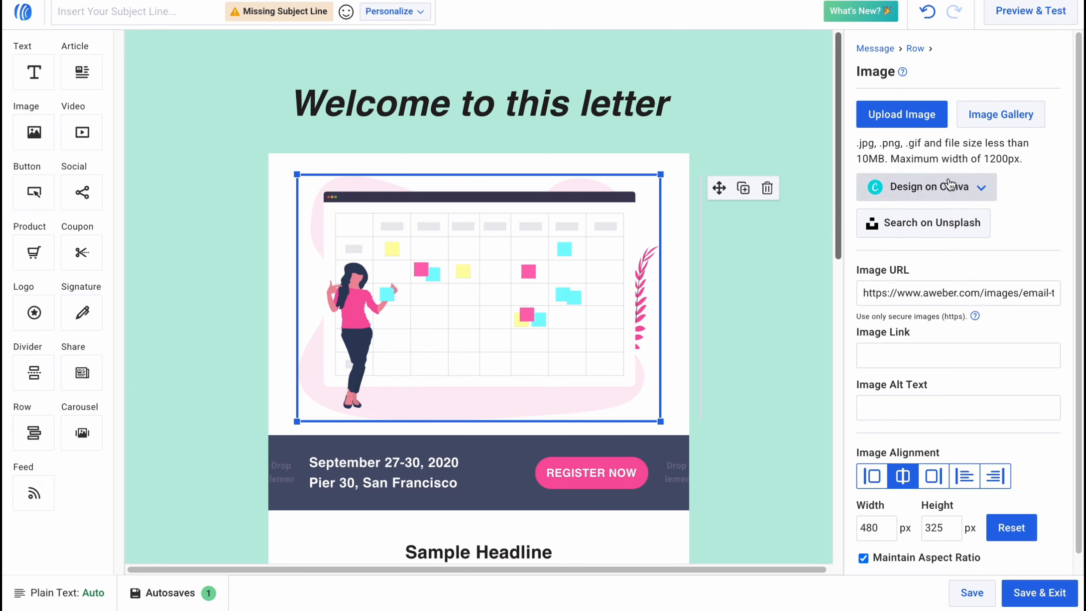
mouse_move(1000, 115)
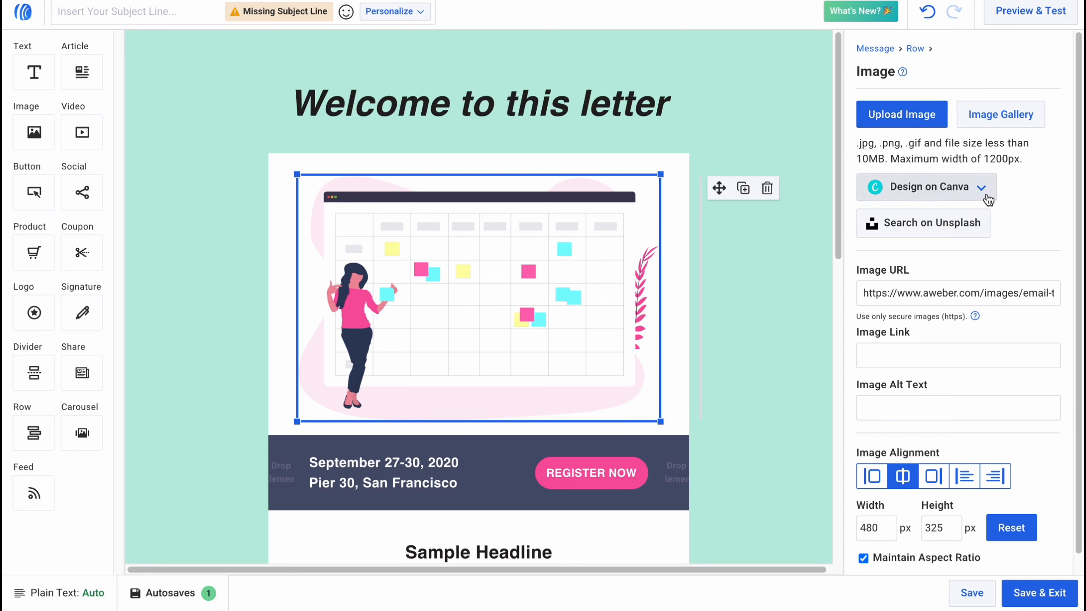
mouse_move(934, 193)
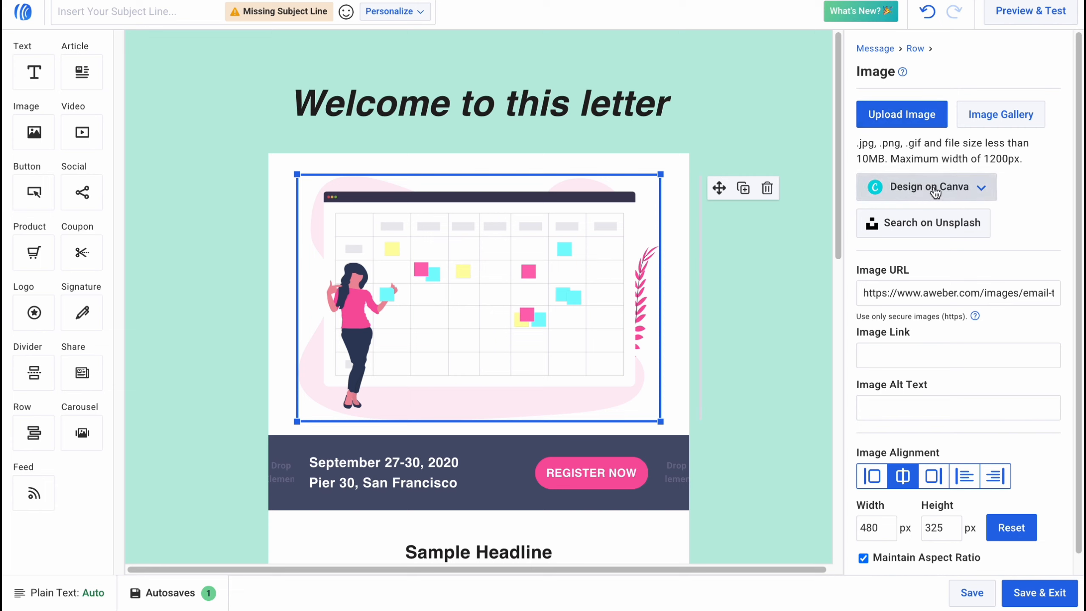
mouse_move(928, 217)
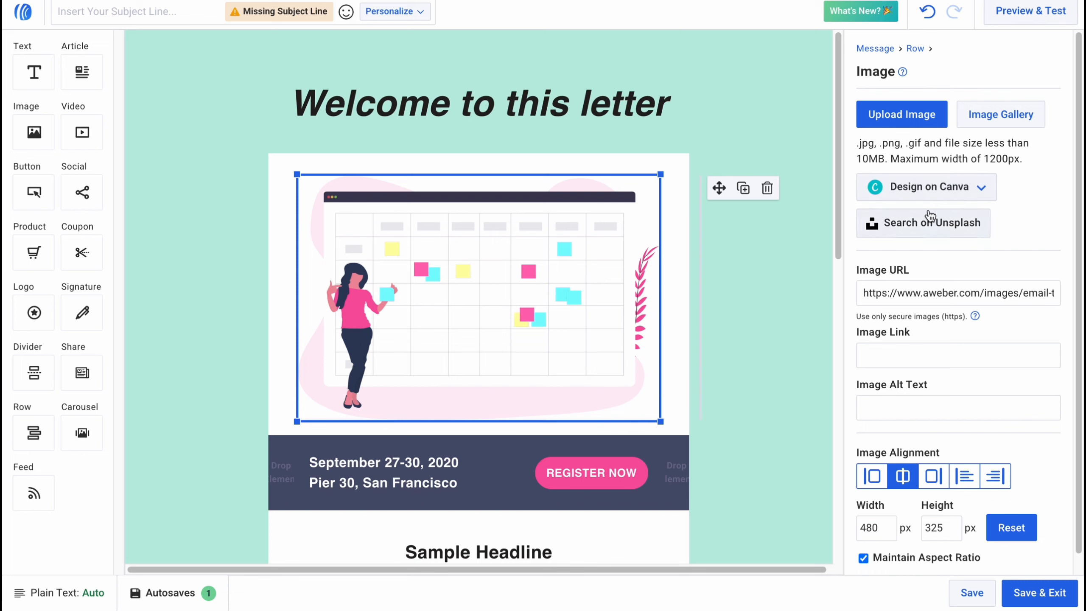
left_click(922, 223)
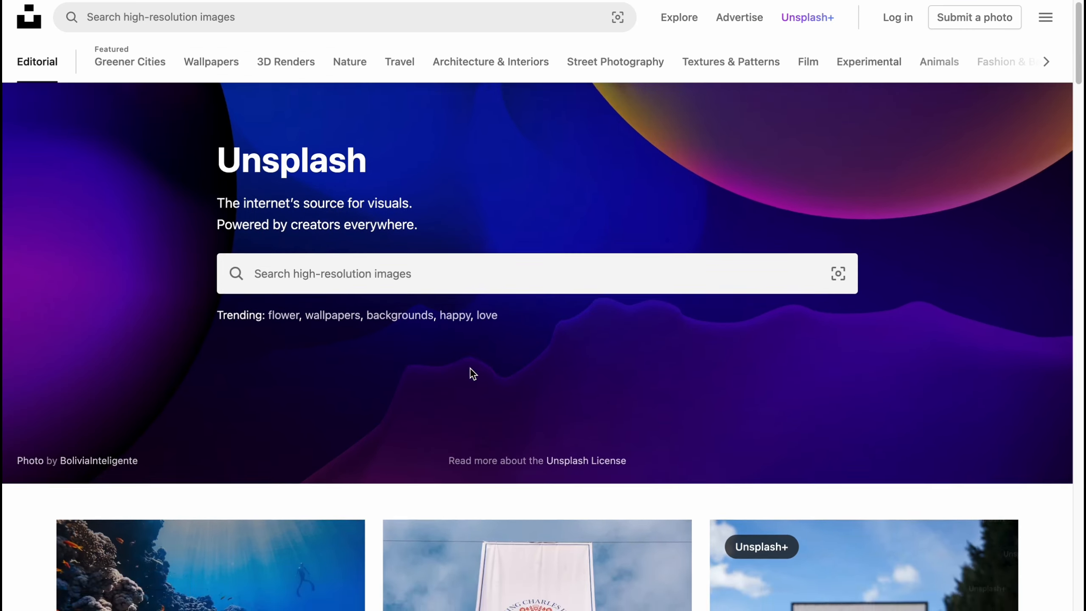
Preview the King Charles III coronation banner photo in Unsplash.
left_click(536, 564)
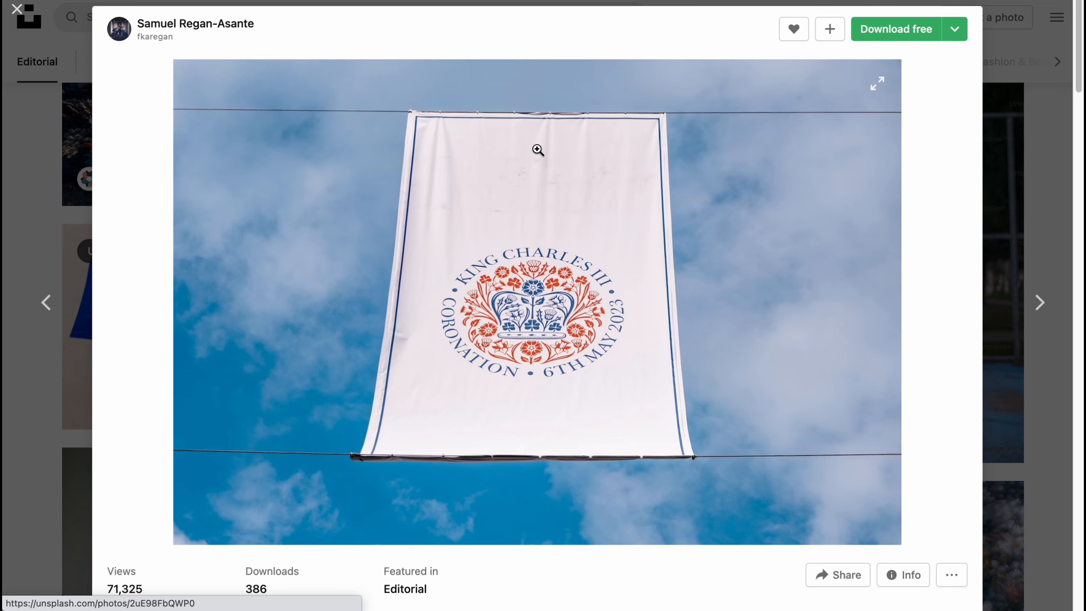
mouse_move(869, 57)
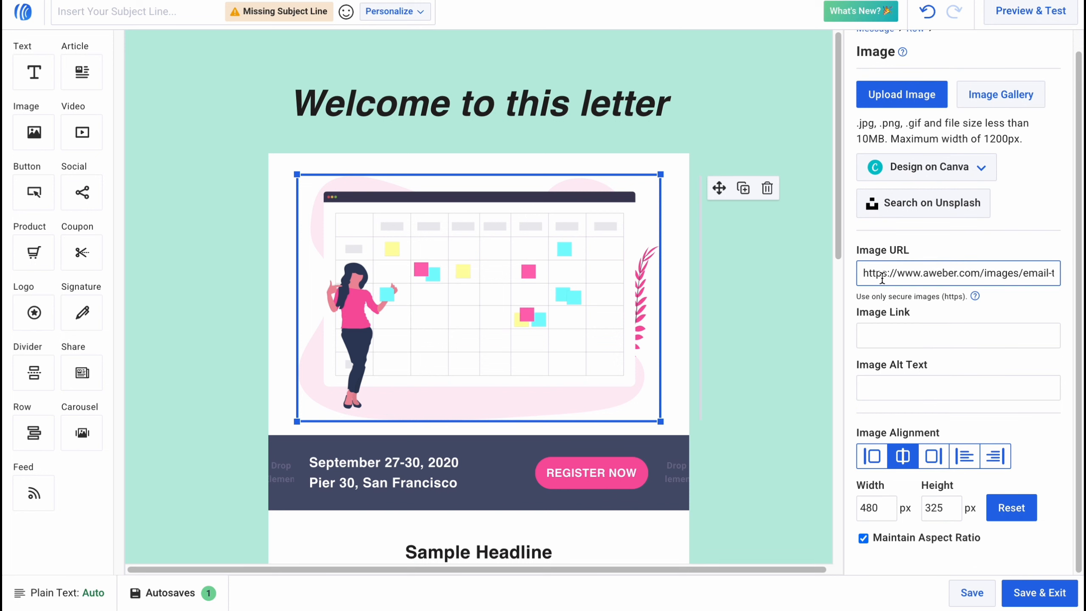
mouse_move(899, 270)
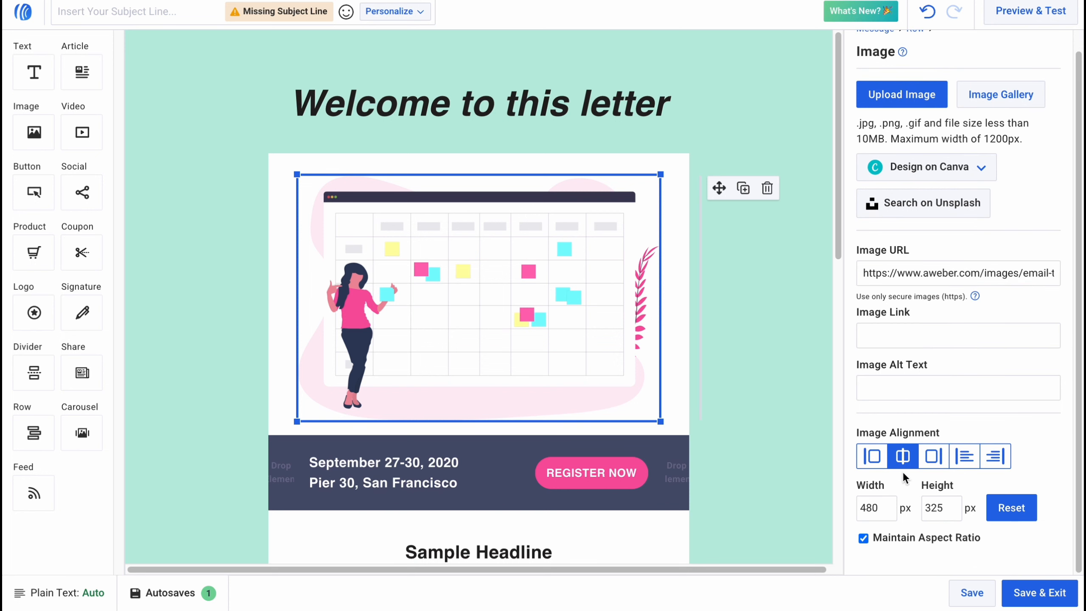
scroll("down", 3)
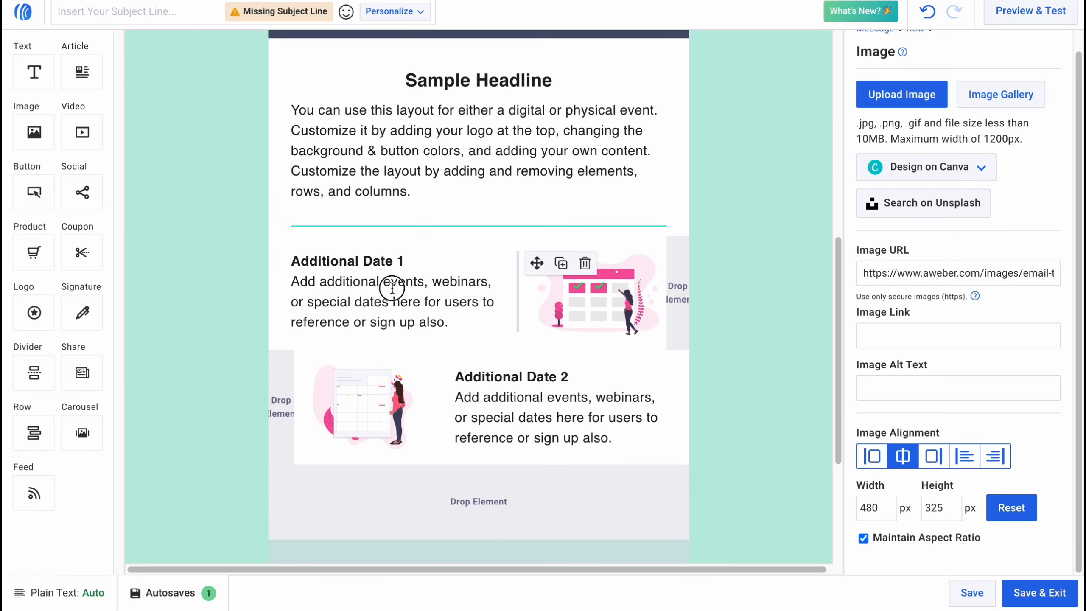
left_click(391, 286)
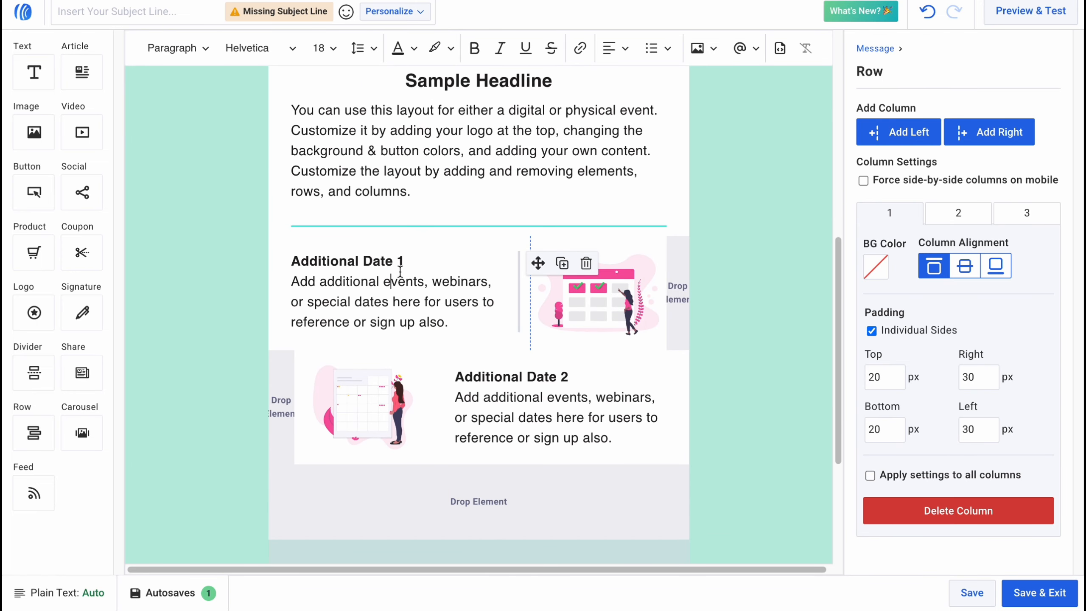
scroll("up", 3)
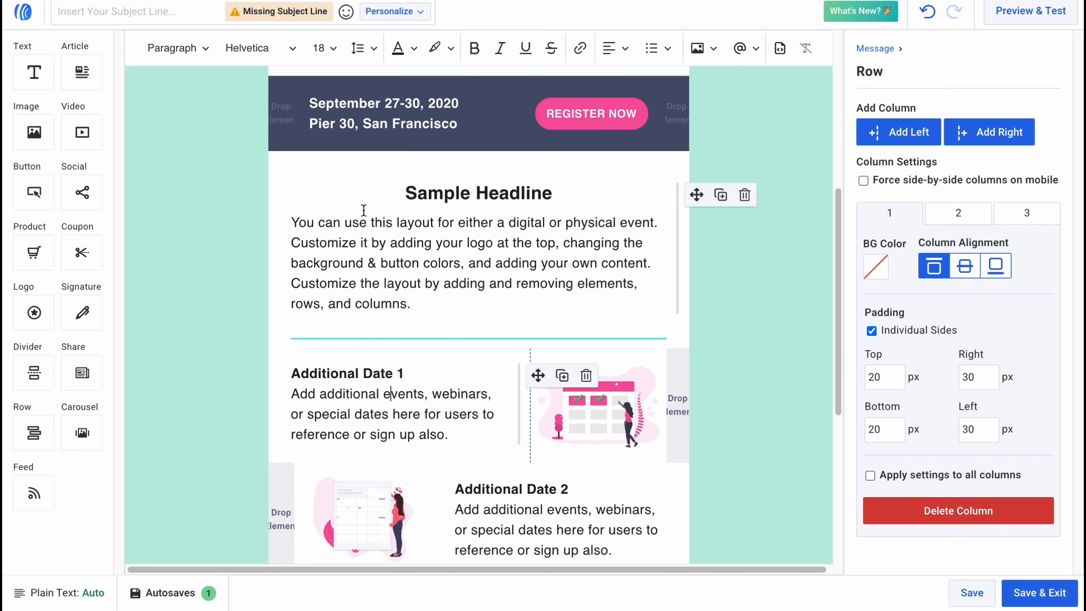
left_click(463, 193)
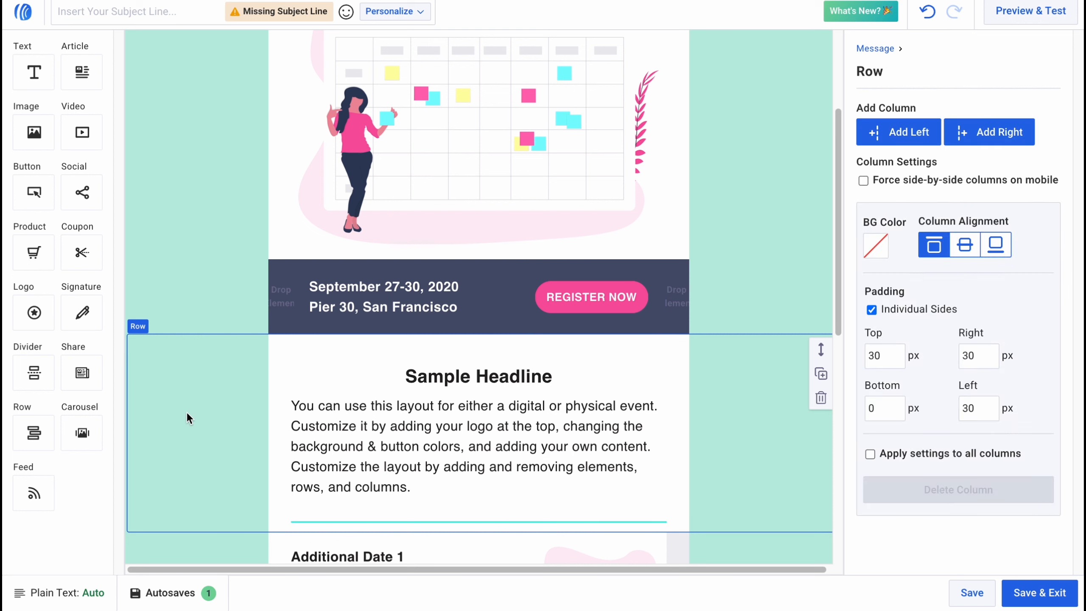
left_click(875, 47)
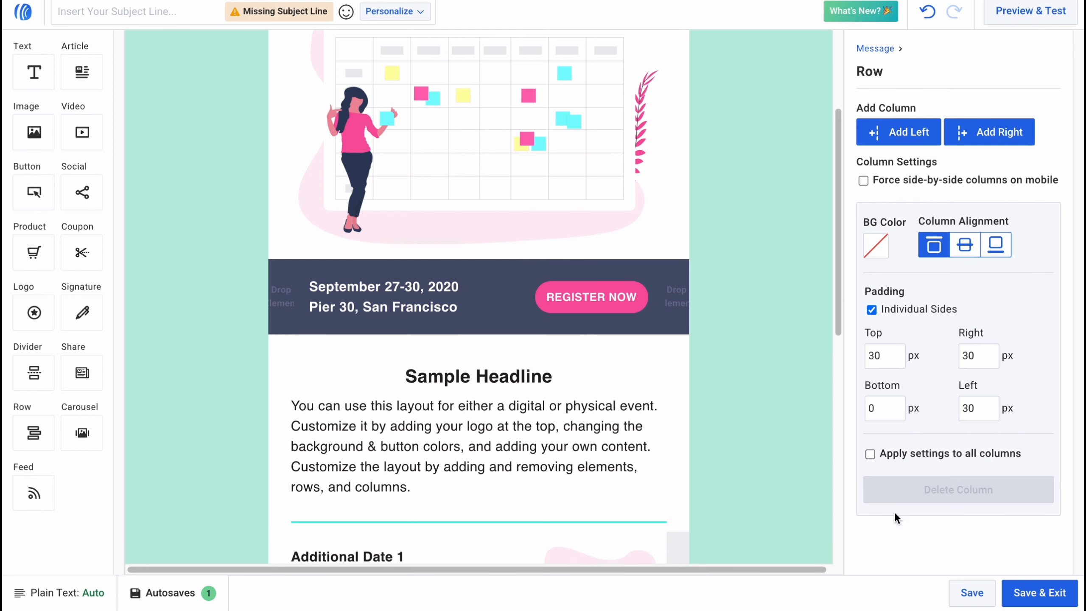
mouse_move(900, 278)
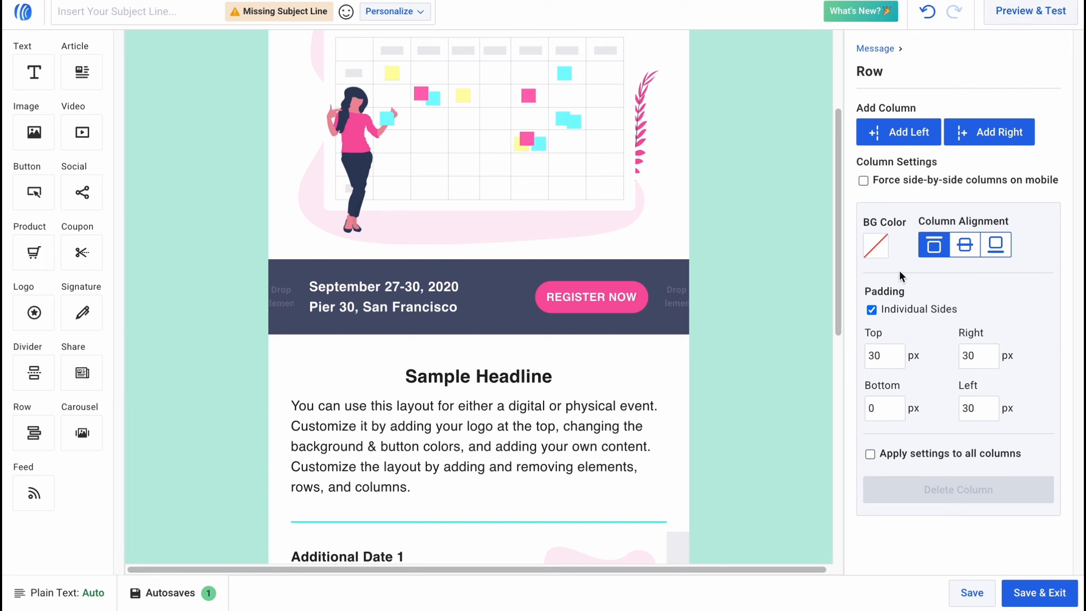
mouse_move(925, 369)
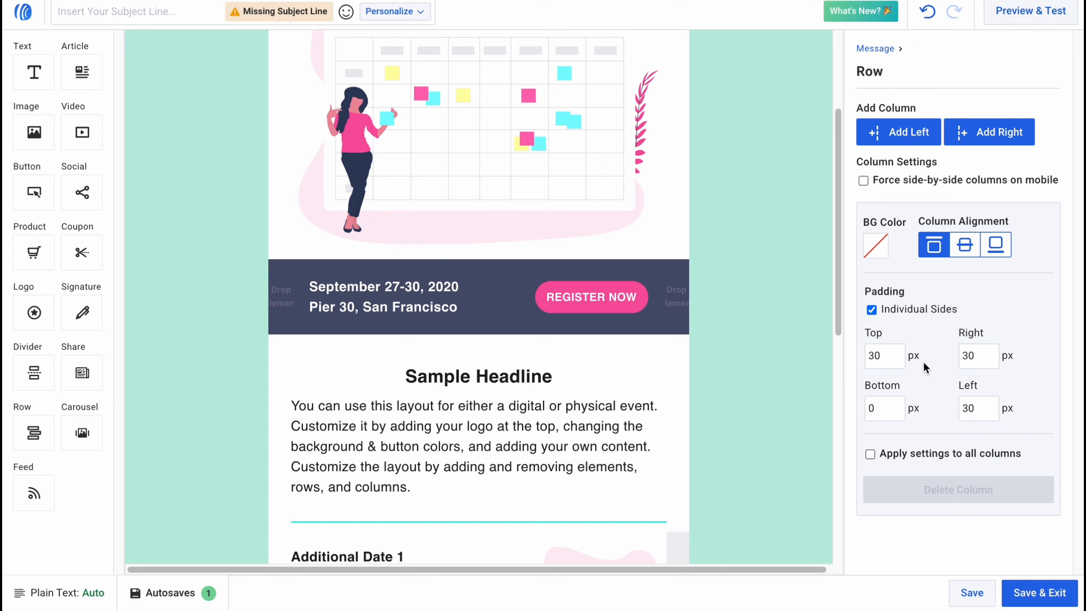
mouse_move(933, 369)
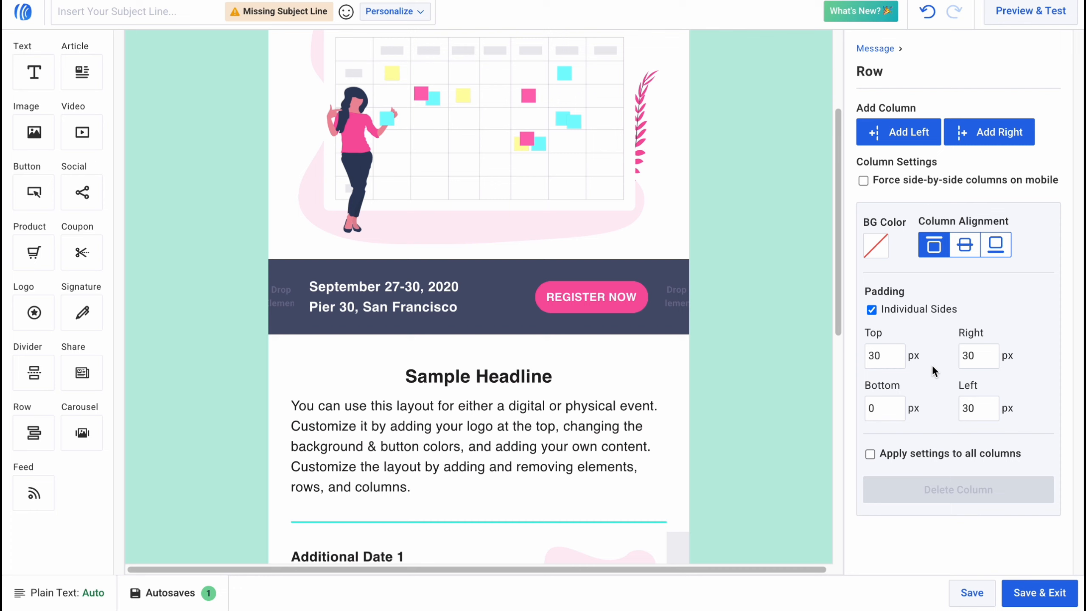
mouse_move(959, 359)
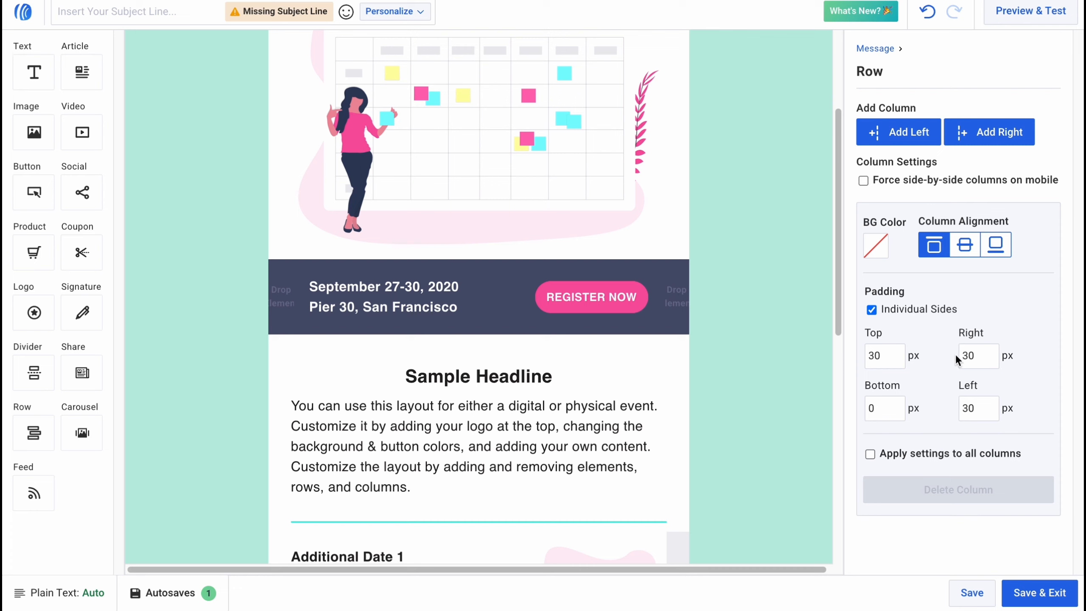
mouse_move(1038, 593)
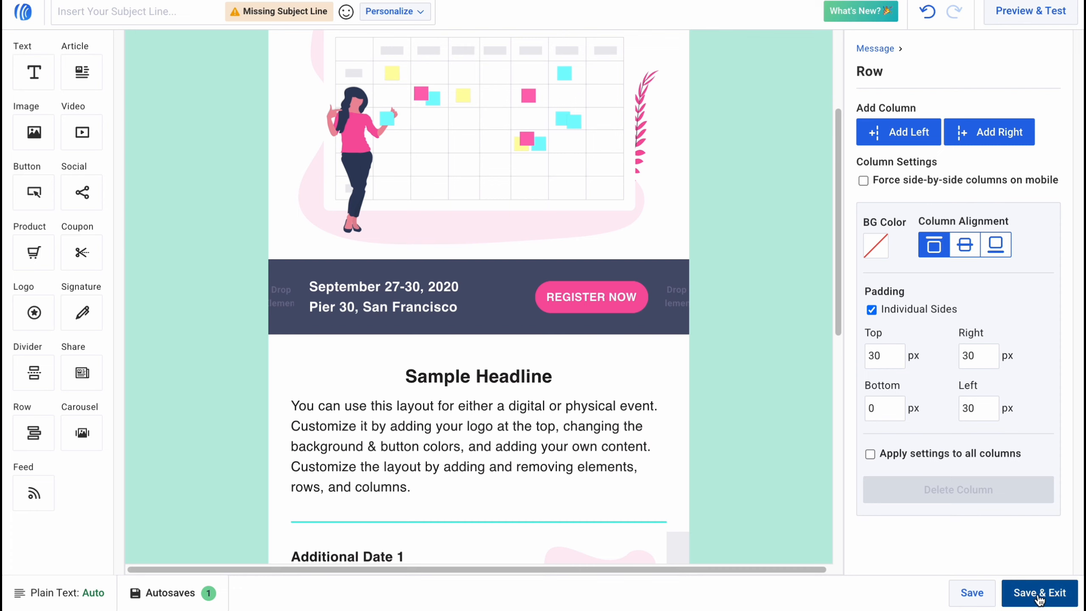
mouse_move(741, 349)
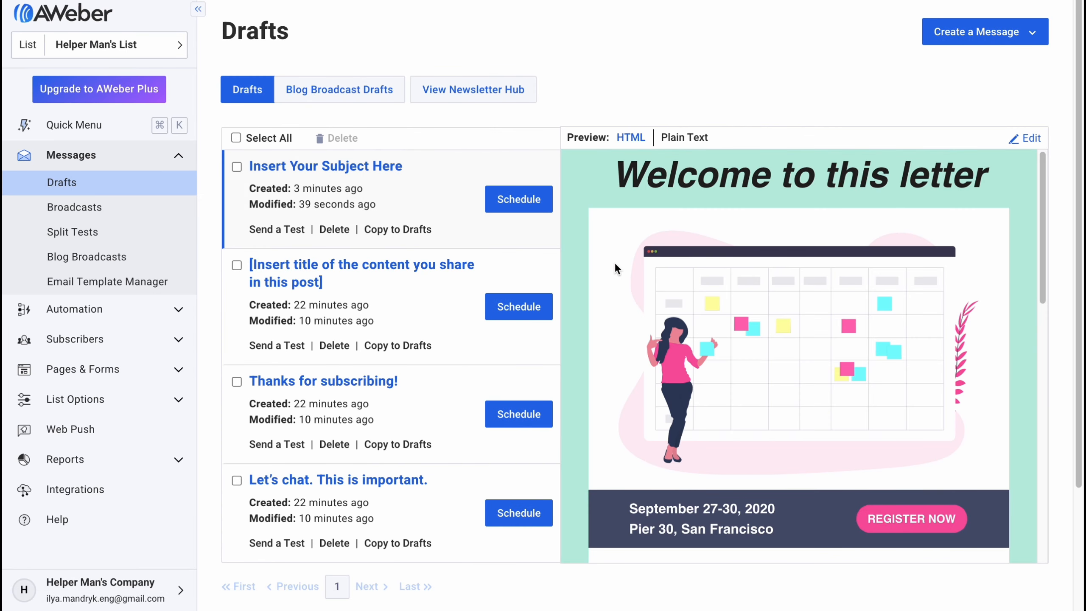
mouse_move(364, 171)
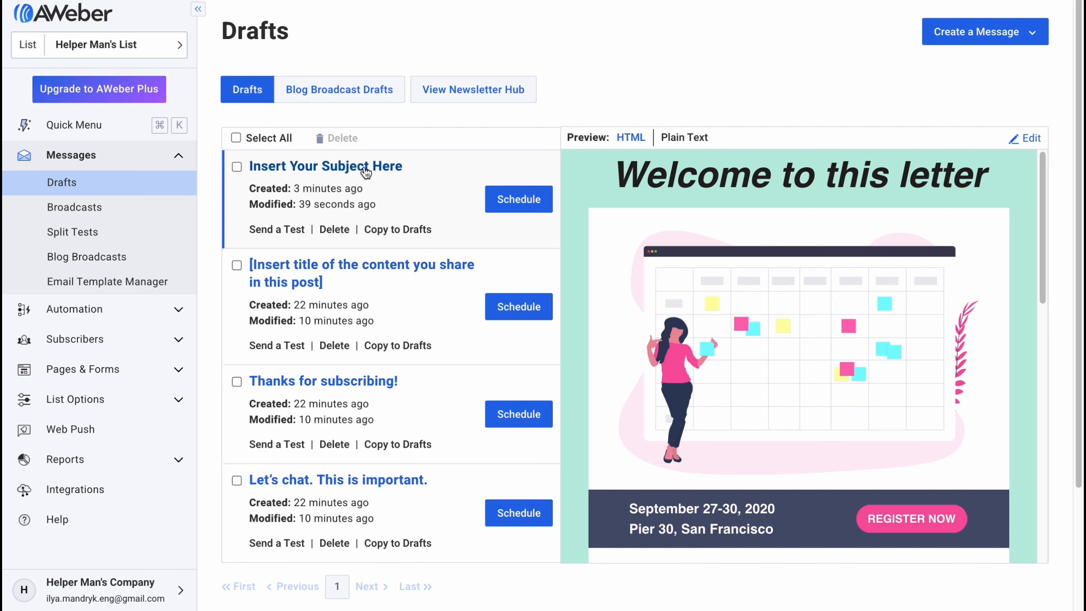
Reopen the untitled event email draft for editing, dismissing the Broadcast Settings dialog.
left_click(517, 198)
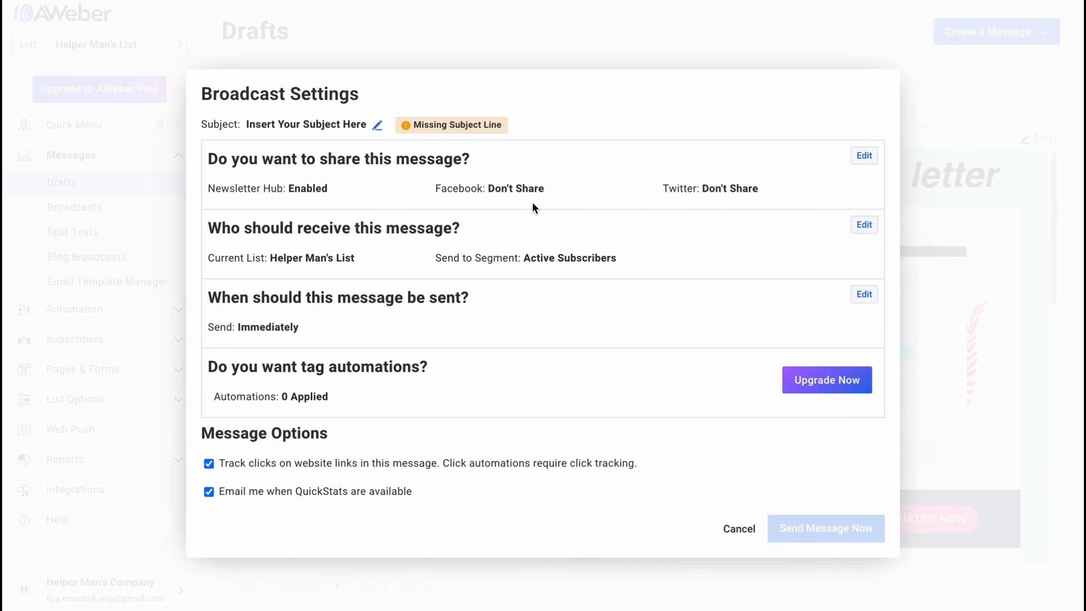
left_click(737, 529)
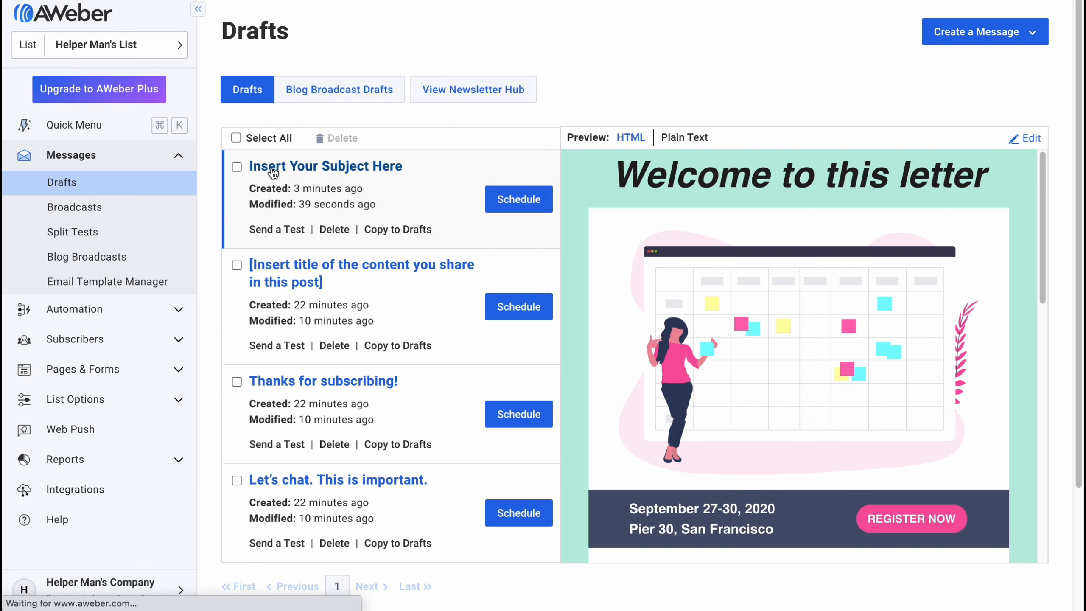
left_click(325, 165)
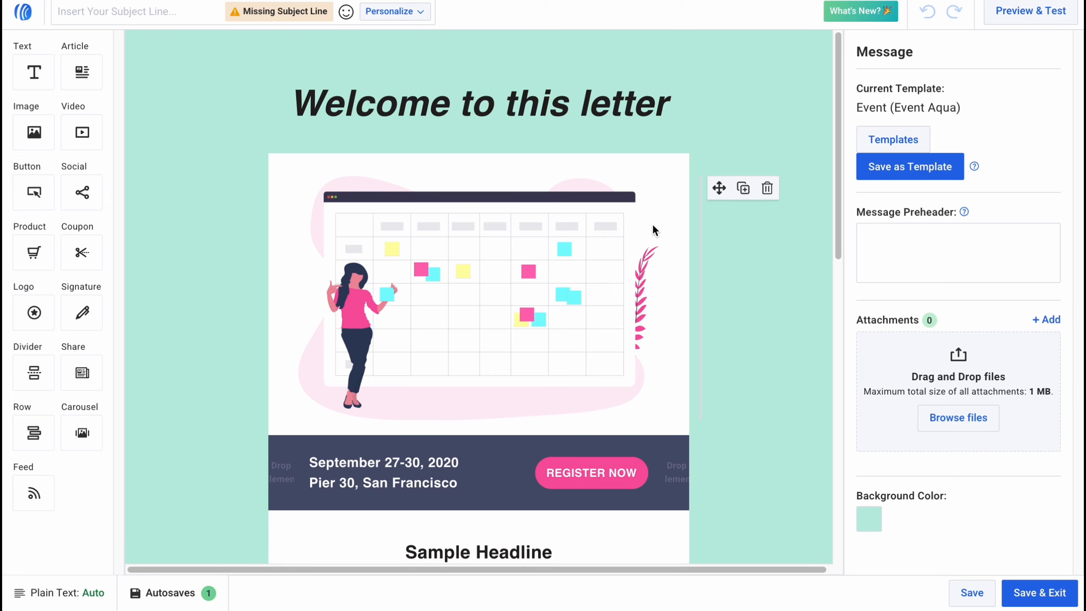
Set the email subject to 'Welcome here' and save the draft back to Drafts.
left_click(135, 12)
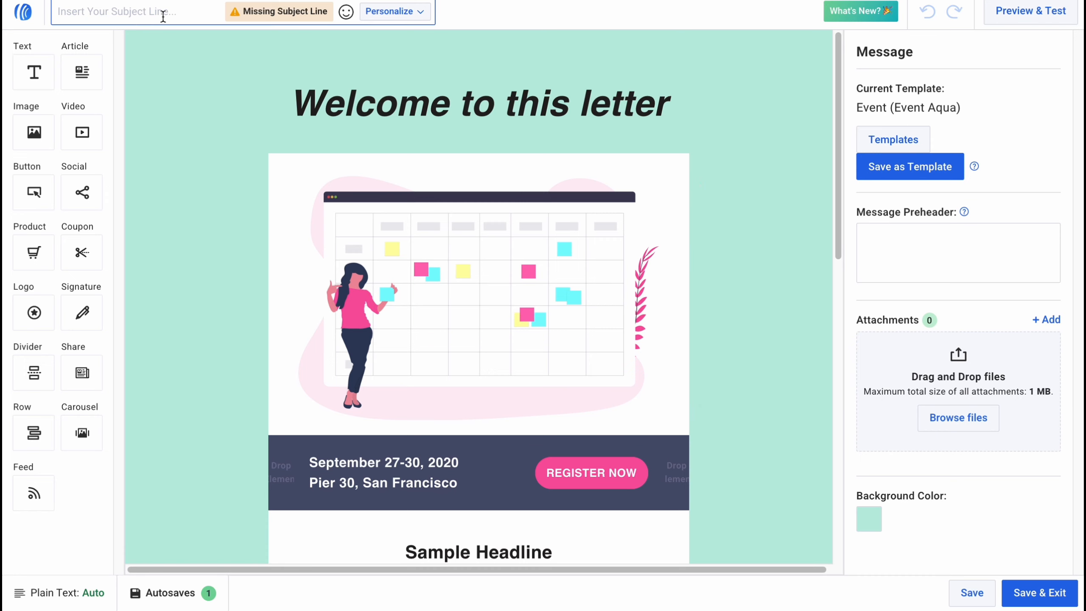
type("Welcome here")
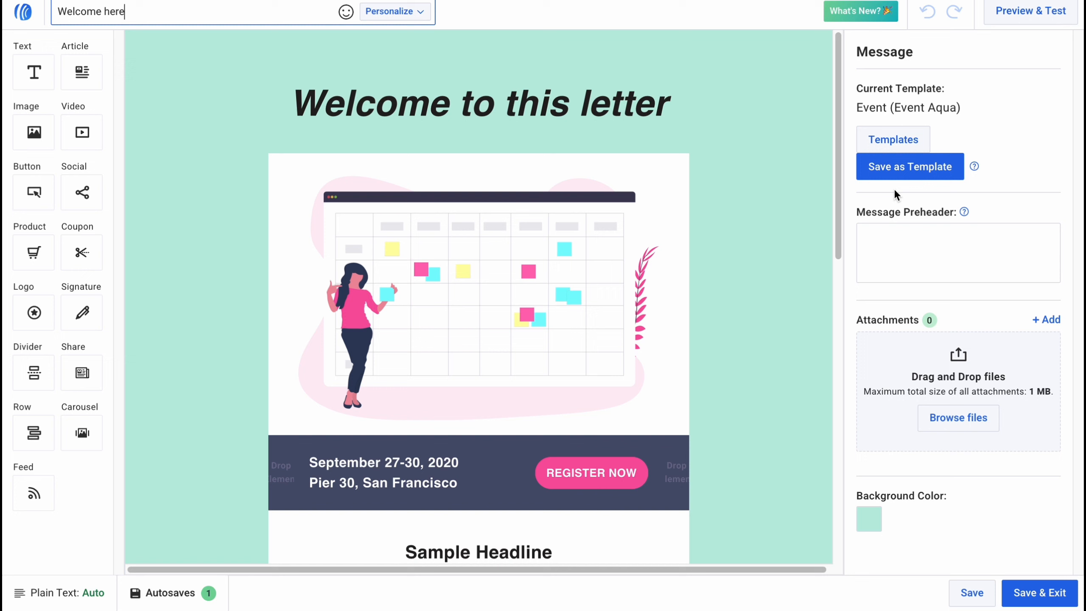
left_click(1038, 593)
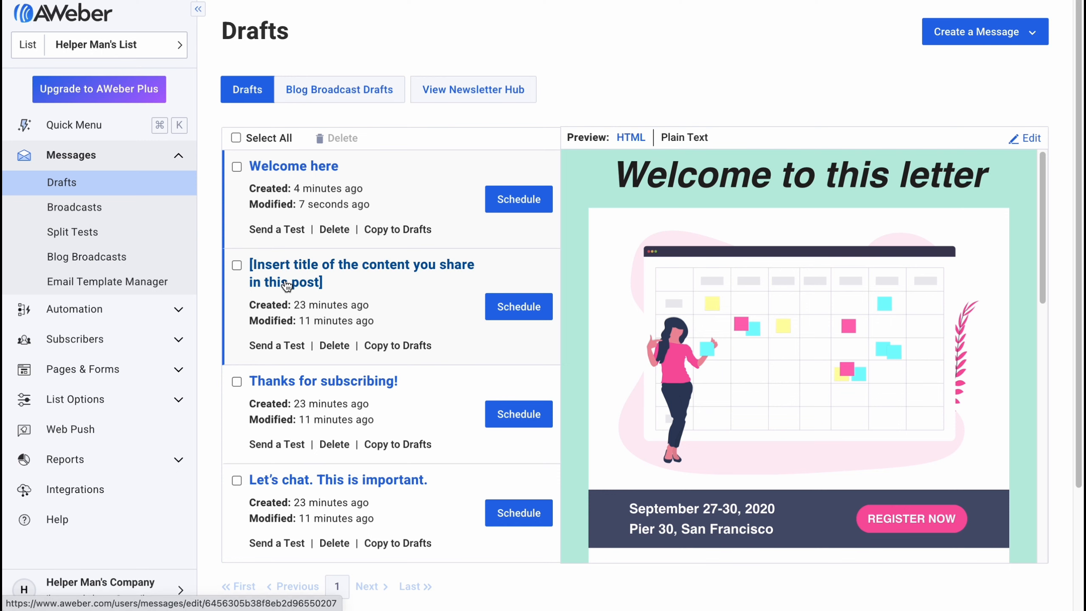
Give the '[Insert title…]' draft the preheader 'Thanks for subscribe' and save it to Drafts.
scroll("up", 3)
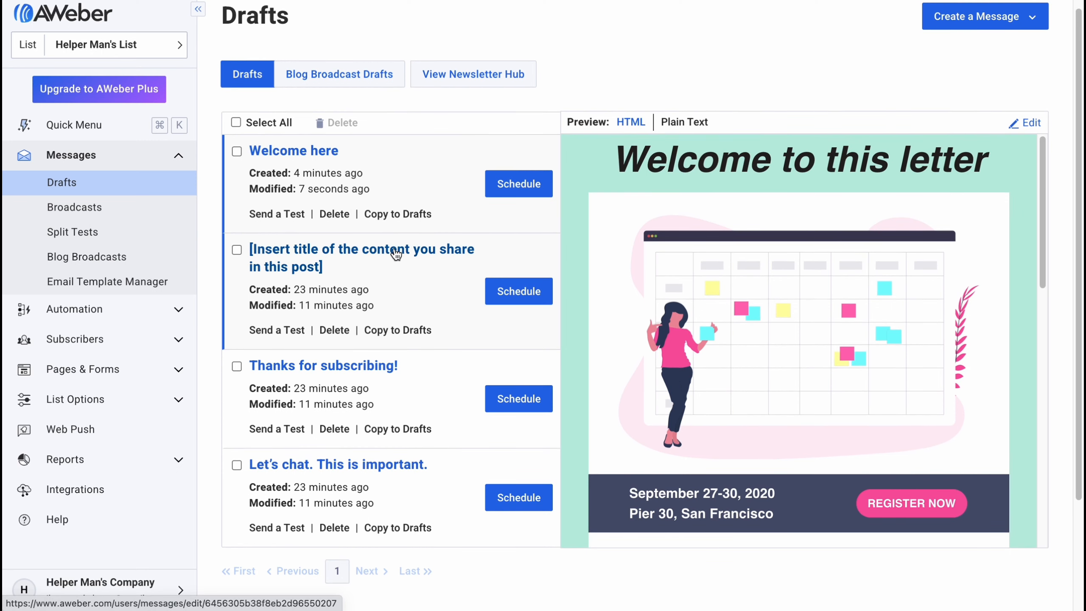
left_click(361, 257)
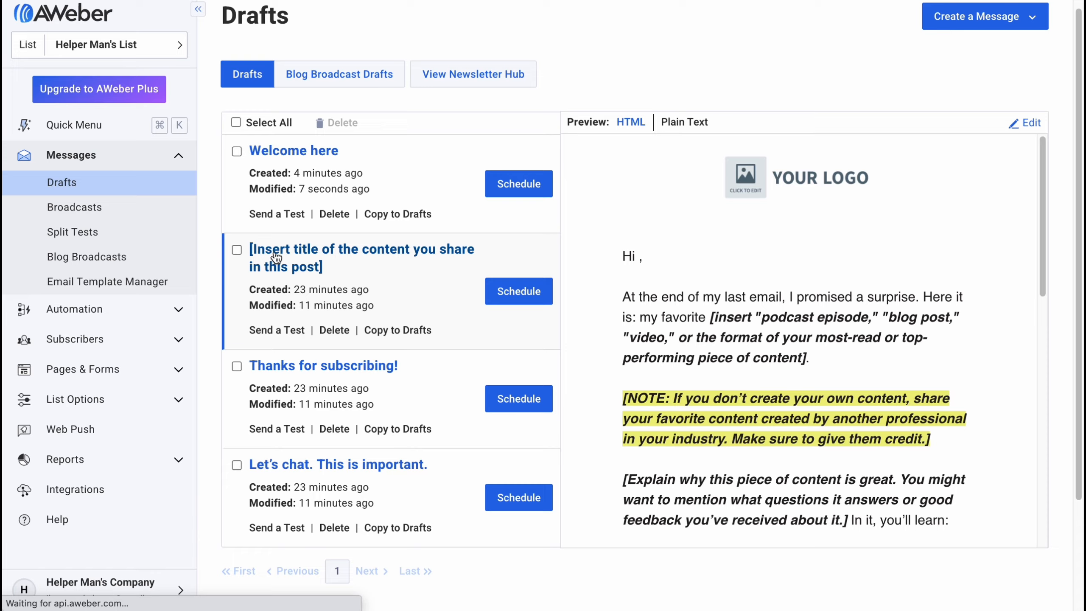
left_click(361, 258)
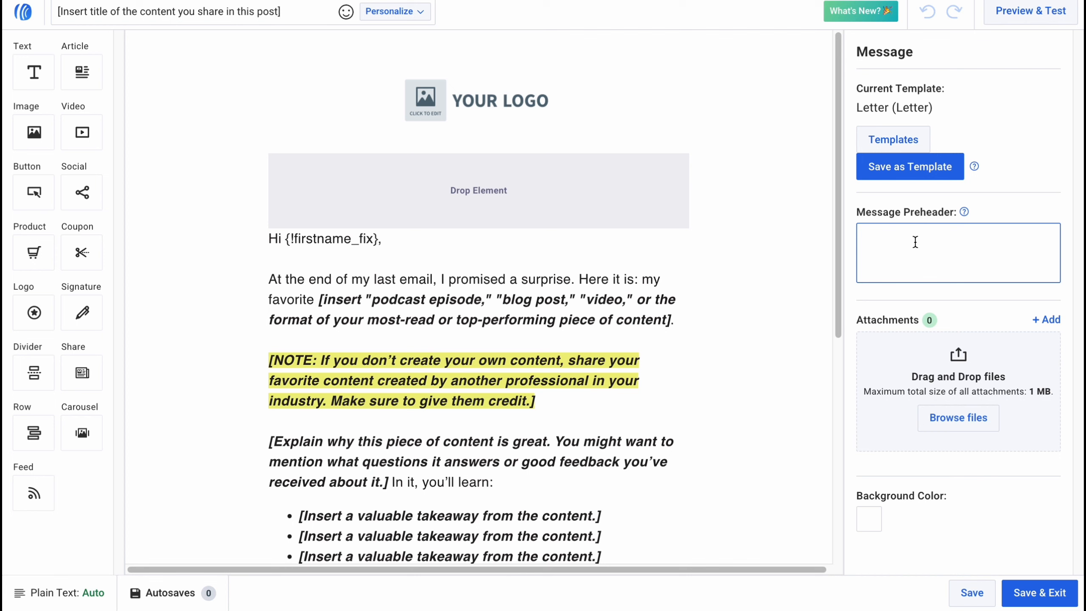
type("Thanks for subscribe")
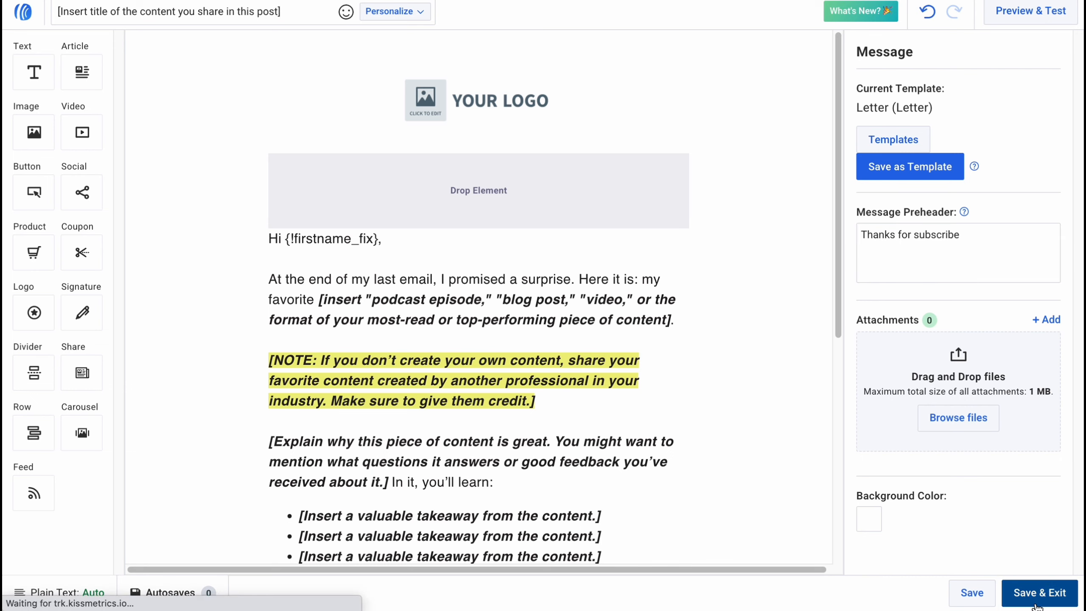
left_click(1039, 592)
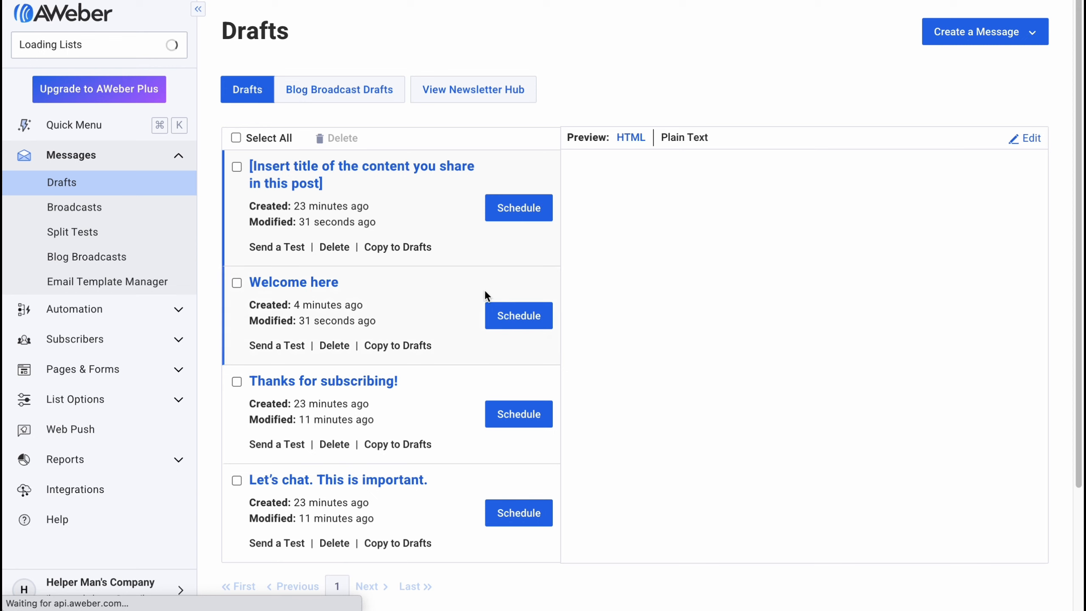
Replace the '[Insert title…]' draft's subject line with 'Thanks'.
left_click(360, 173)
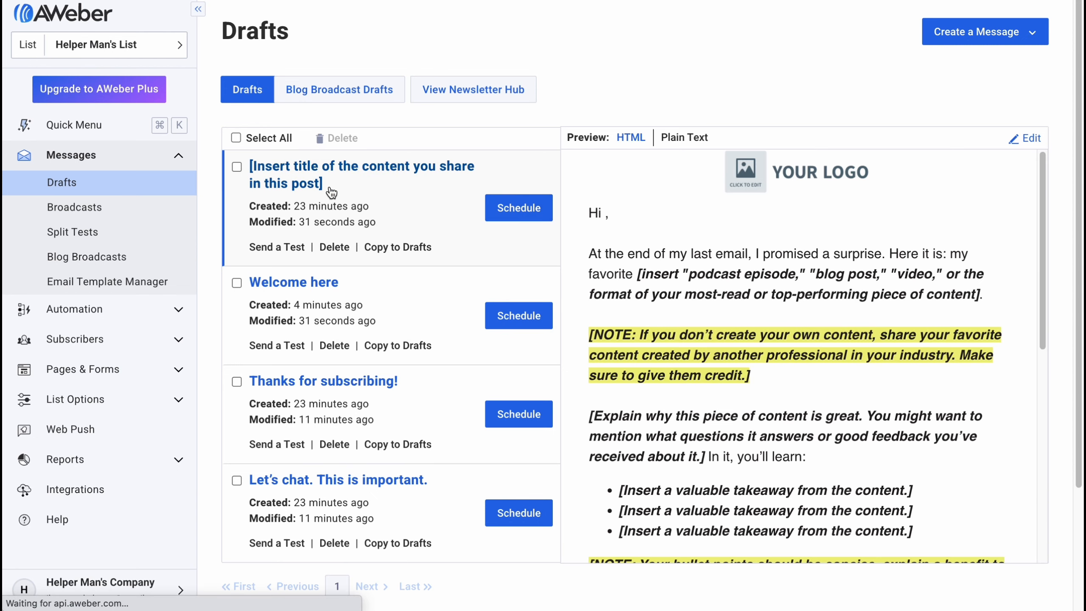
left_click(361, 174)
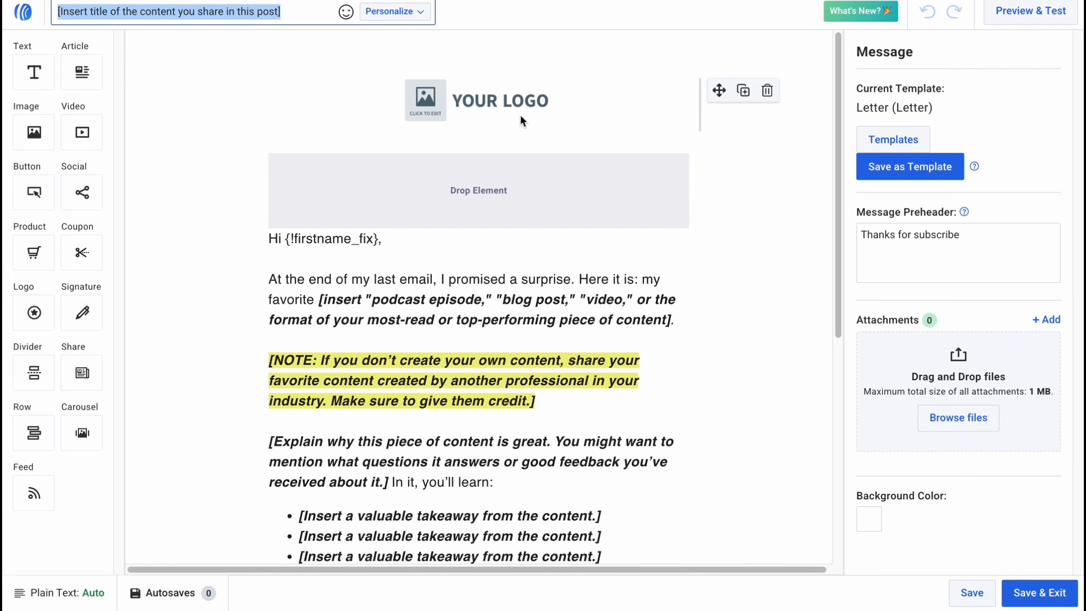
type("Thanks")
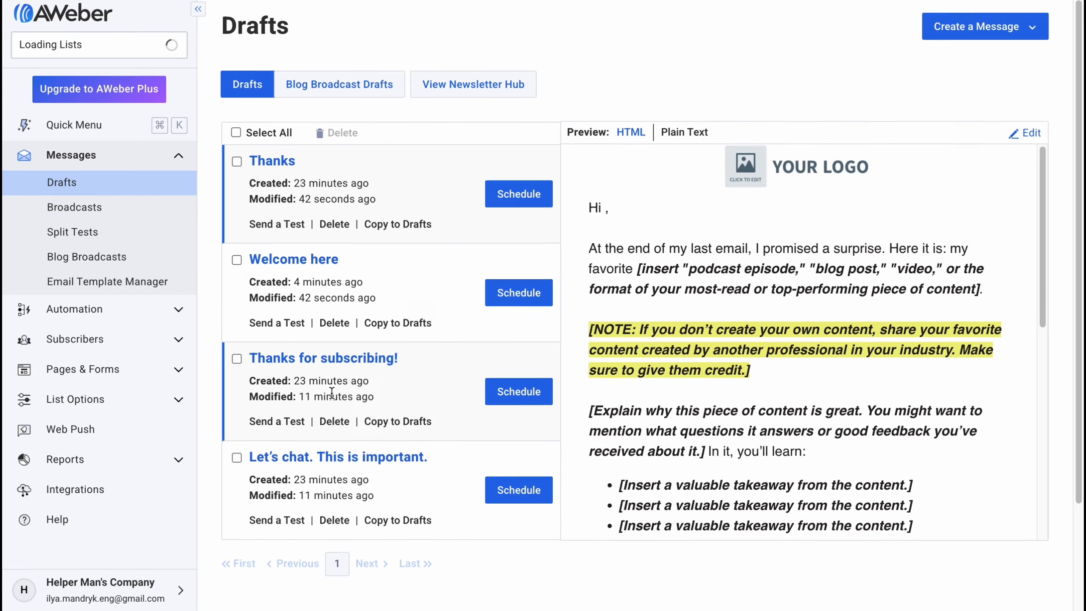
Scroll through the Drafts list and view the blog broadcast drafts.
scroll("down", 3)
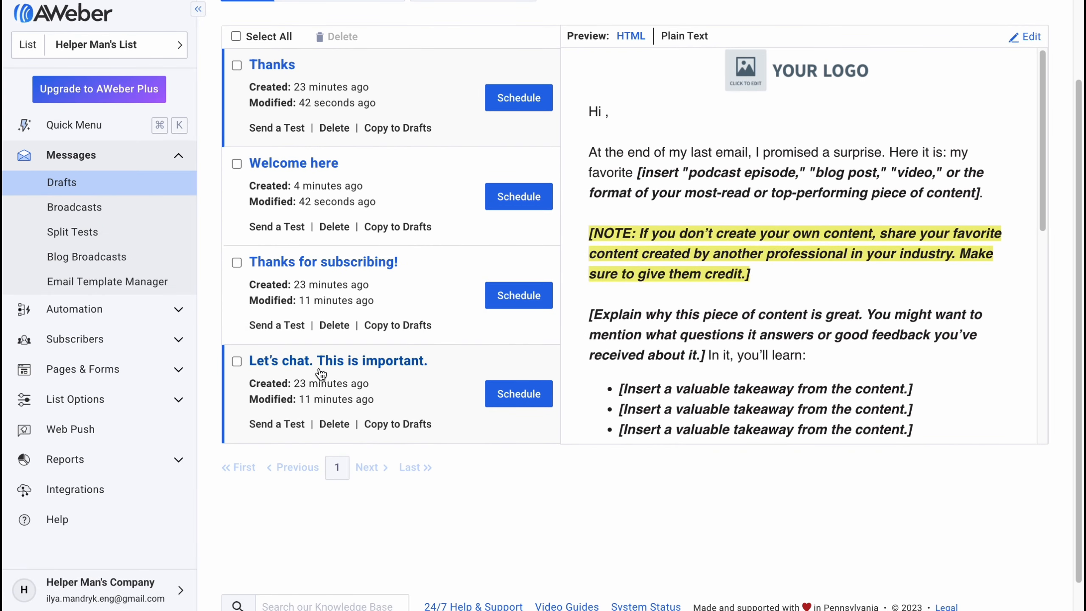
scroll("up", 3)
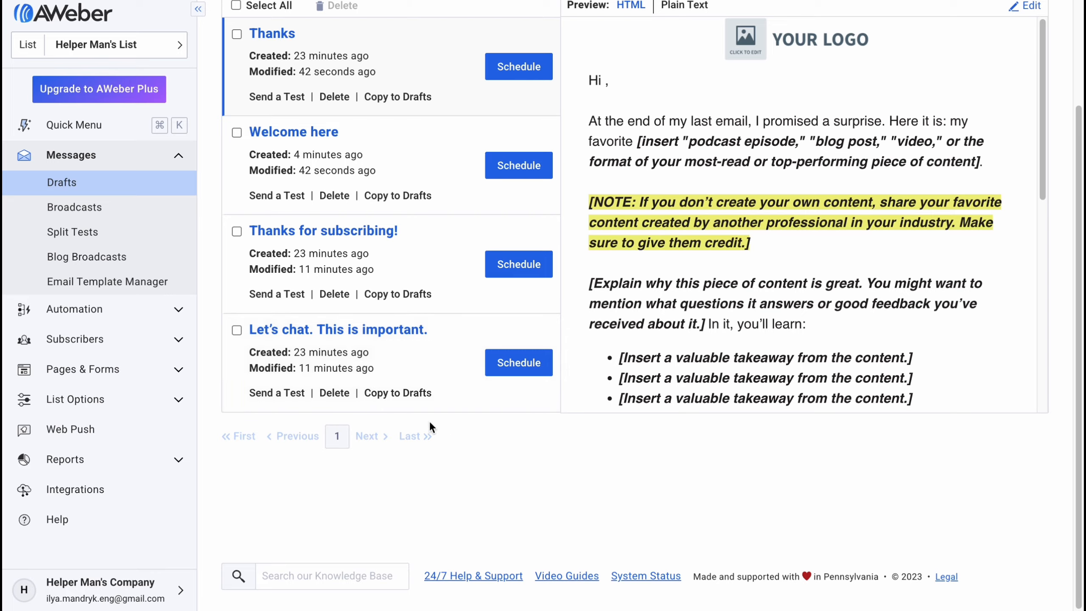
scroll("up", 3)
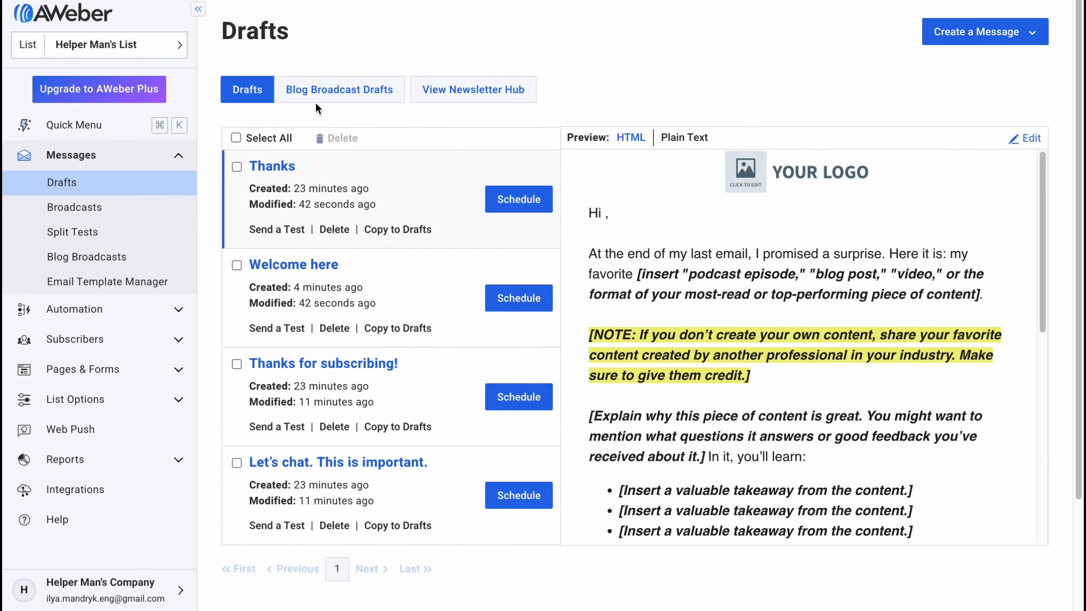
scroll("down", 3)
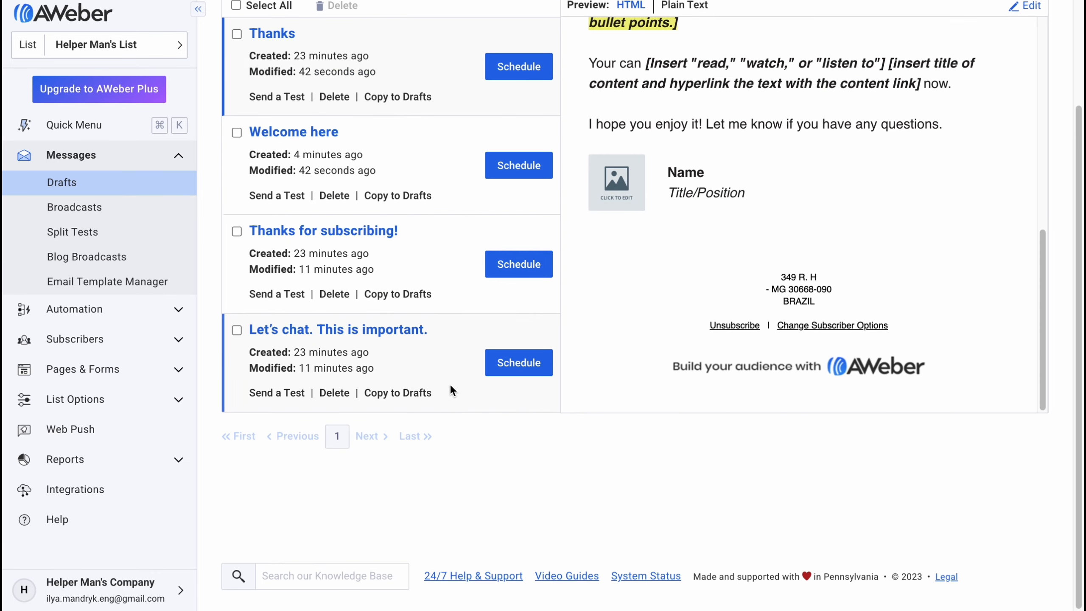
scroll("up", 3)
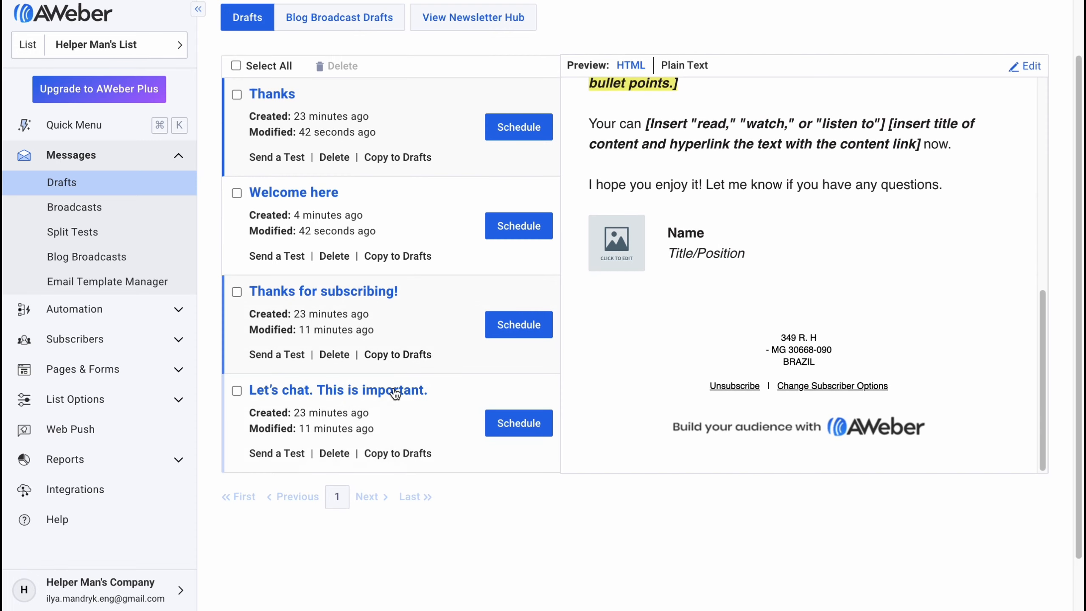
scroll("up", 3)
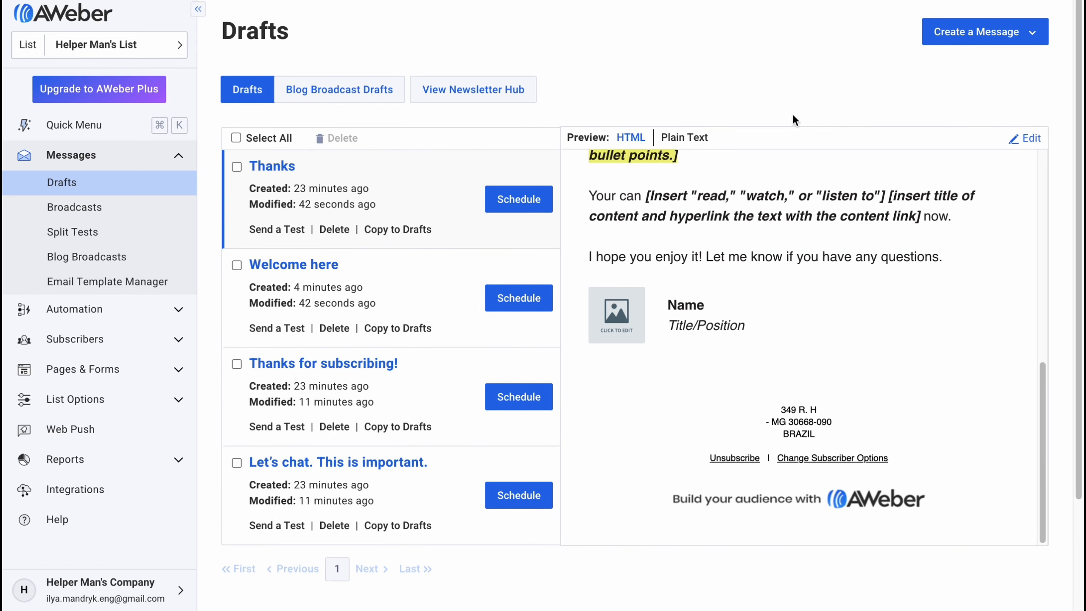
left_click(984, 31)
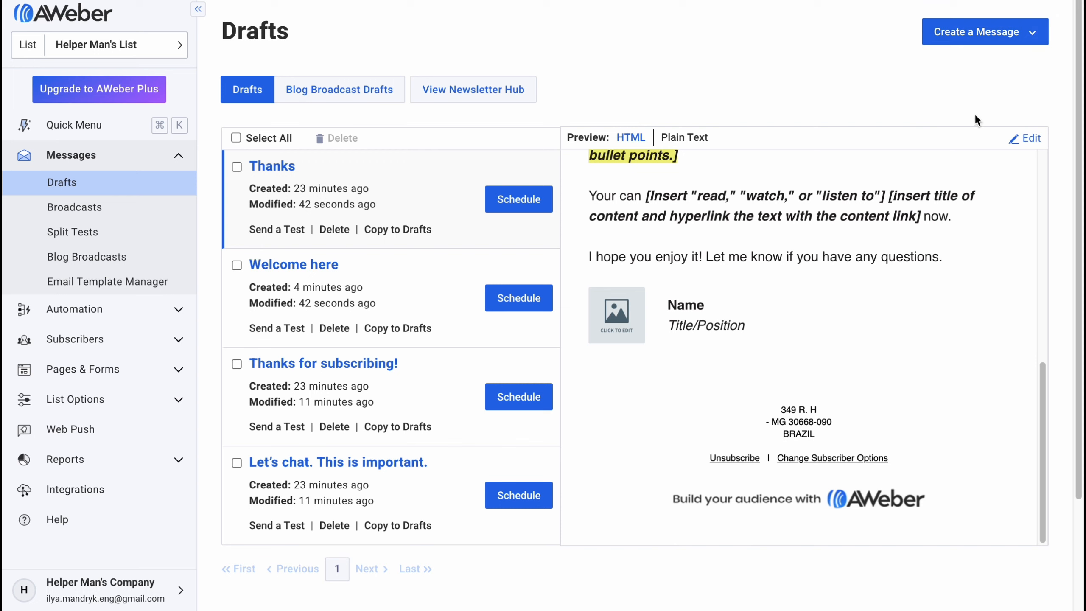
mouse_move(384, 229)
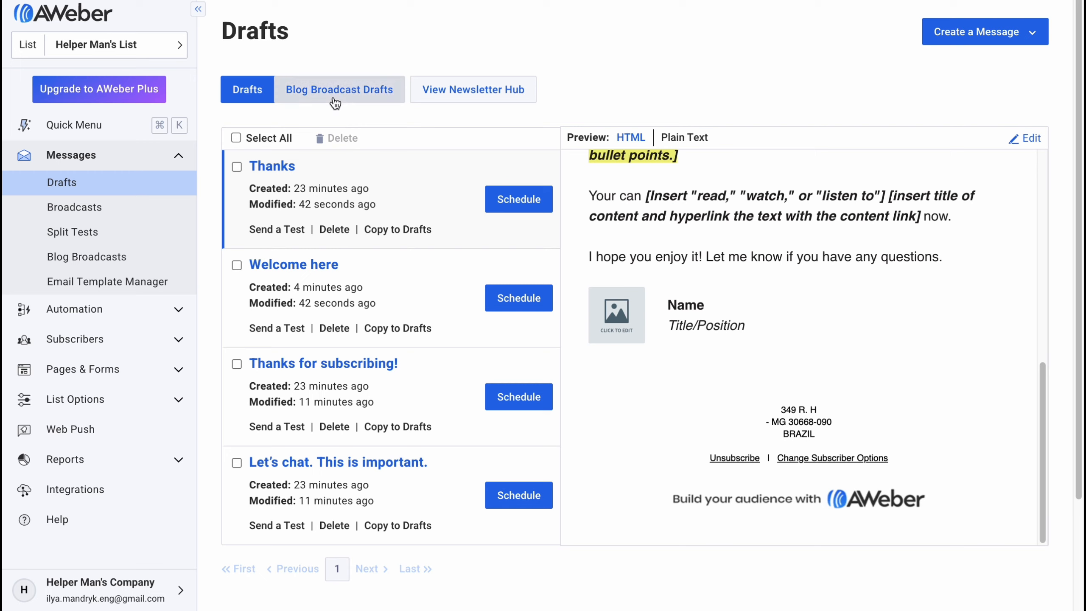
left_click(338, 89)
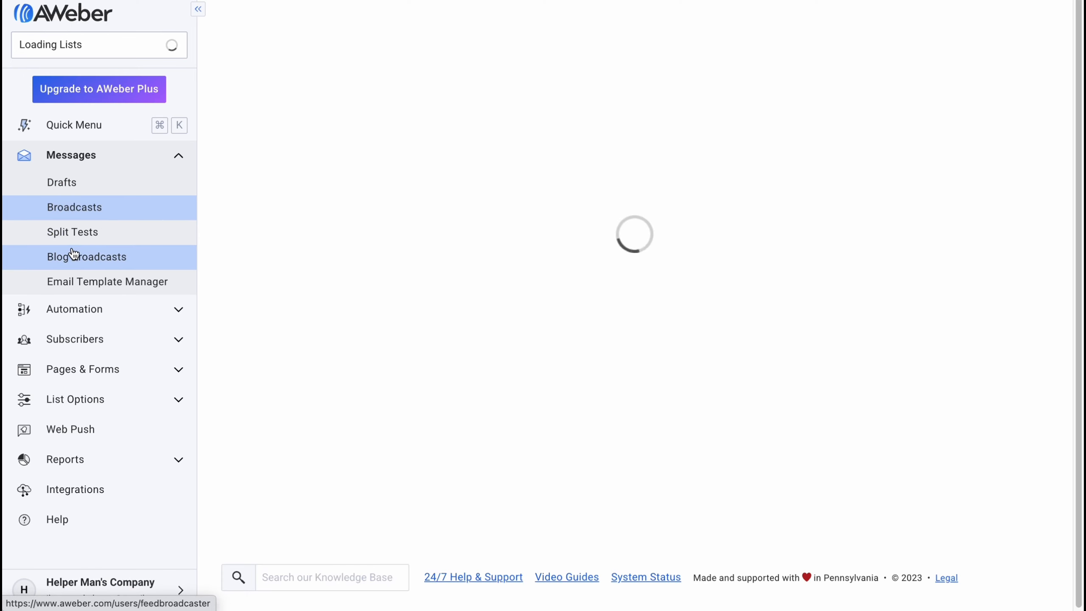
Go to Blog Broadcasts, then Split Tests, reaching the plan upgrade page.
left_click(74, 207)
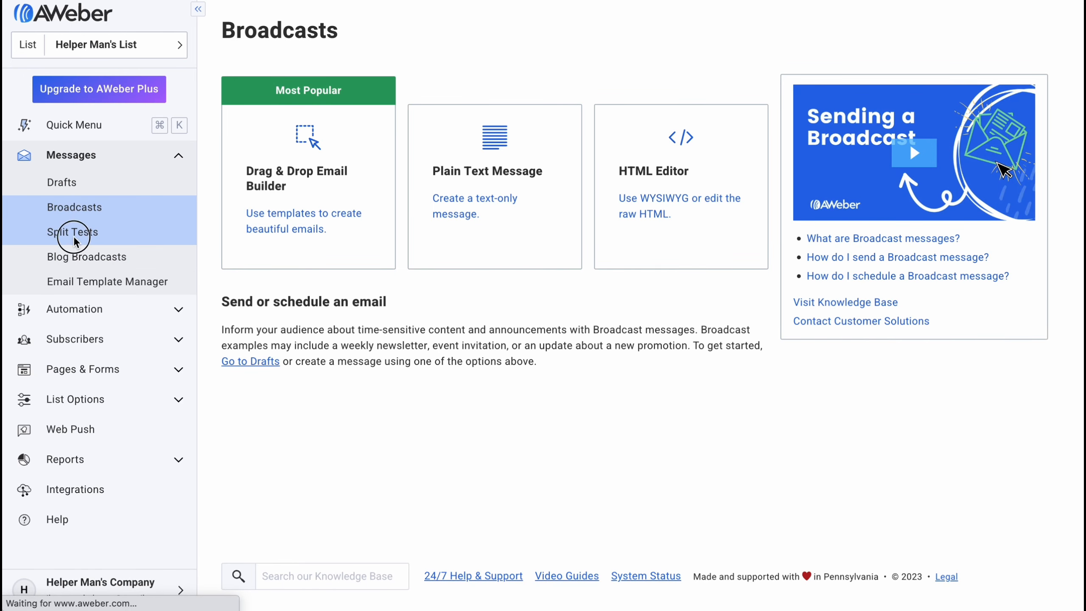
left_click(72, 231)
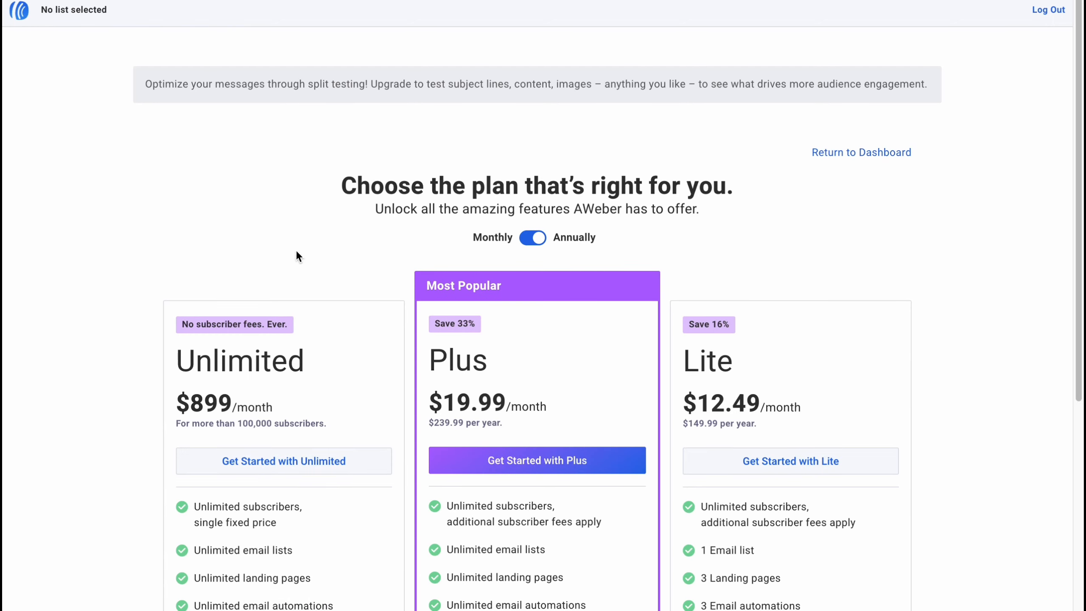
Switch the pricing page to monthly billing, showing Plus at $29.99 and Lite at $14.99.
scroll("down", 3)
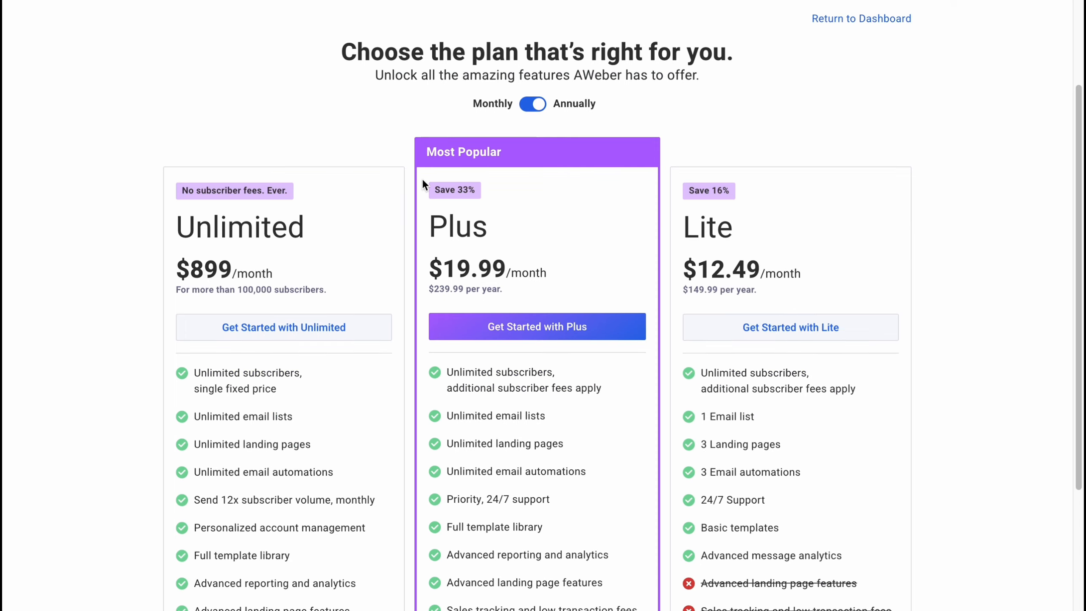
mouse_move(206, 240)
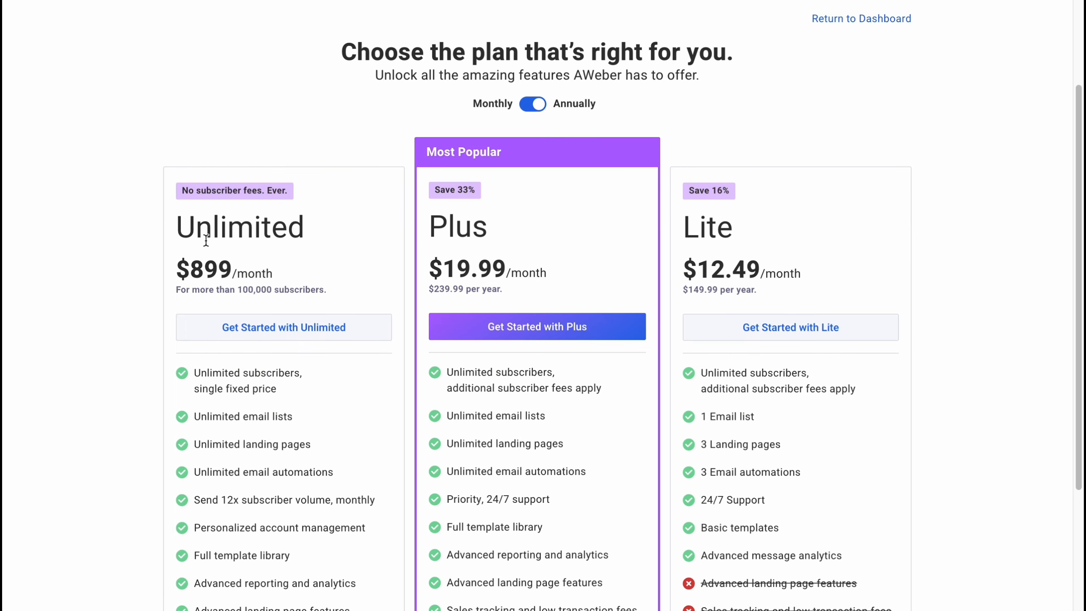
scroll("up", 3)
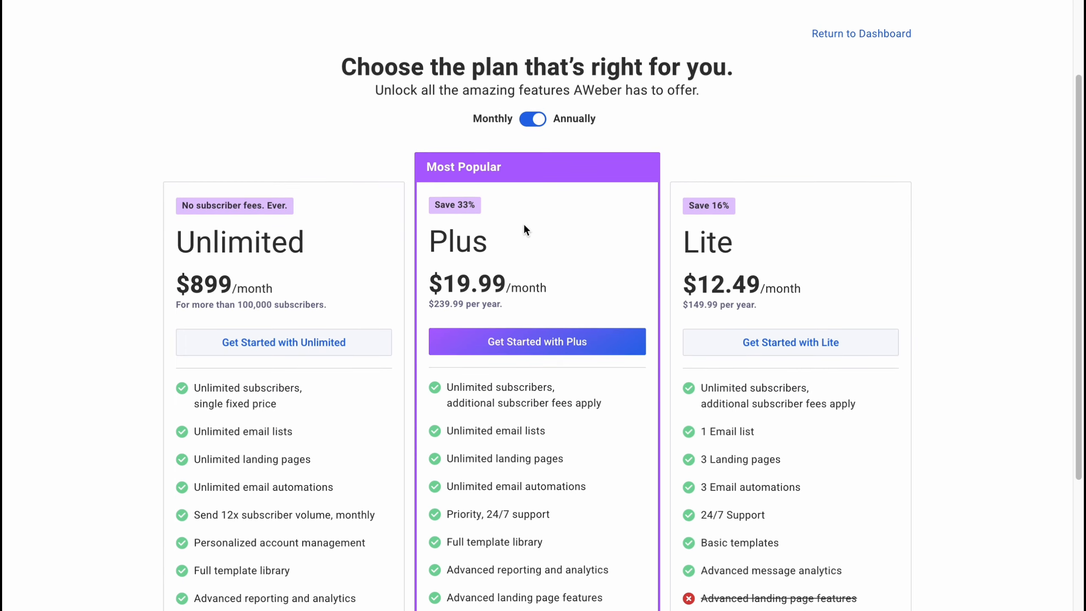
scroll("up", 3)
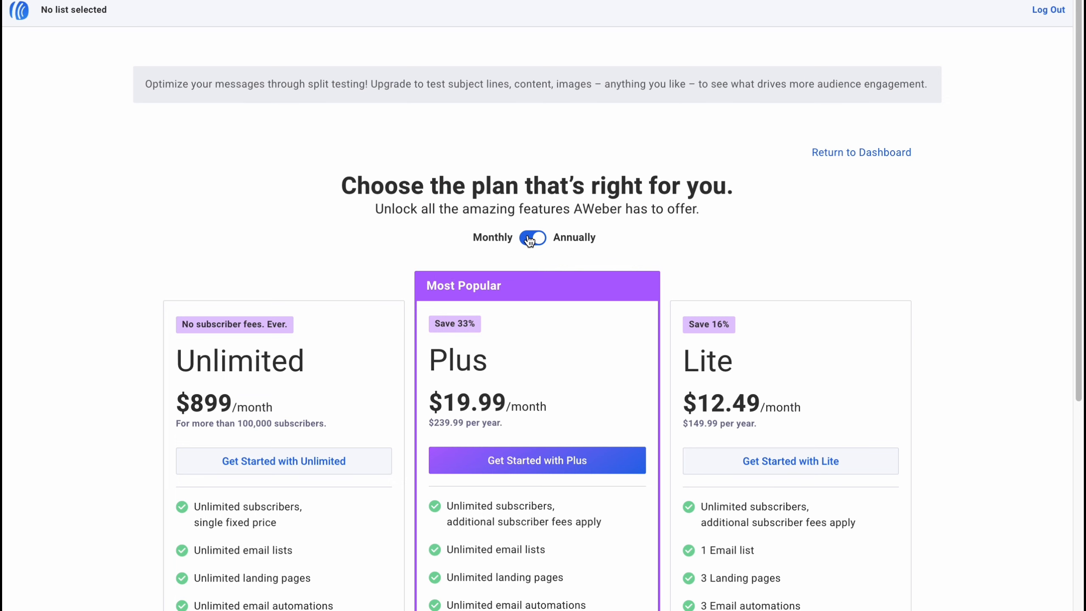
left_click(534, 237)
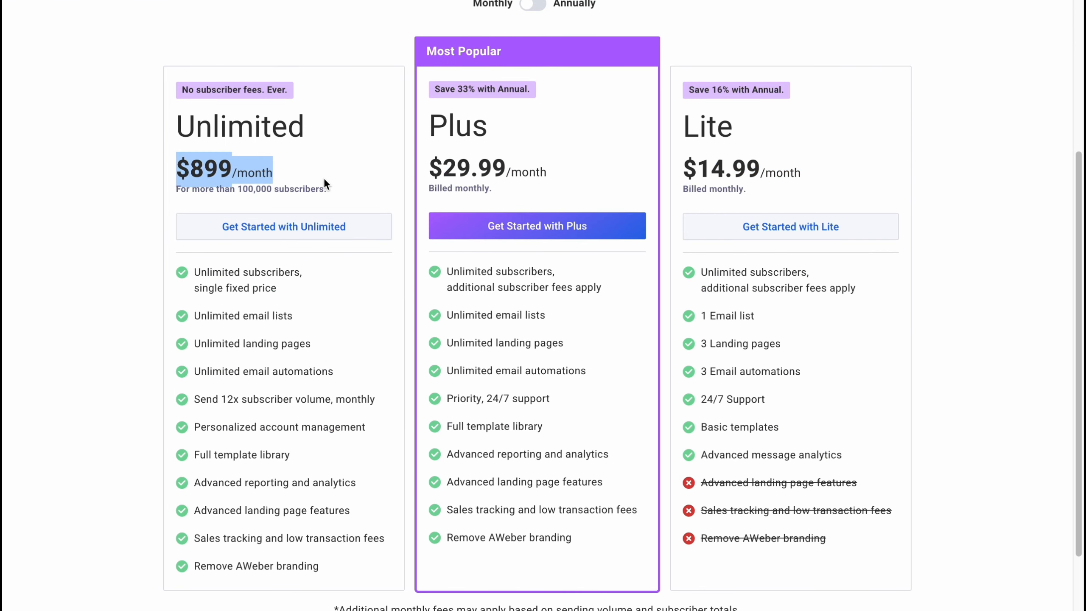
scroll("down", 3)
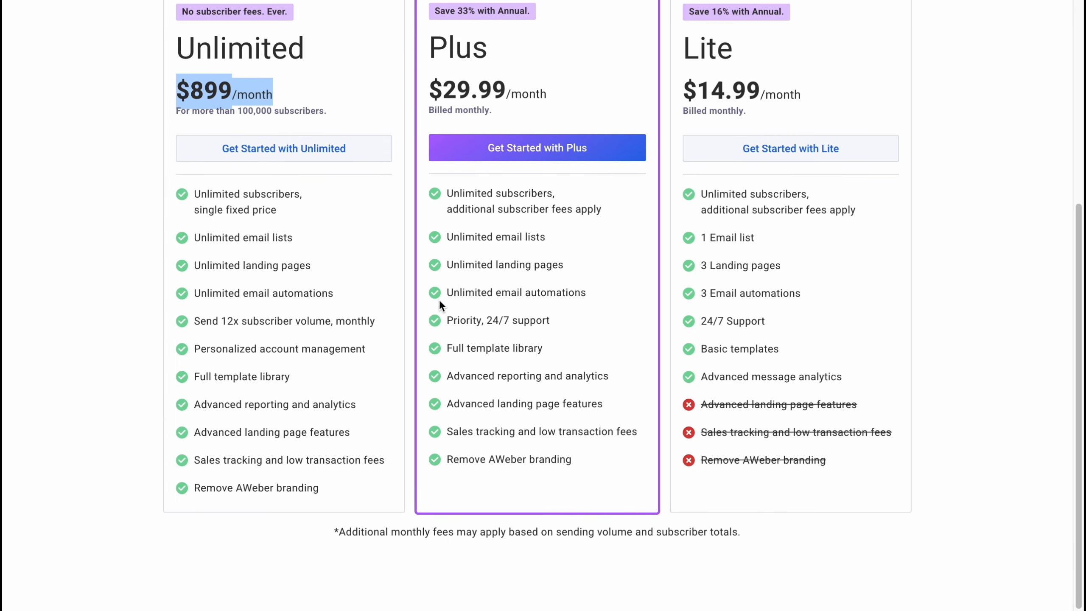
scroll("up", 3)
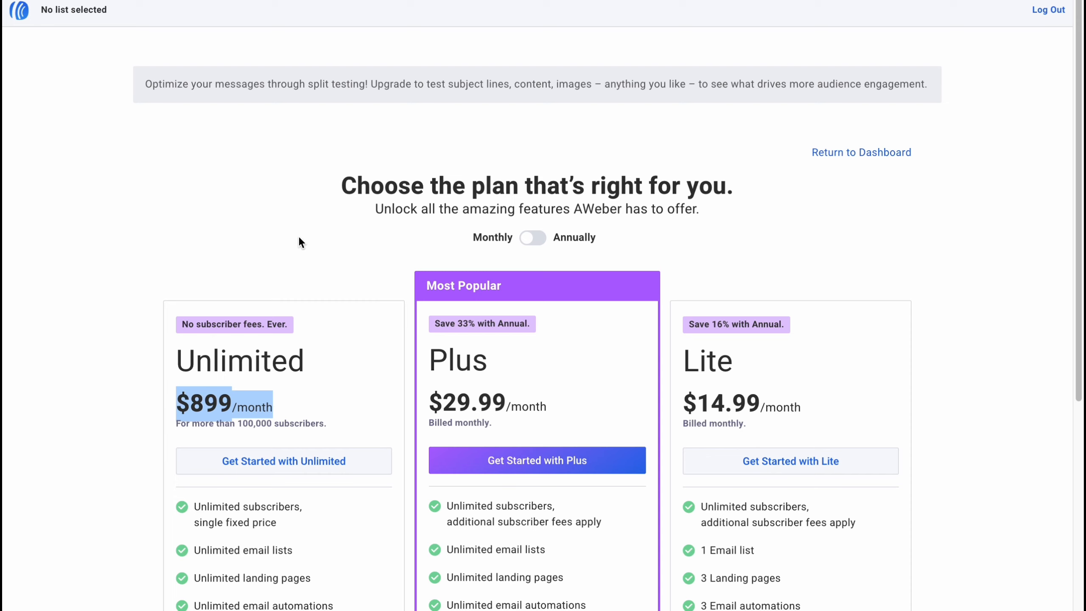
mouse_move(669, 53)
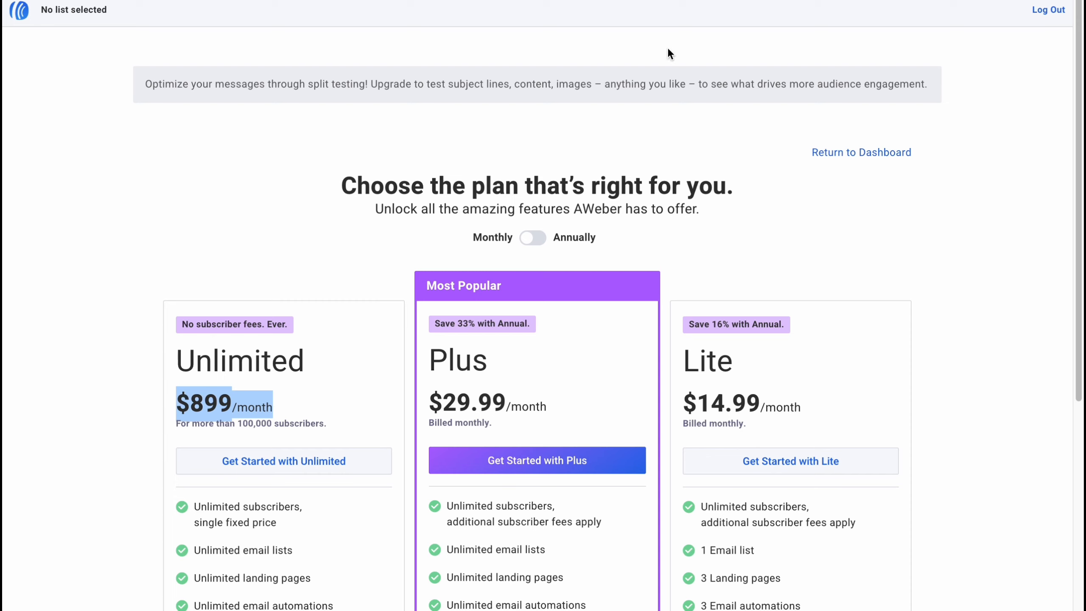